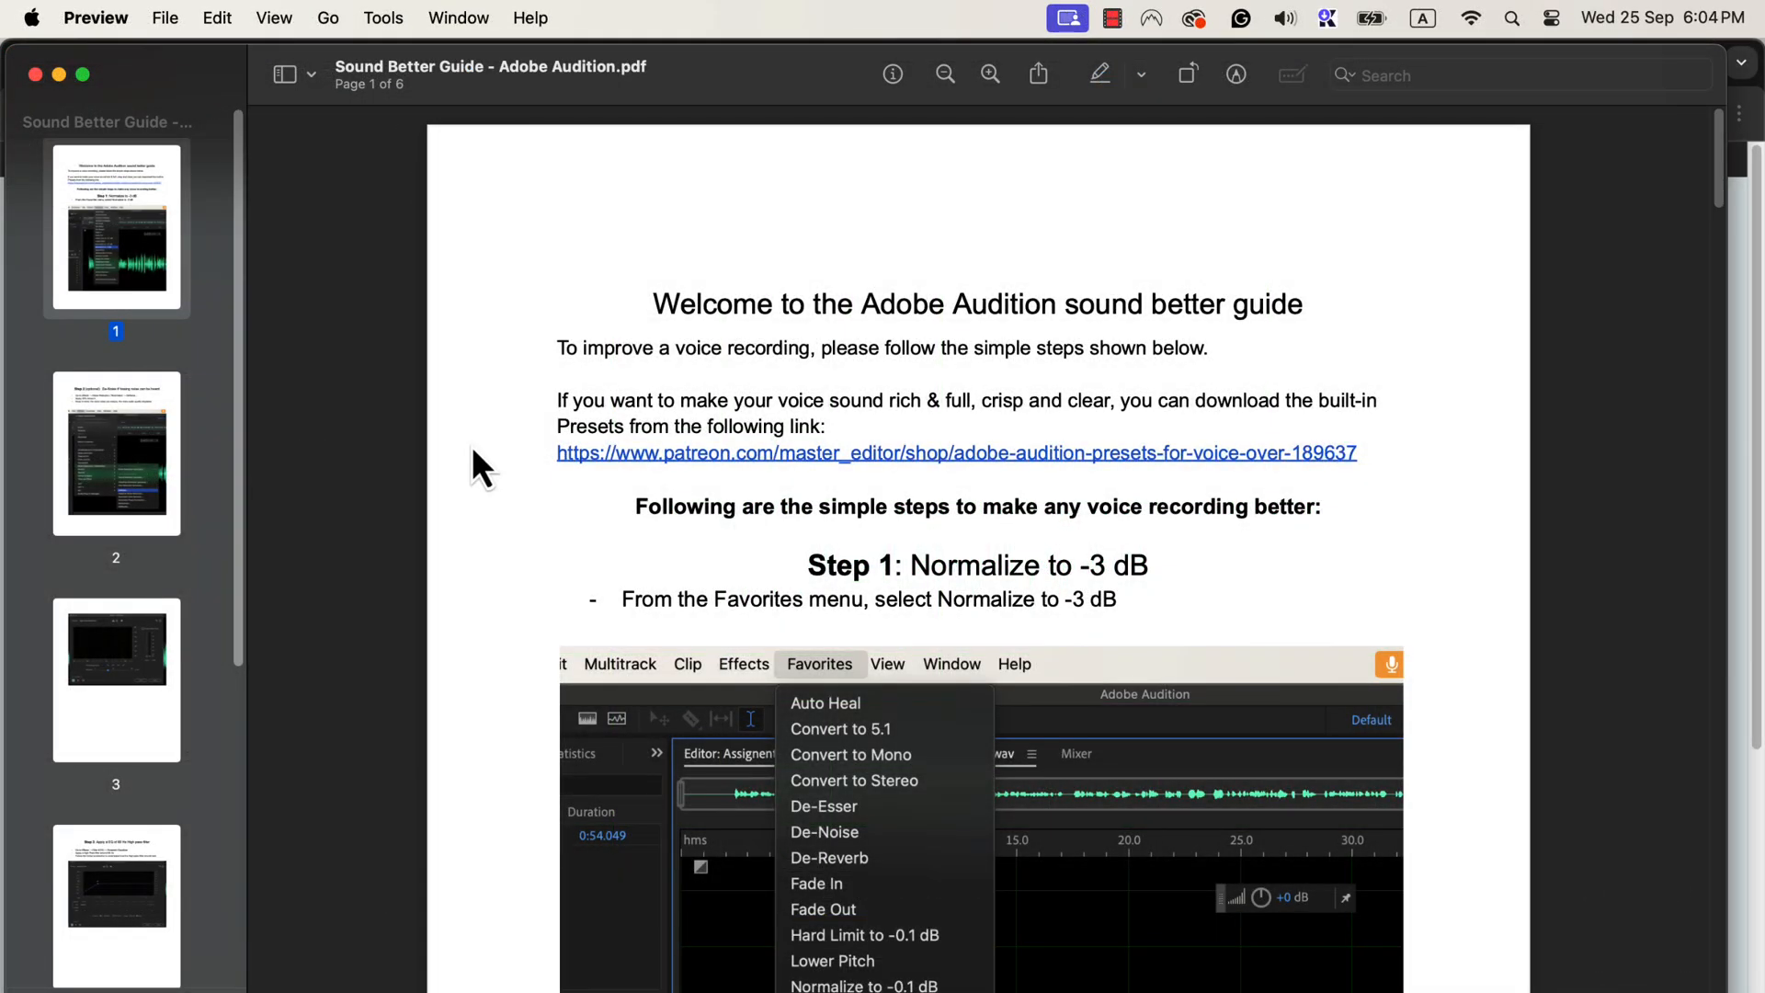
Play back the processed Tom Sawyer recording, then revert it to its originally opened state via History.
{"action": "scroll", "scroll_direction": "down", "scroll_amount": 3}
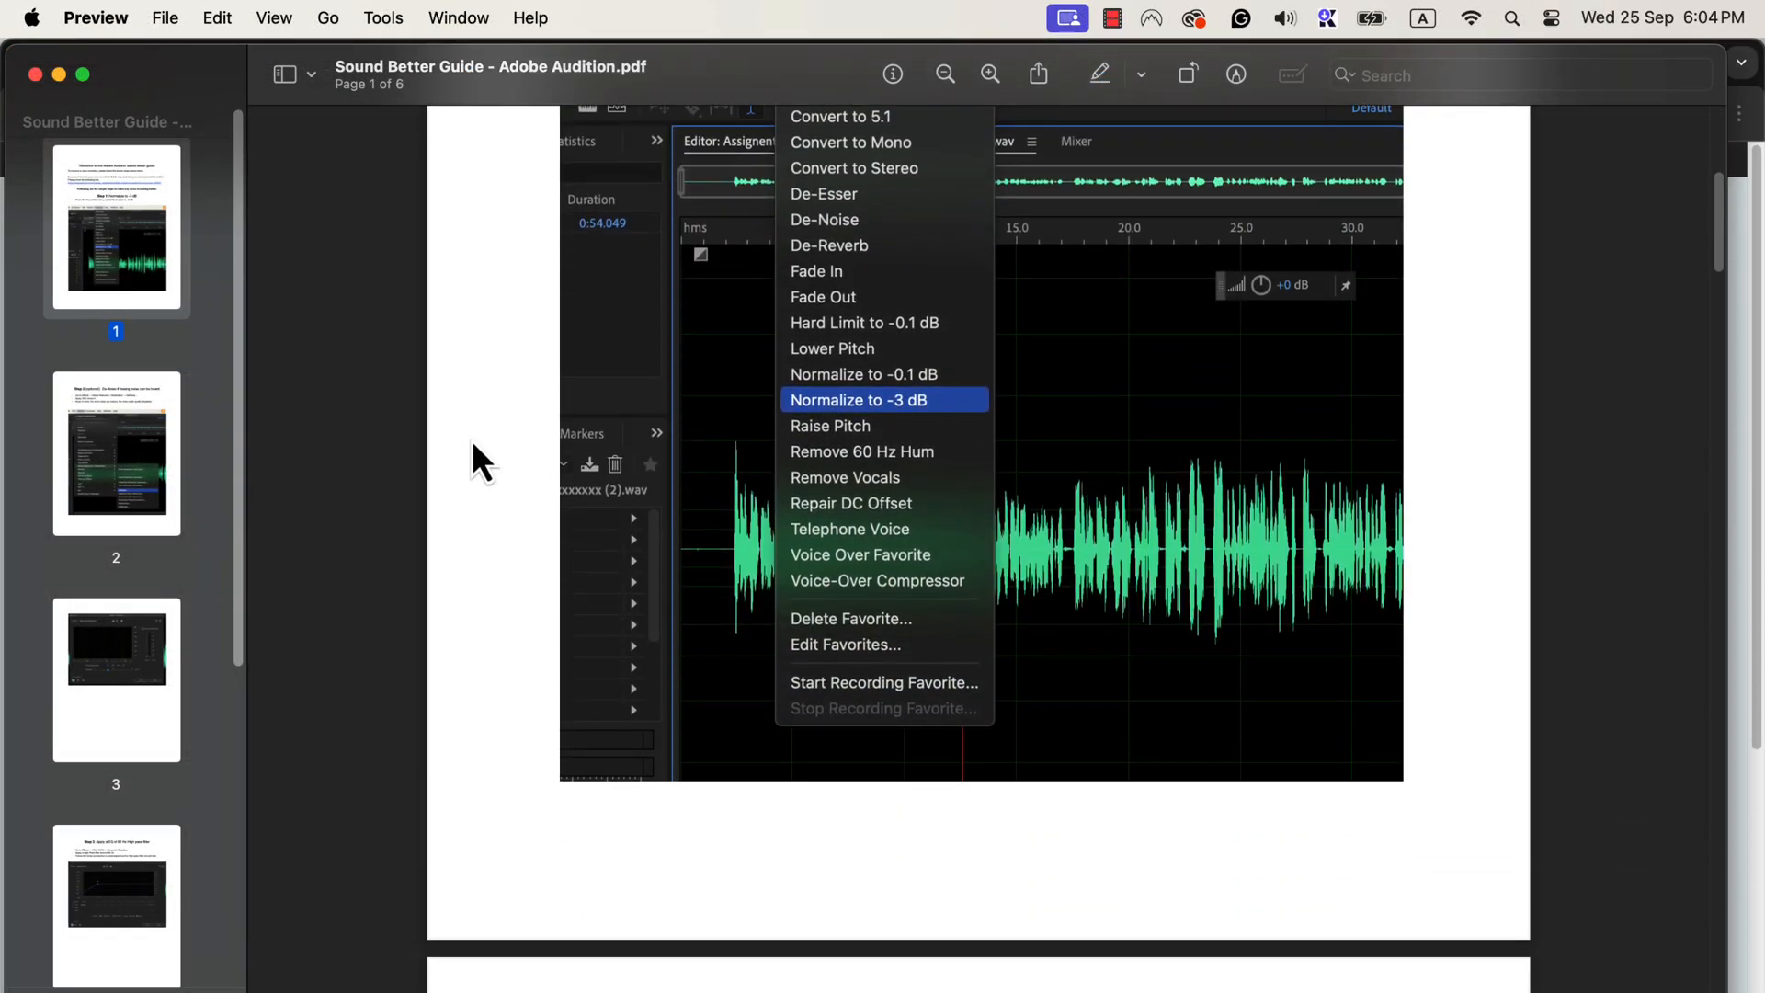
{"action": "scroll", "scroll_direction": "down", "scroll_amount": 3}
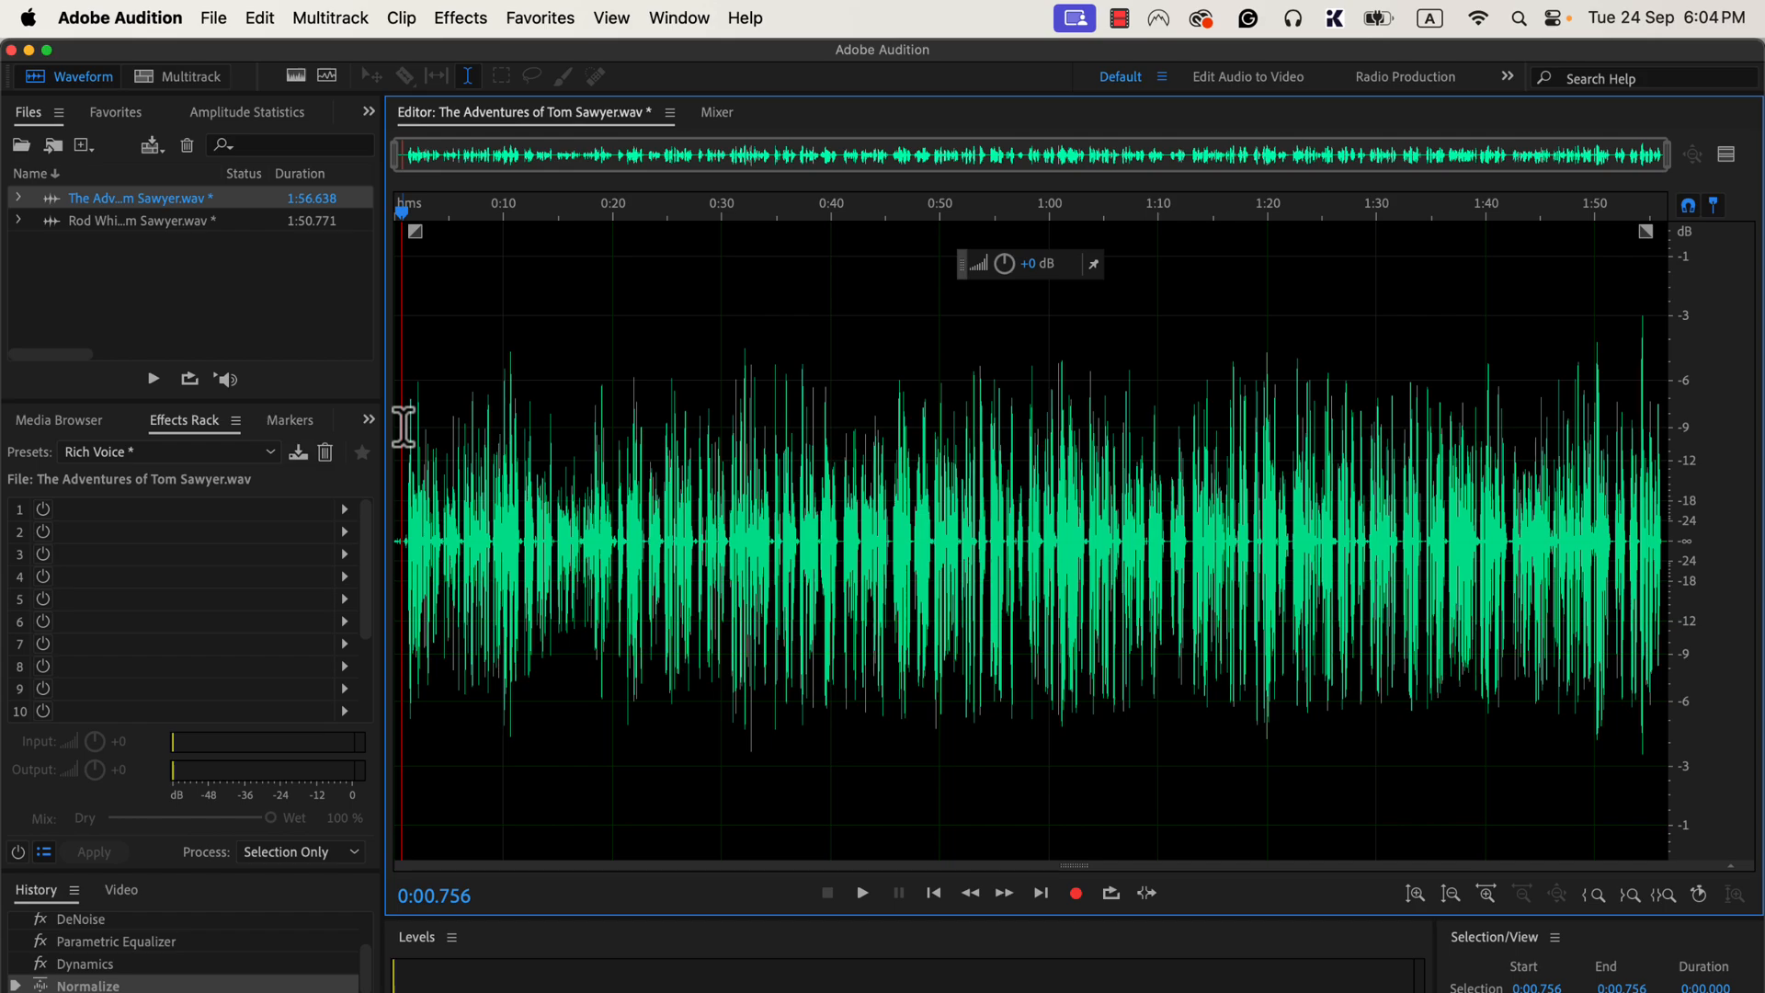
{"action": "left_click", "coordinate": [862, 892]}
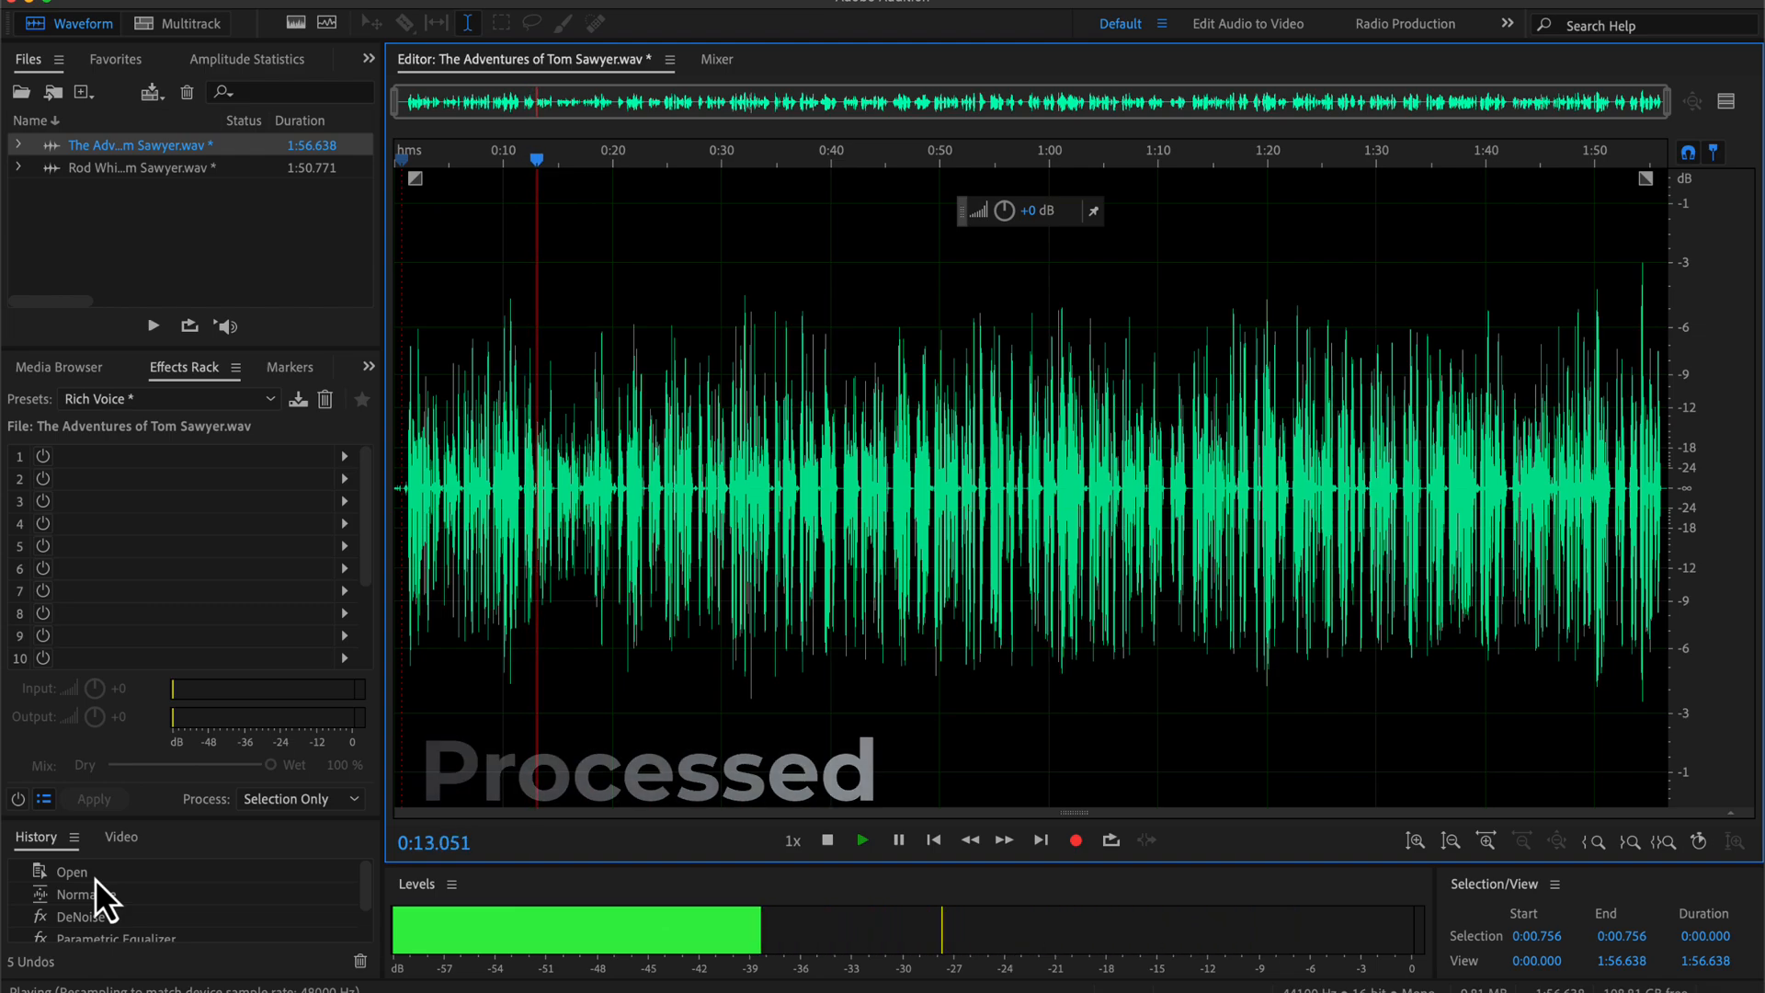
{"action": "left_click", "coordinate": [71, 872]}
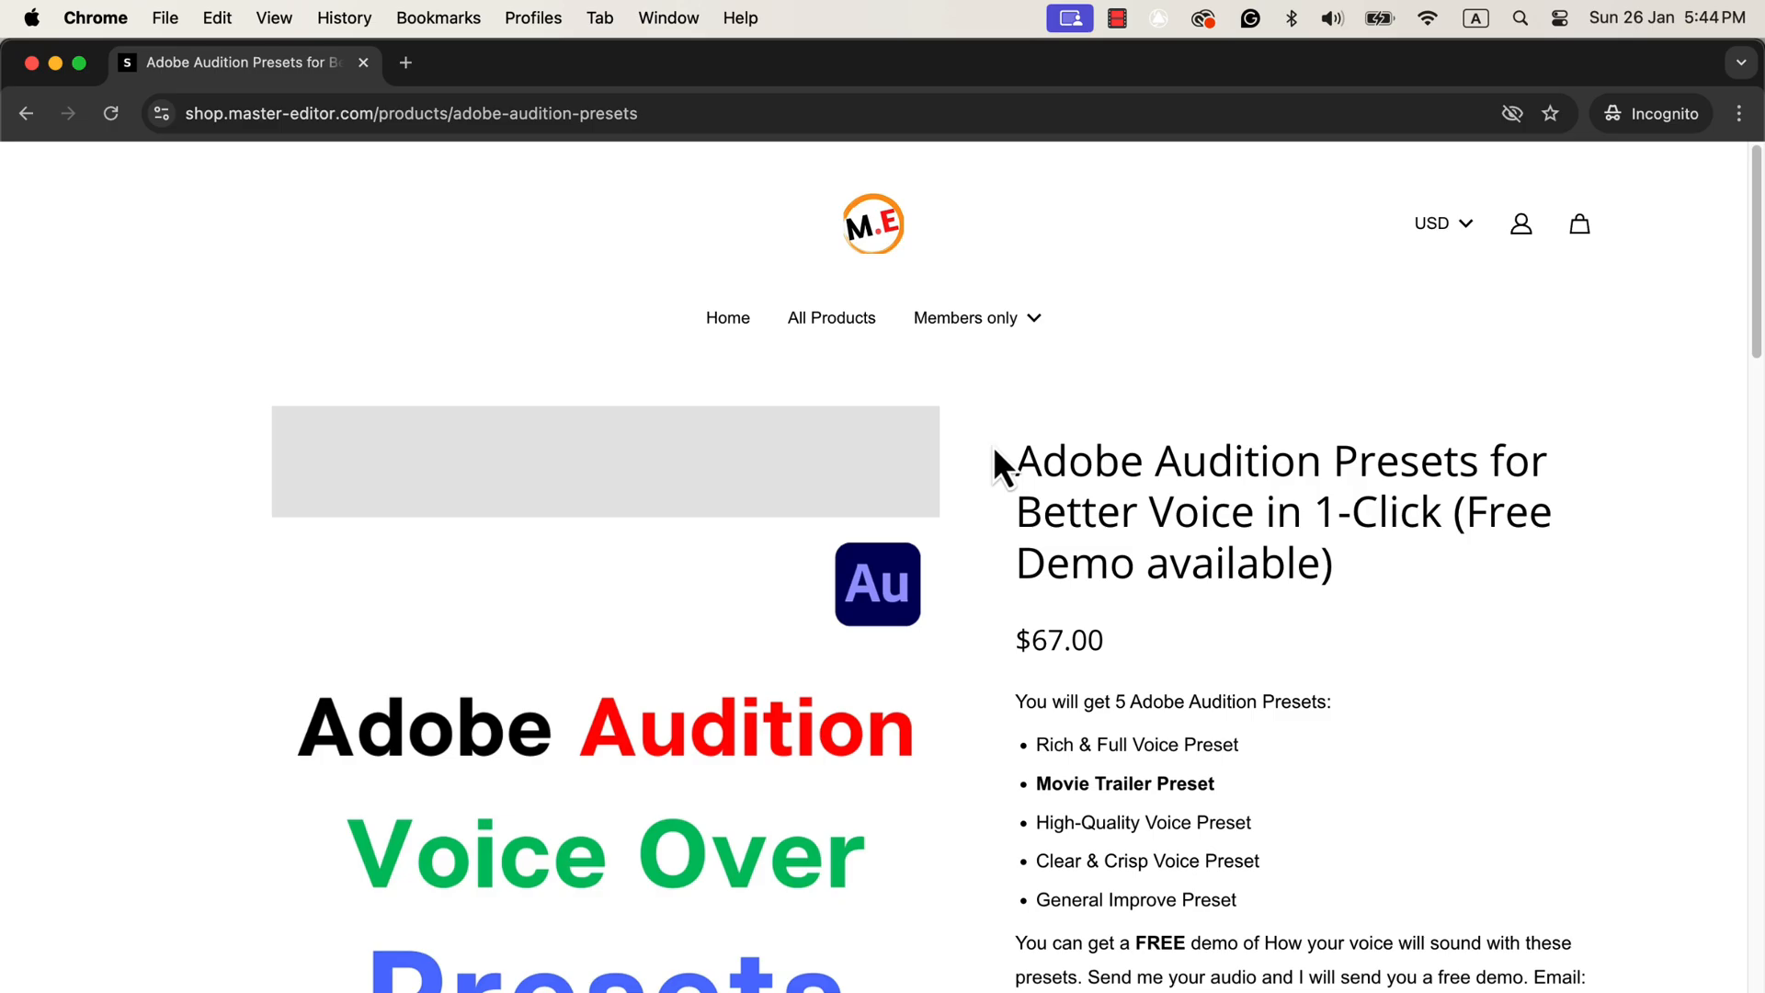
Add the Audition voice-over presets product to the cart and proceed to checkout.
{"action": "scroll", "scroll_direction": "down", "scroll_amount": 3}
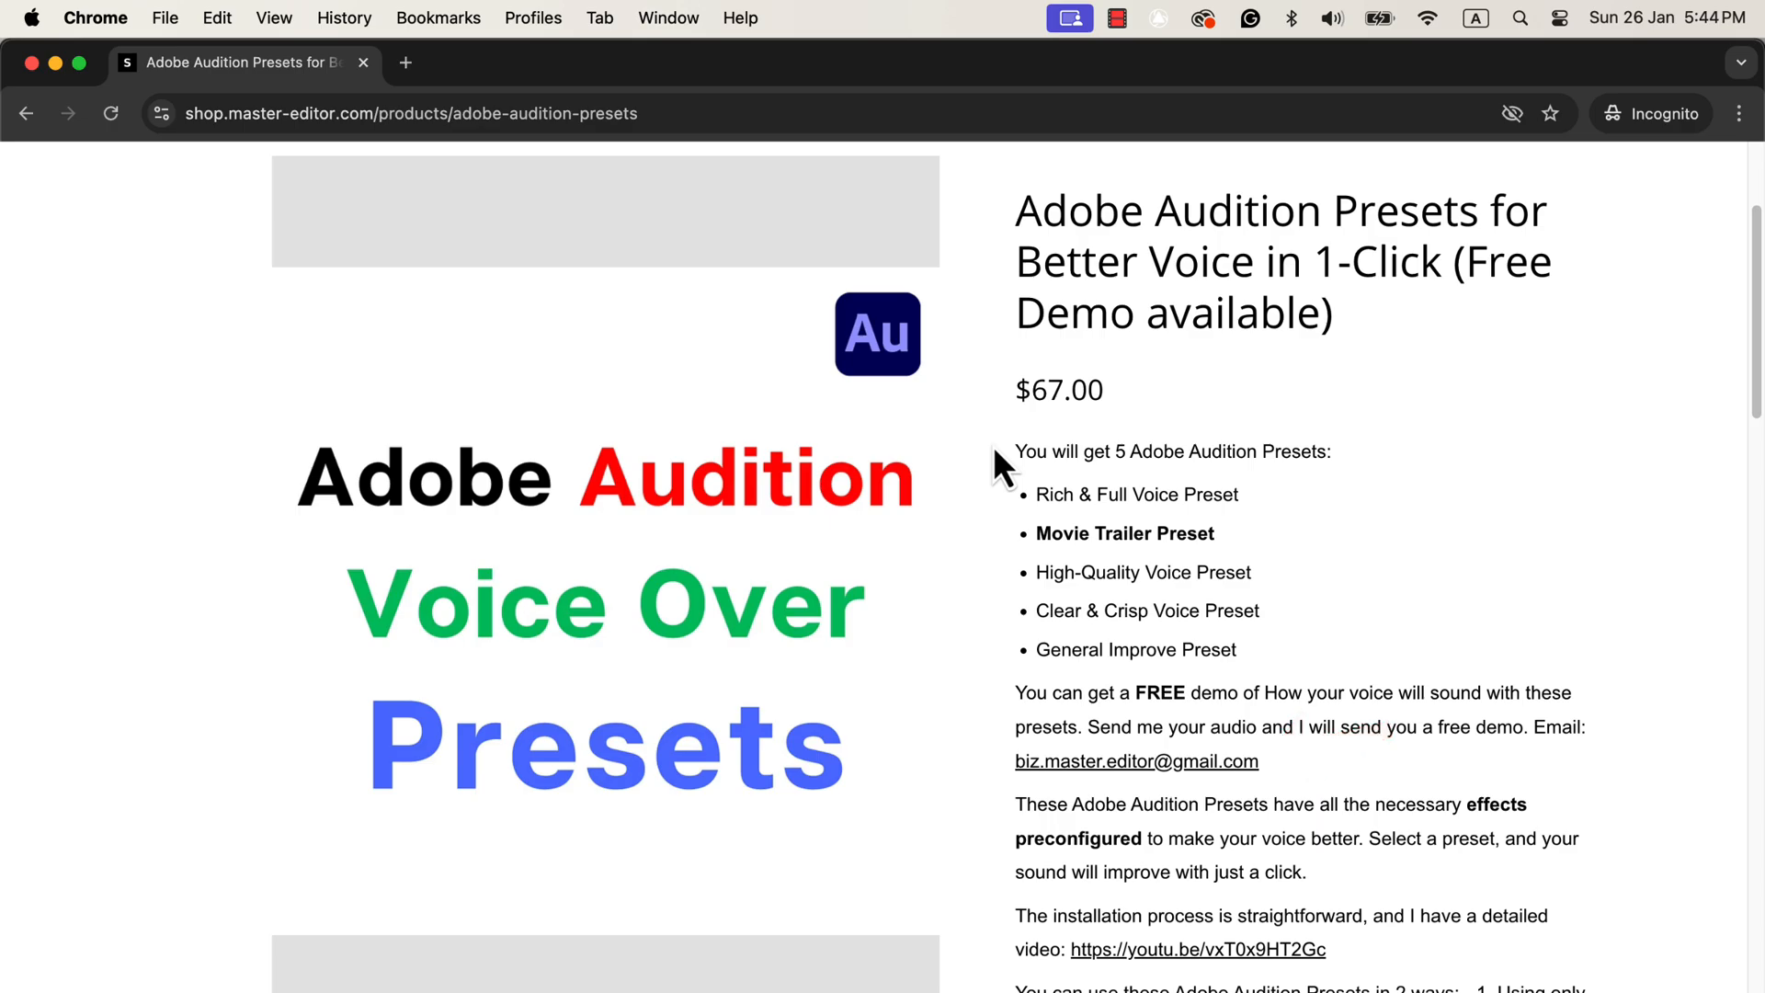
{"action": "scroll", "scroll_direction": "down", "scroll_amount": 3}
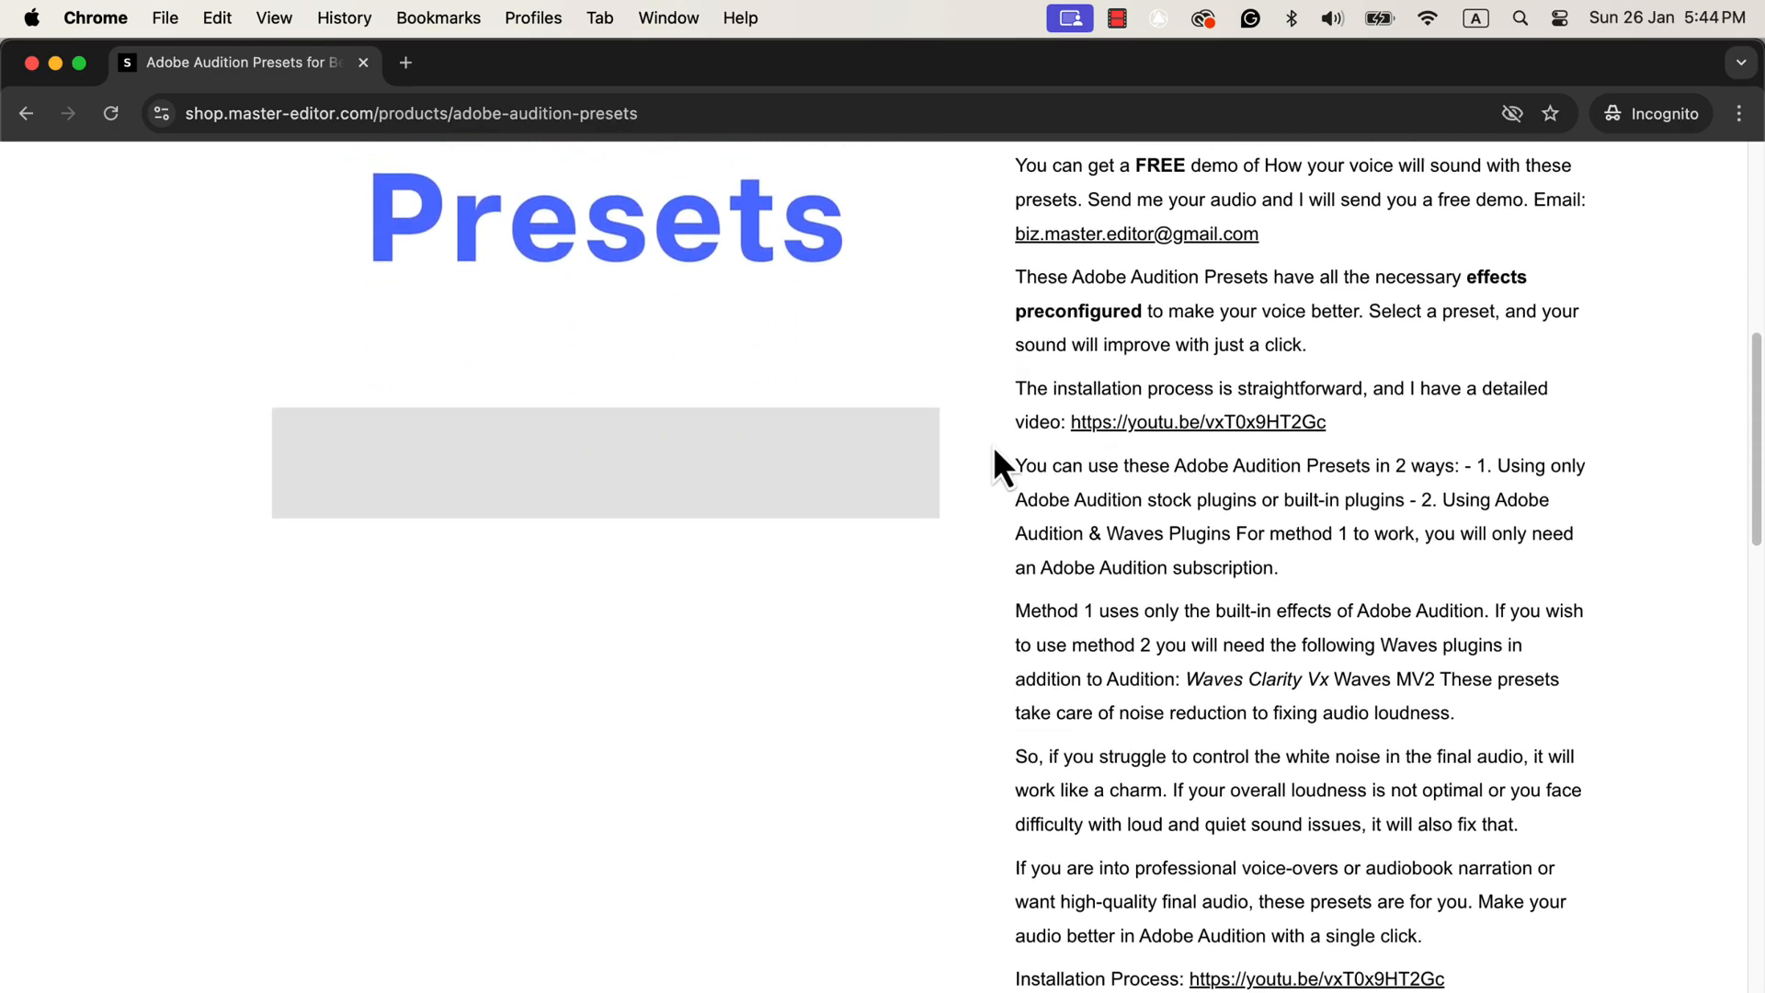
{"action": "scroll", "scroll_direction": "down", "scroll_amount": 3}
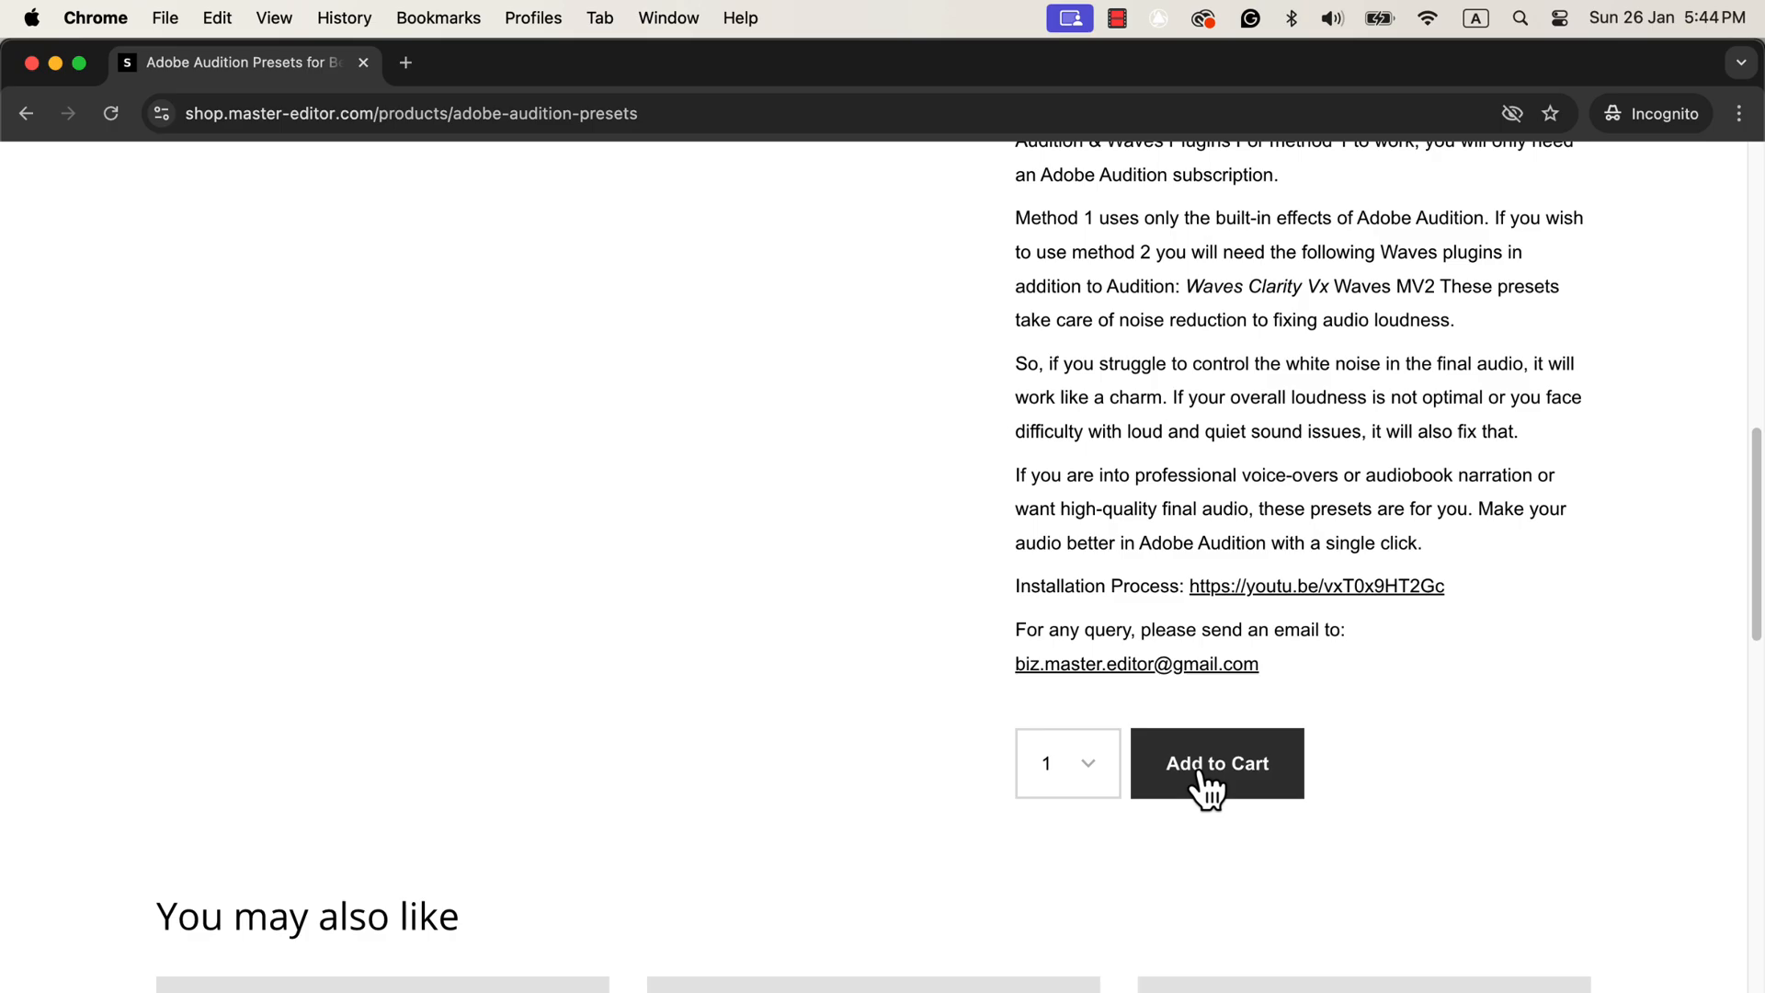
{"action": "left_click", "coordinate": [1214, 762]}
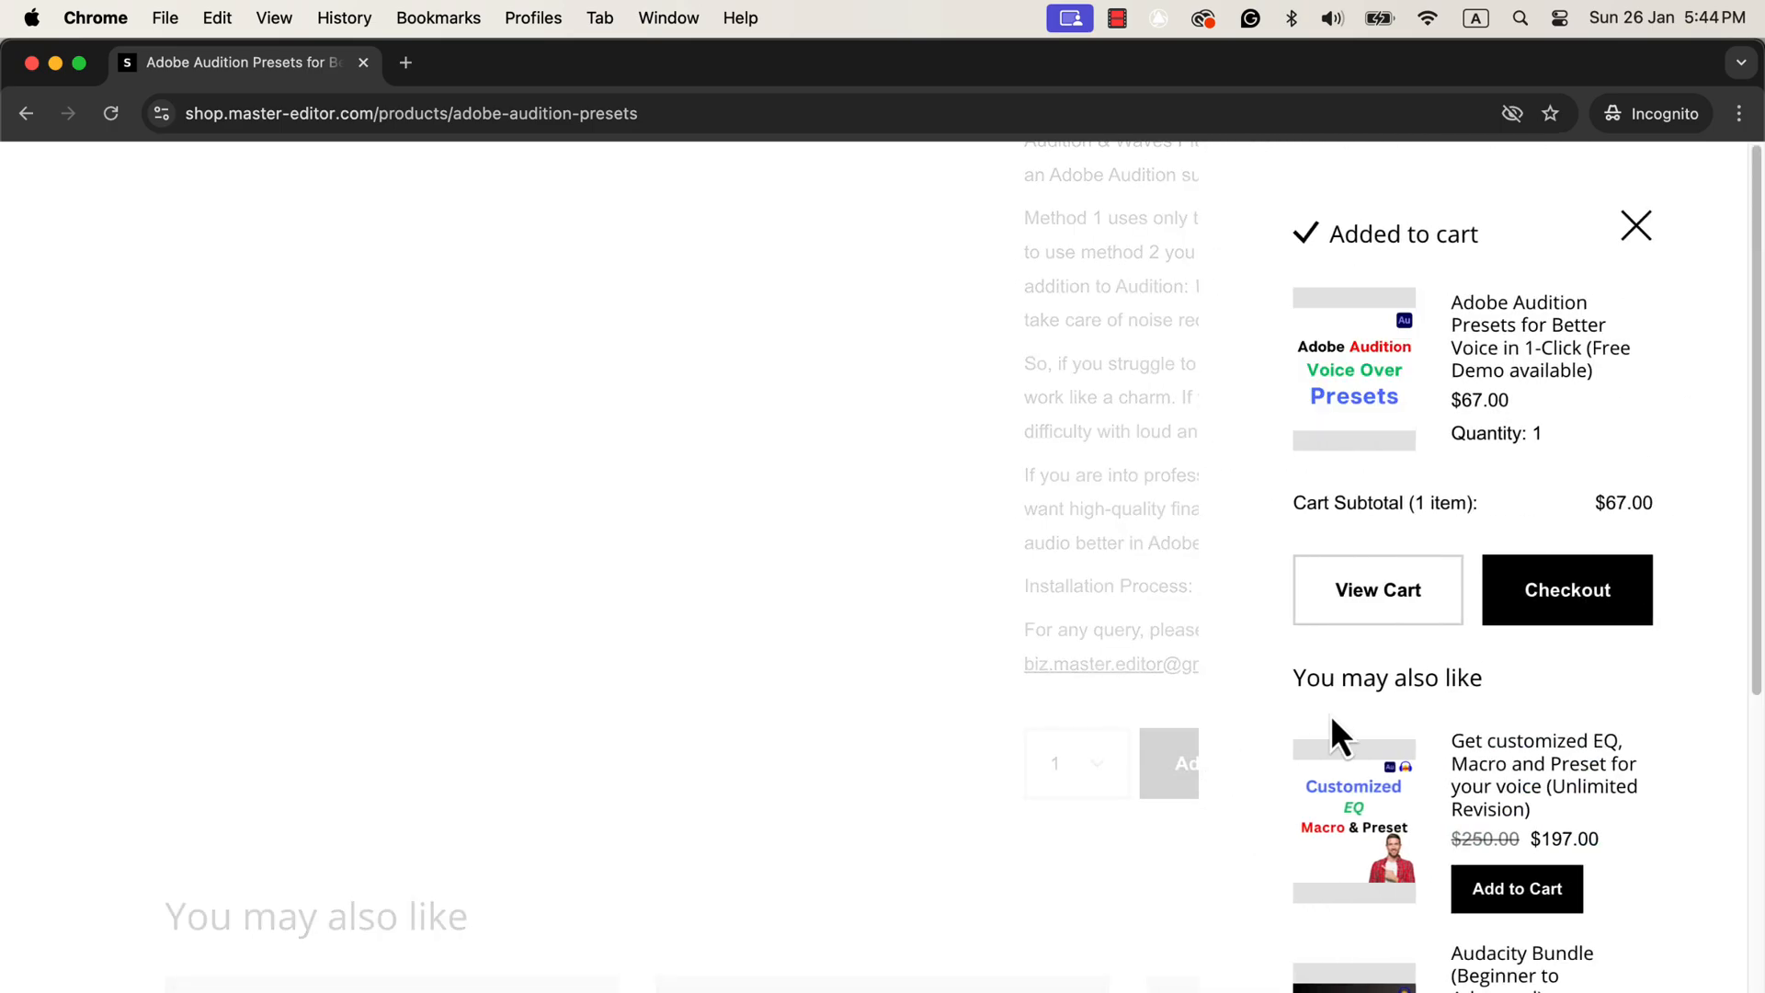
{"action": "left_click", "coordinate": [1566, 588]}
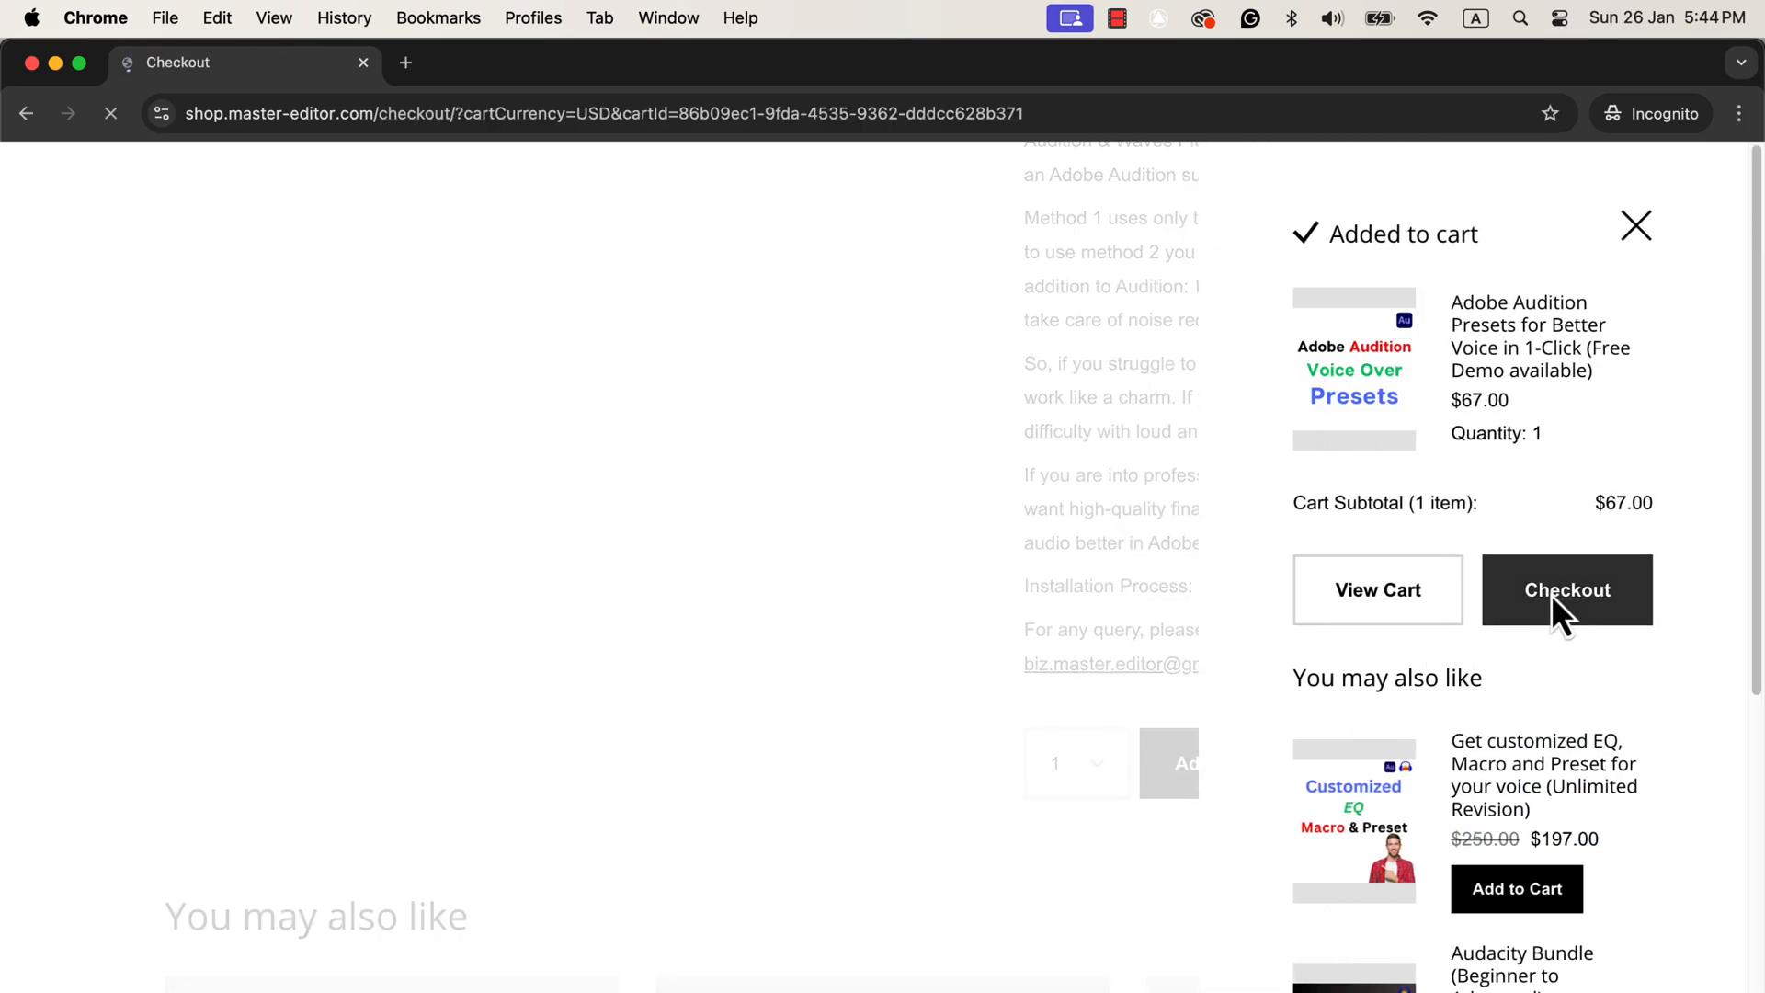
{"action": "left_click", "coordinate": [1566, 589]}
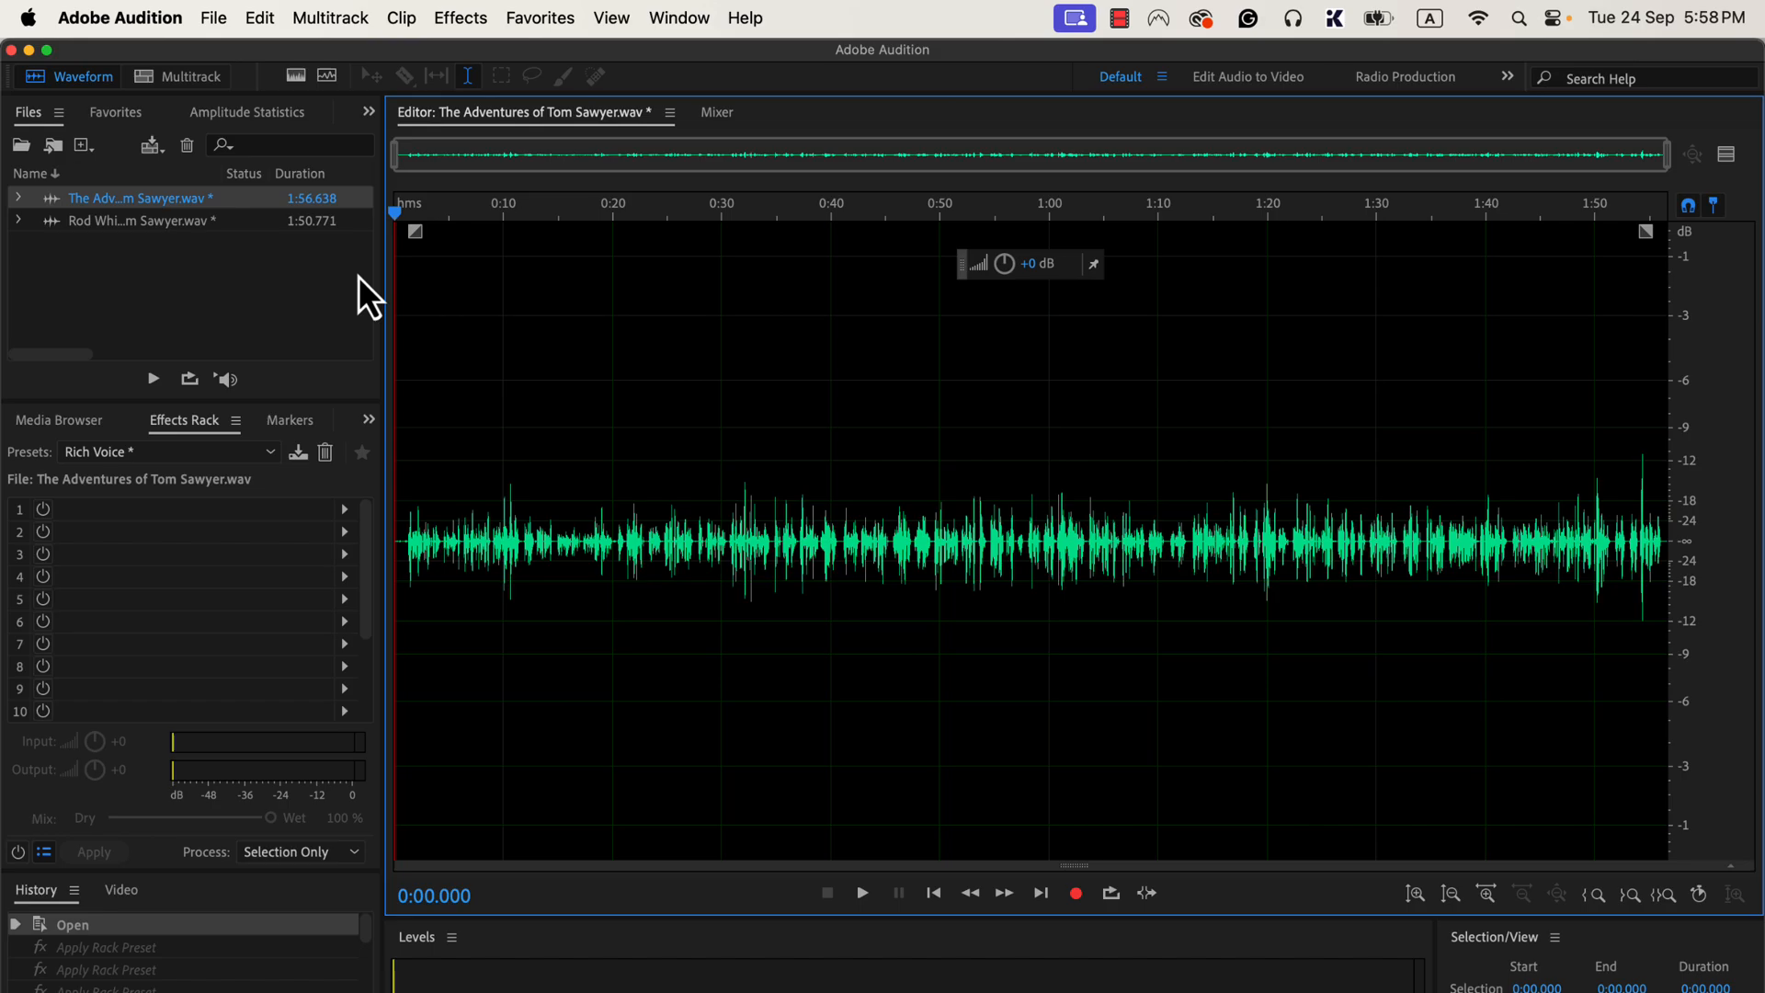
{"action": "mouse_move", "coordinate": [505, 106]}
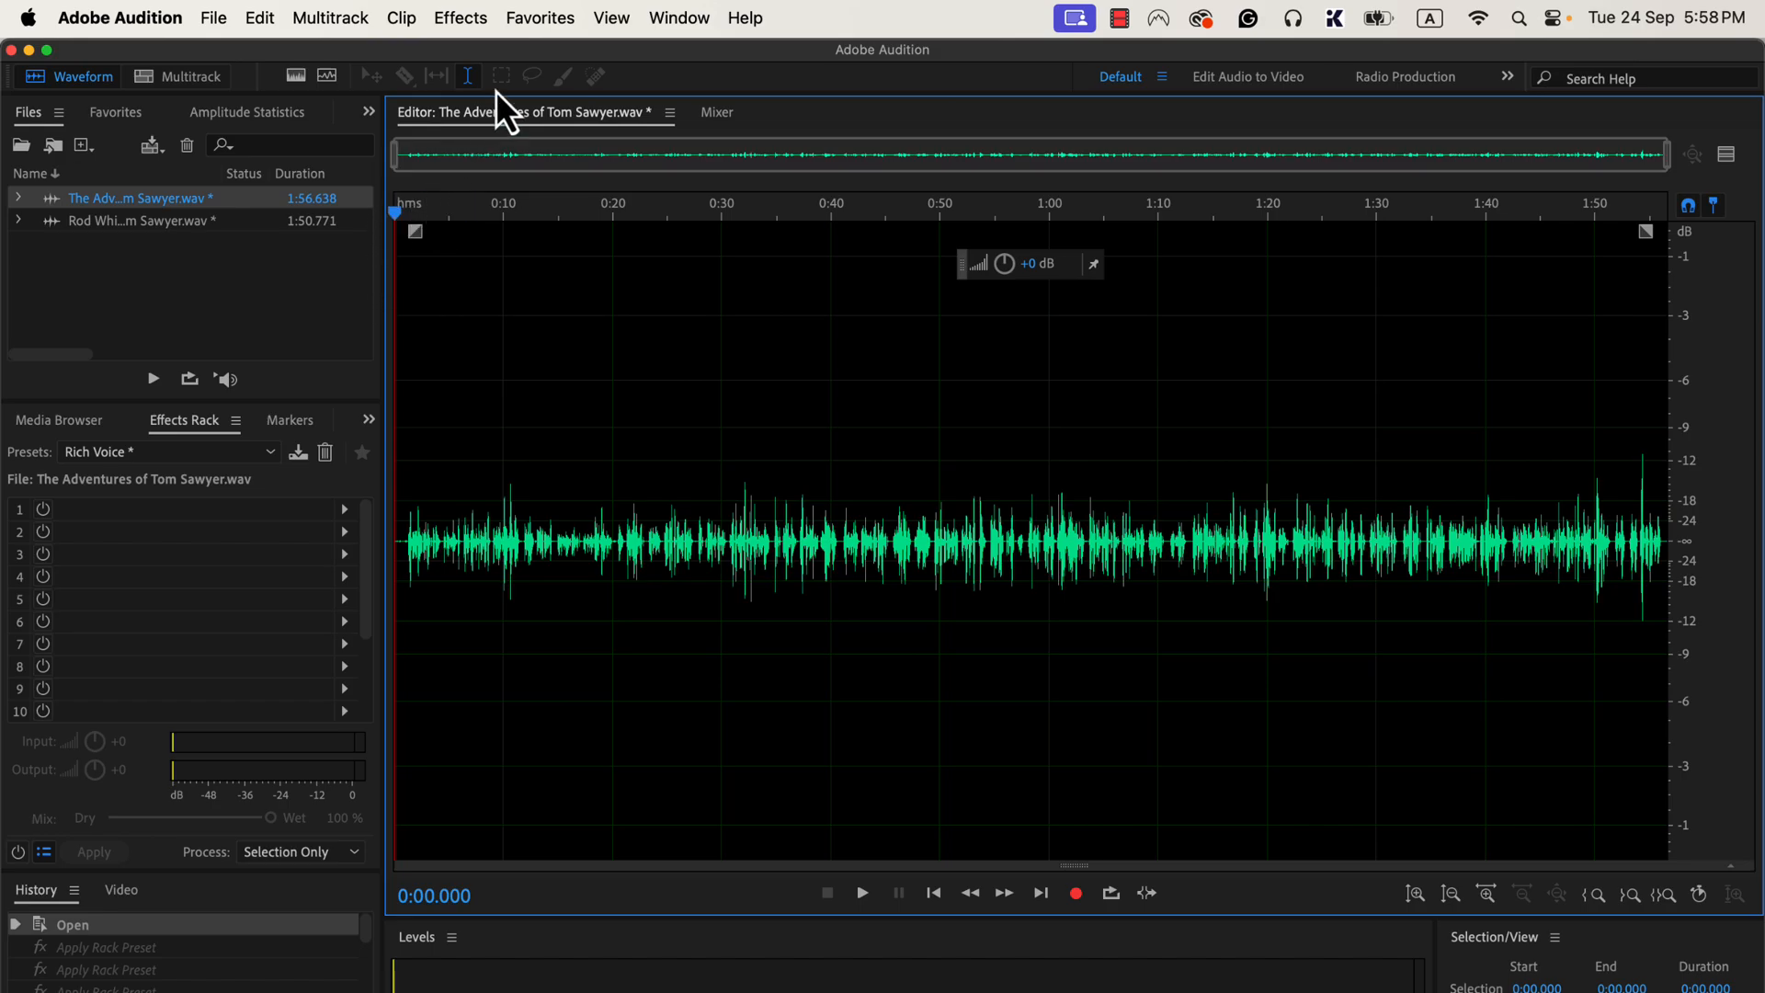
Normalize the Tom Sawyer recording to -3 dB from the Favorites list.
{"action": "left_click", "coordinate": [540, 18]}
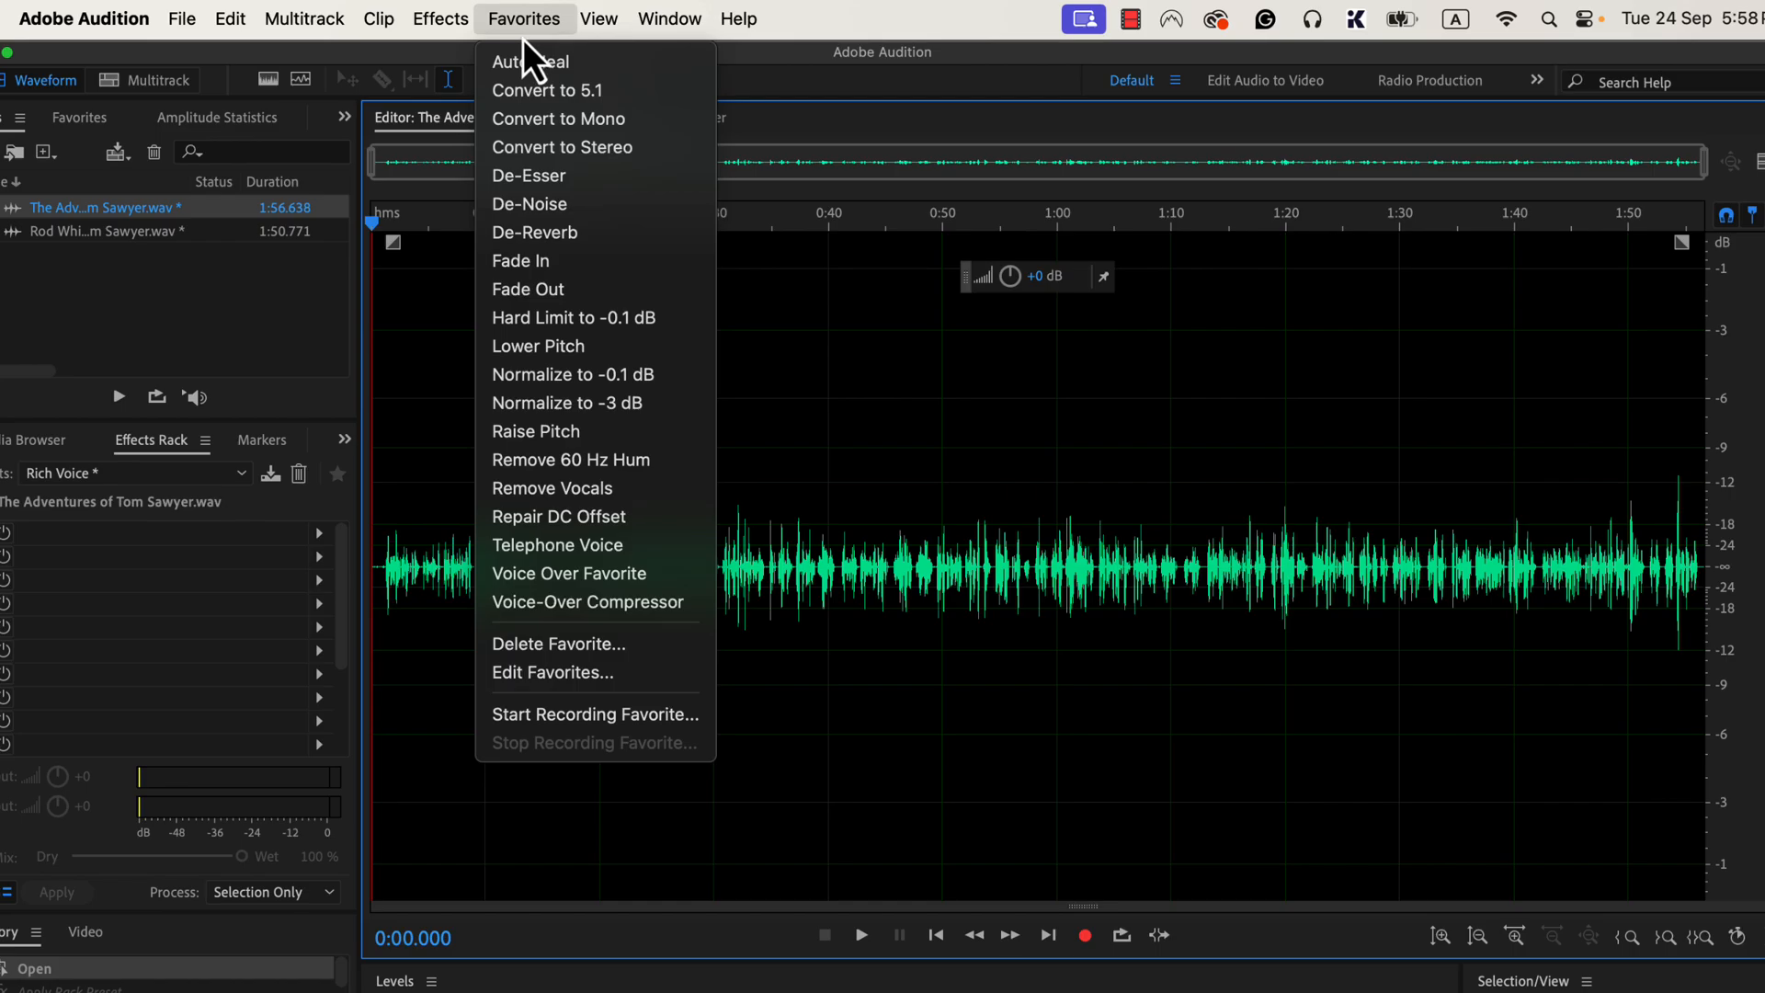
{"action": "mouse_move", "coordinate": [596, 402]}
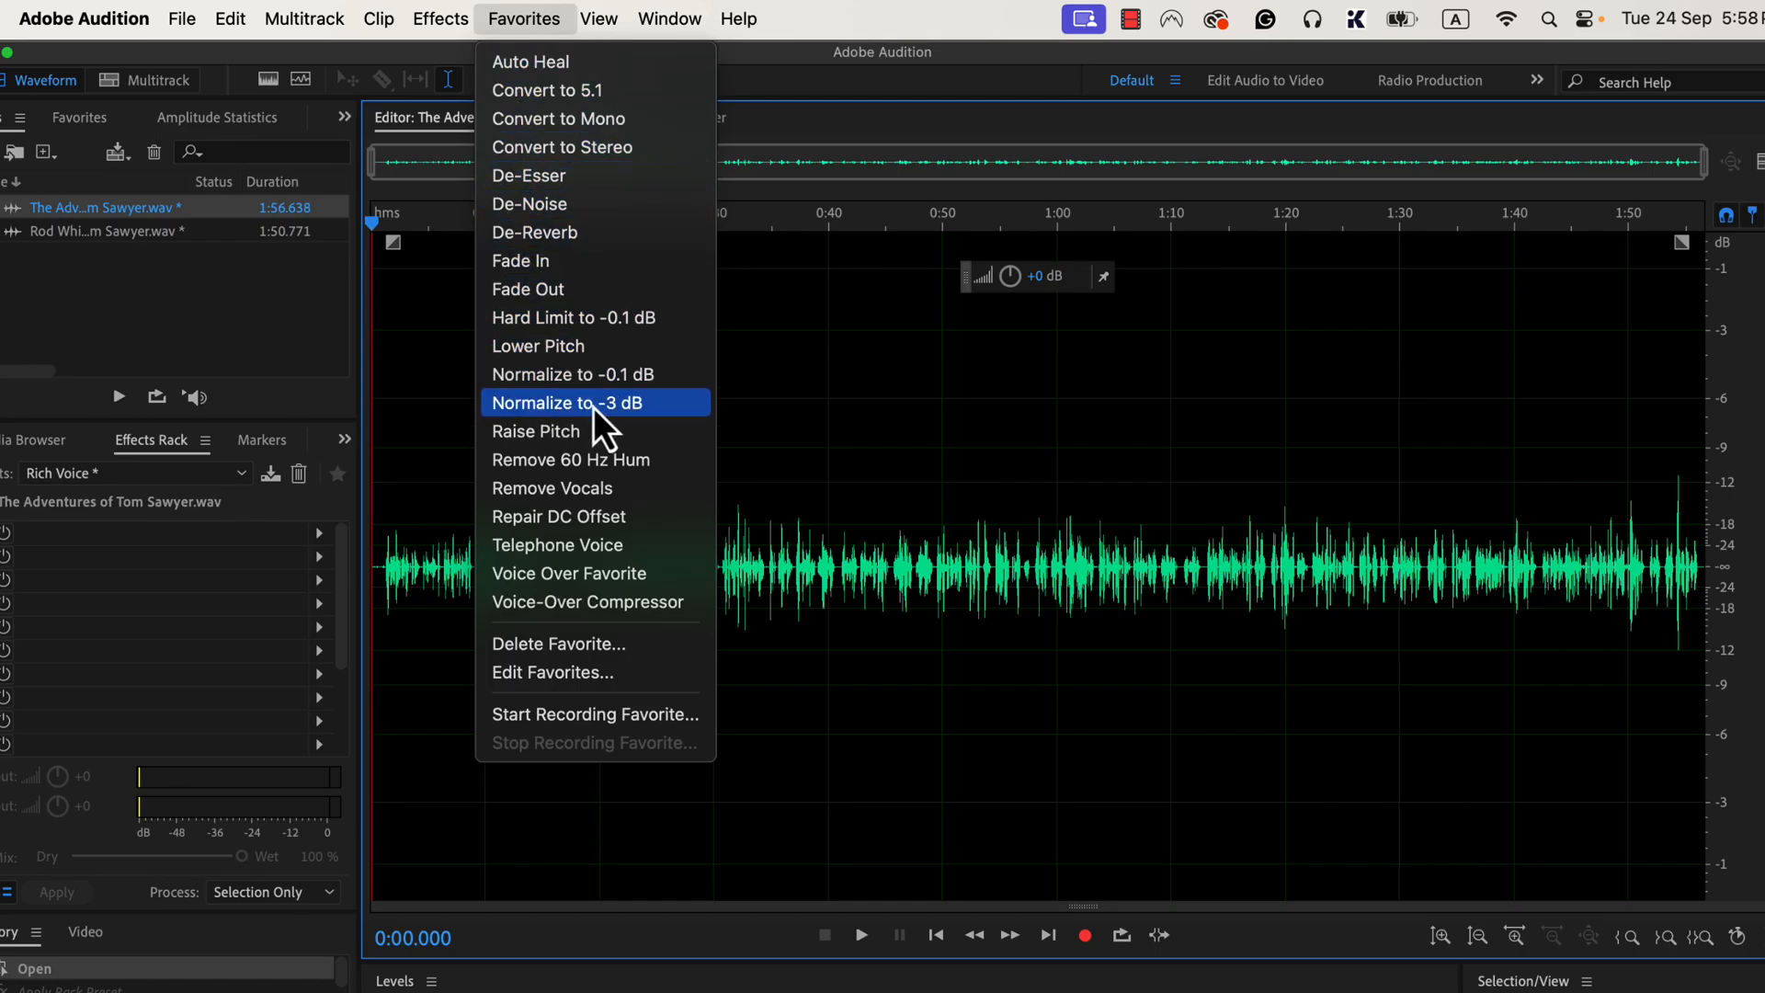
{"action": "mouse_move", "coordinate": [676, 433]}
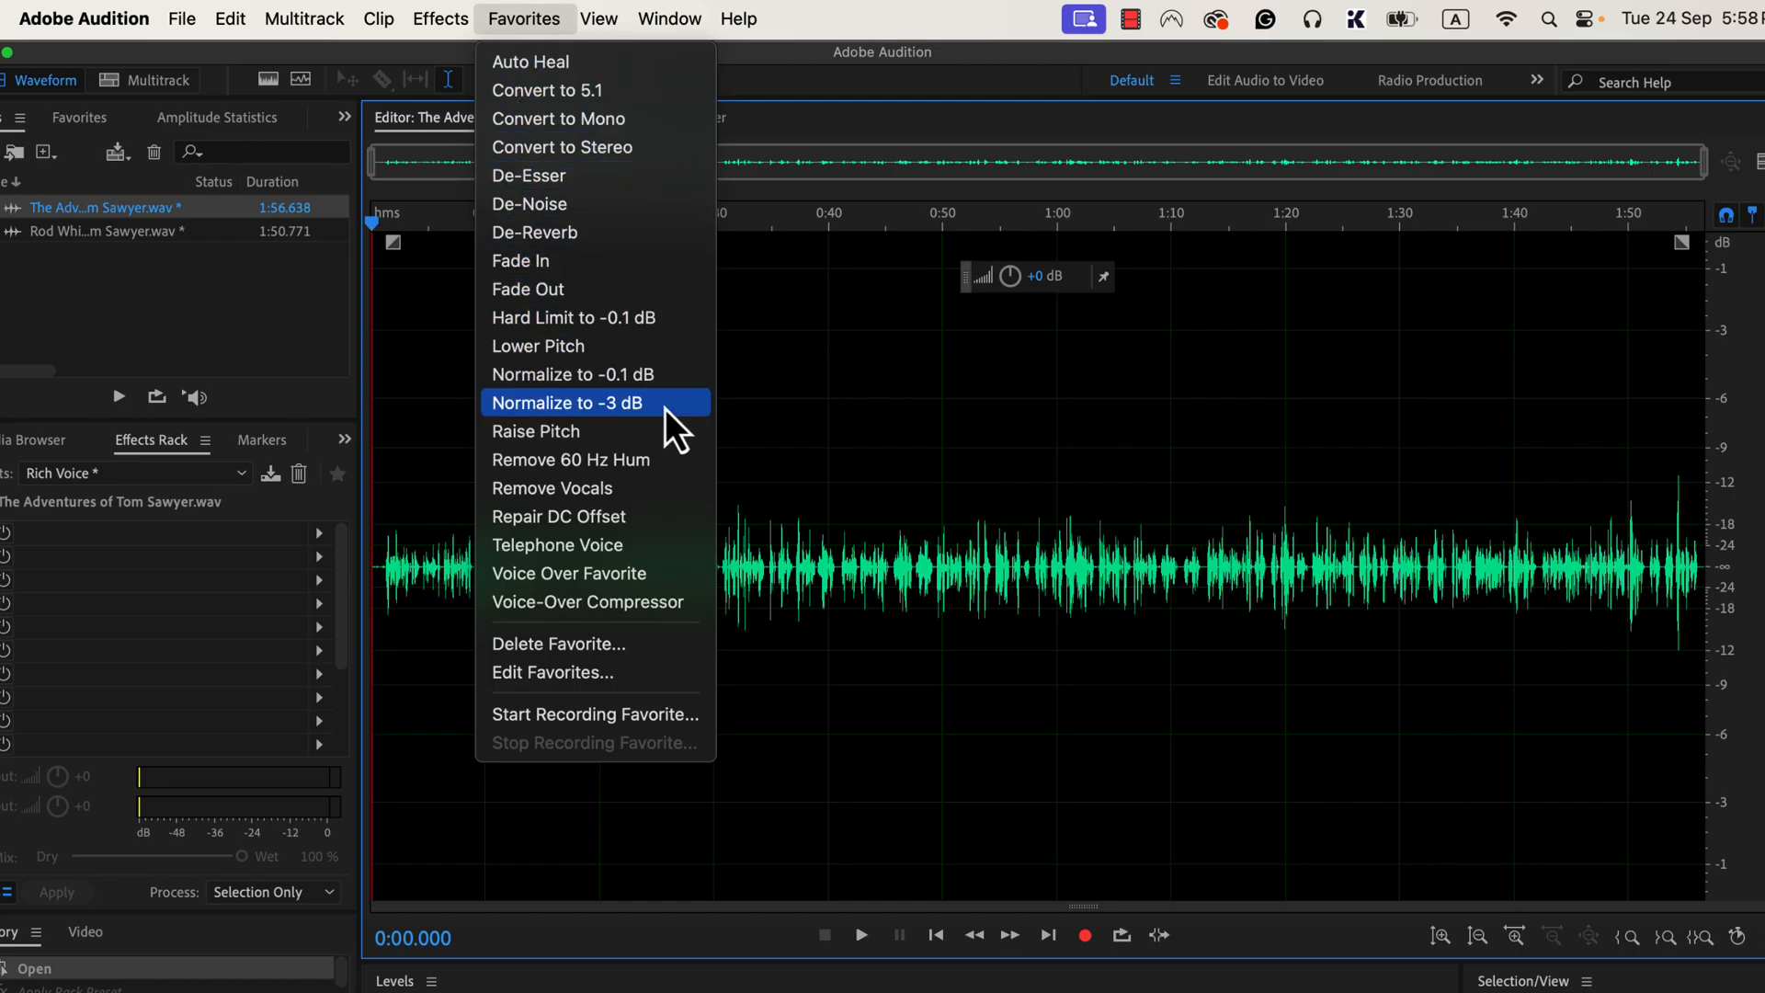
{"action": "left_click", "coordinate": [567, 403]}
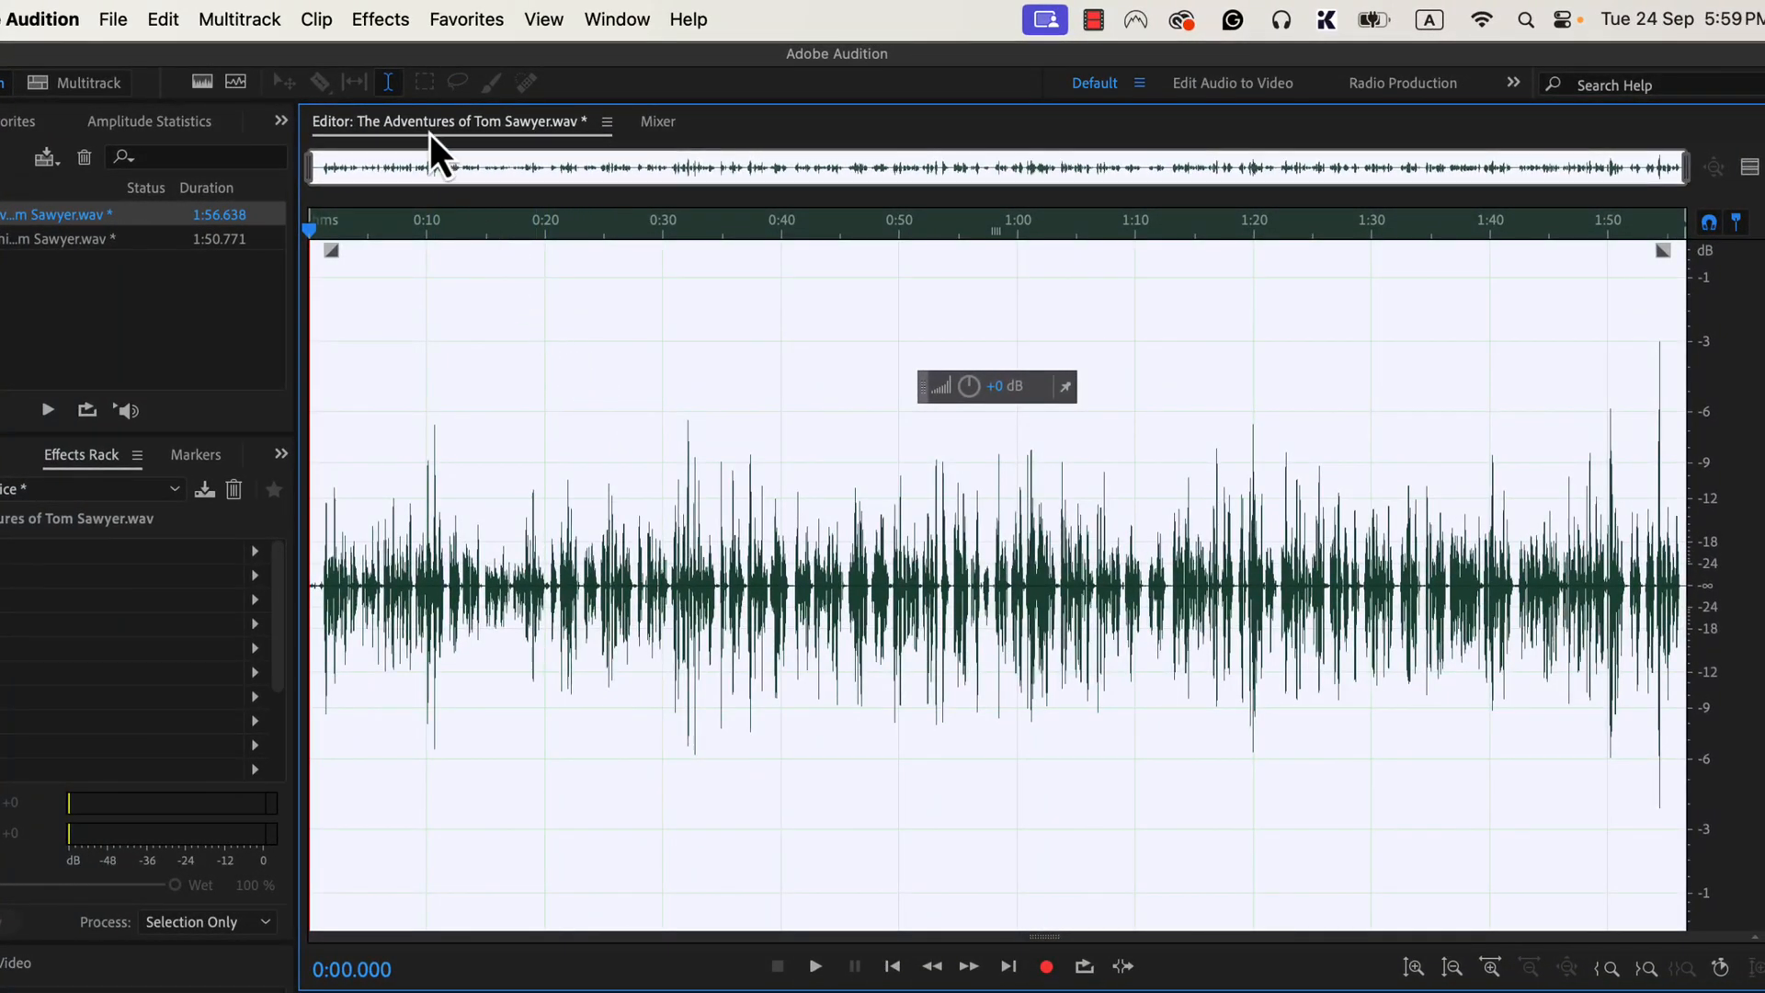
Show the Noise Reduction / Restoration effects in the Effects menu.
{"action": "left_click", "coordinate": [380, 19]}
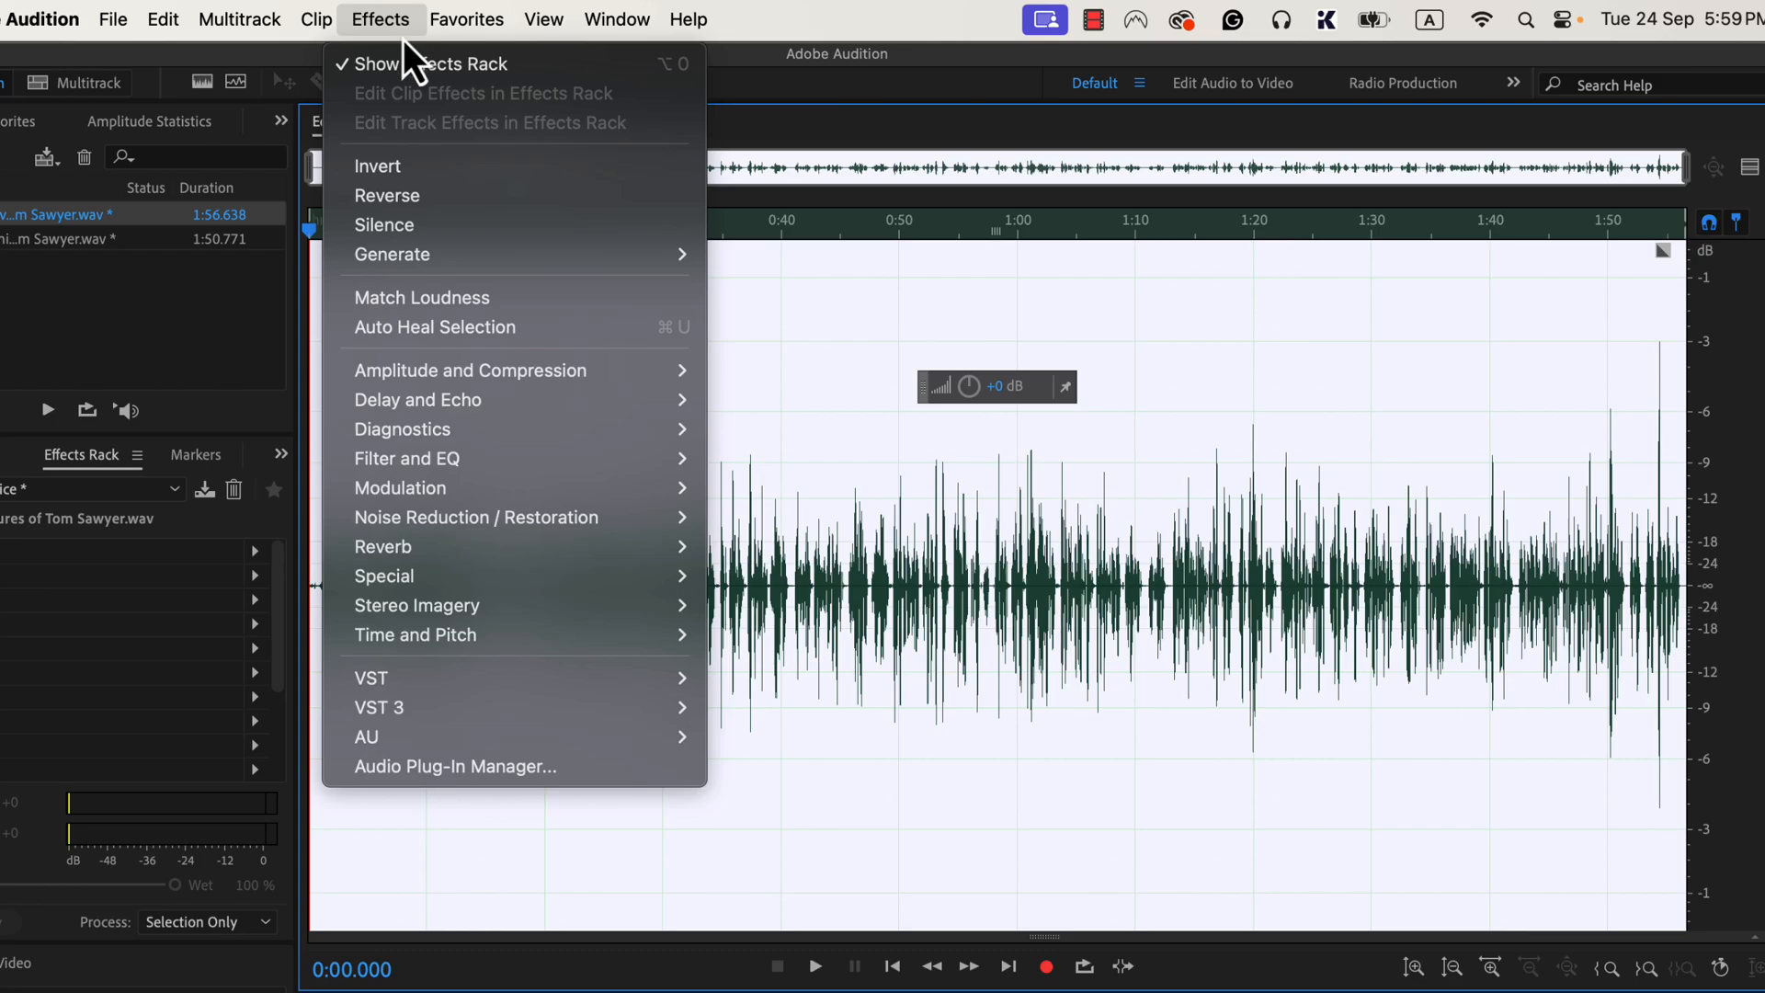
{"action": "mouse_move", "coordinate": [475, 517]}
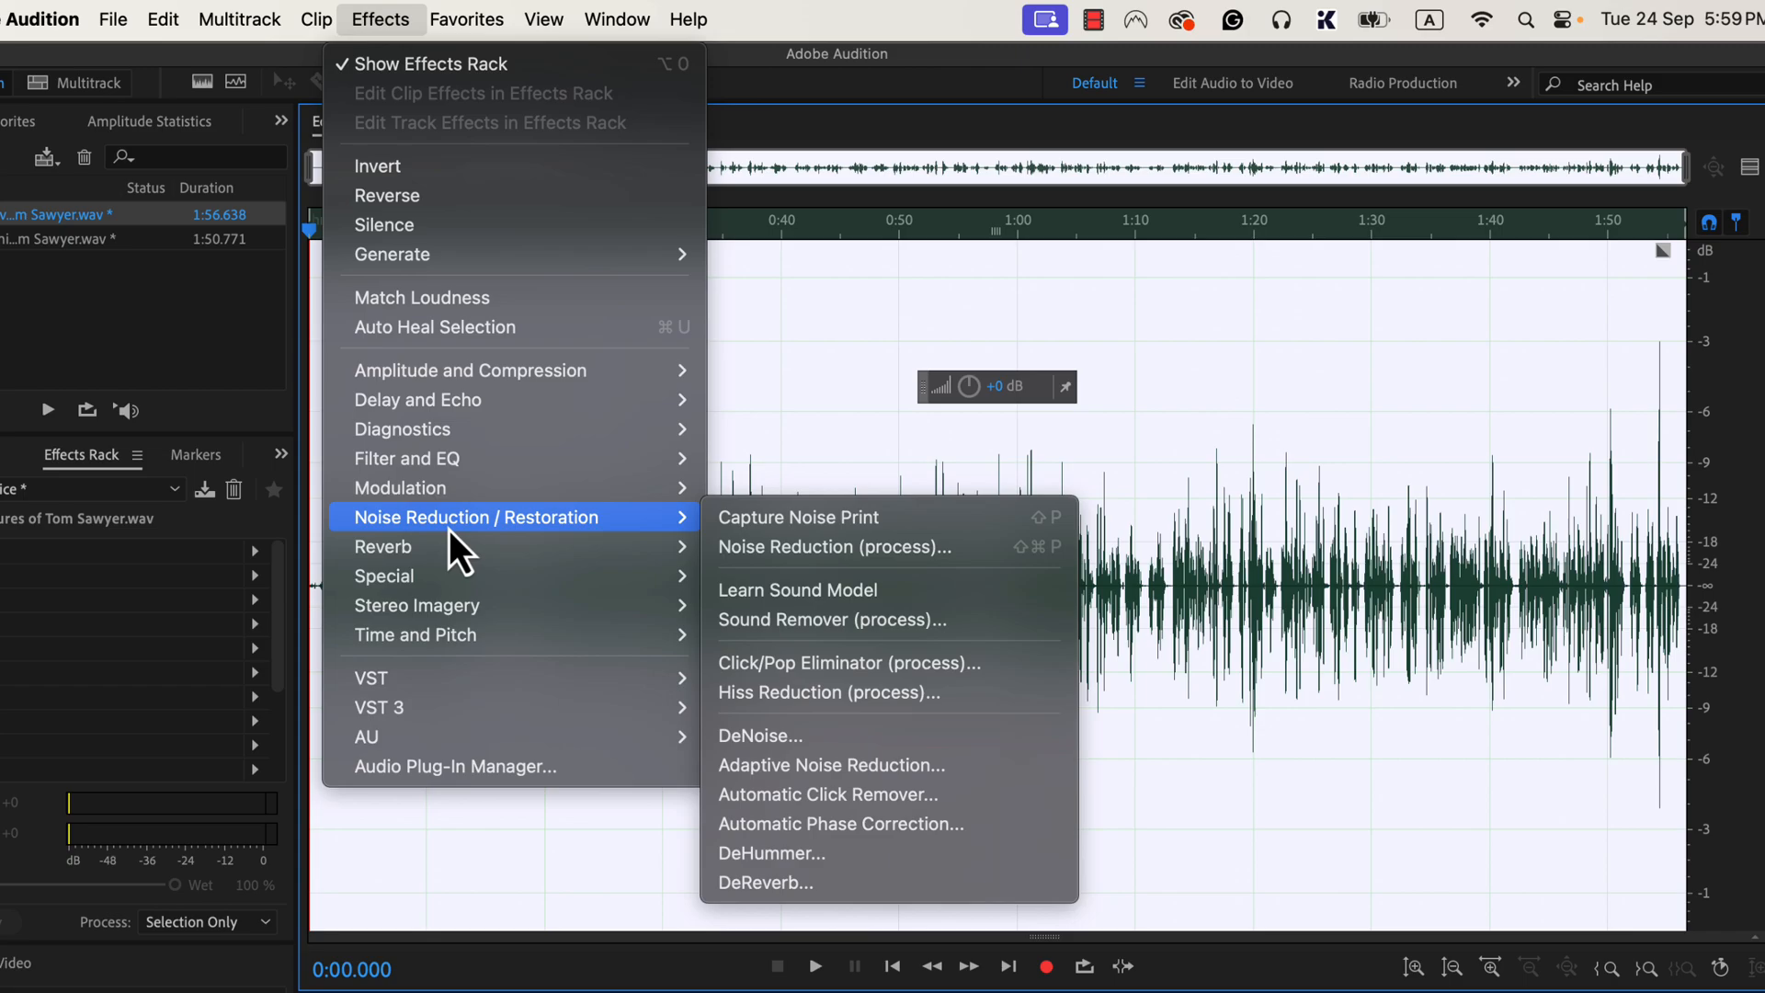
{"action": "mouse_move", "coordinate": [532, 555]}
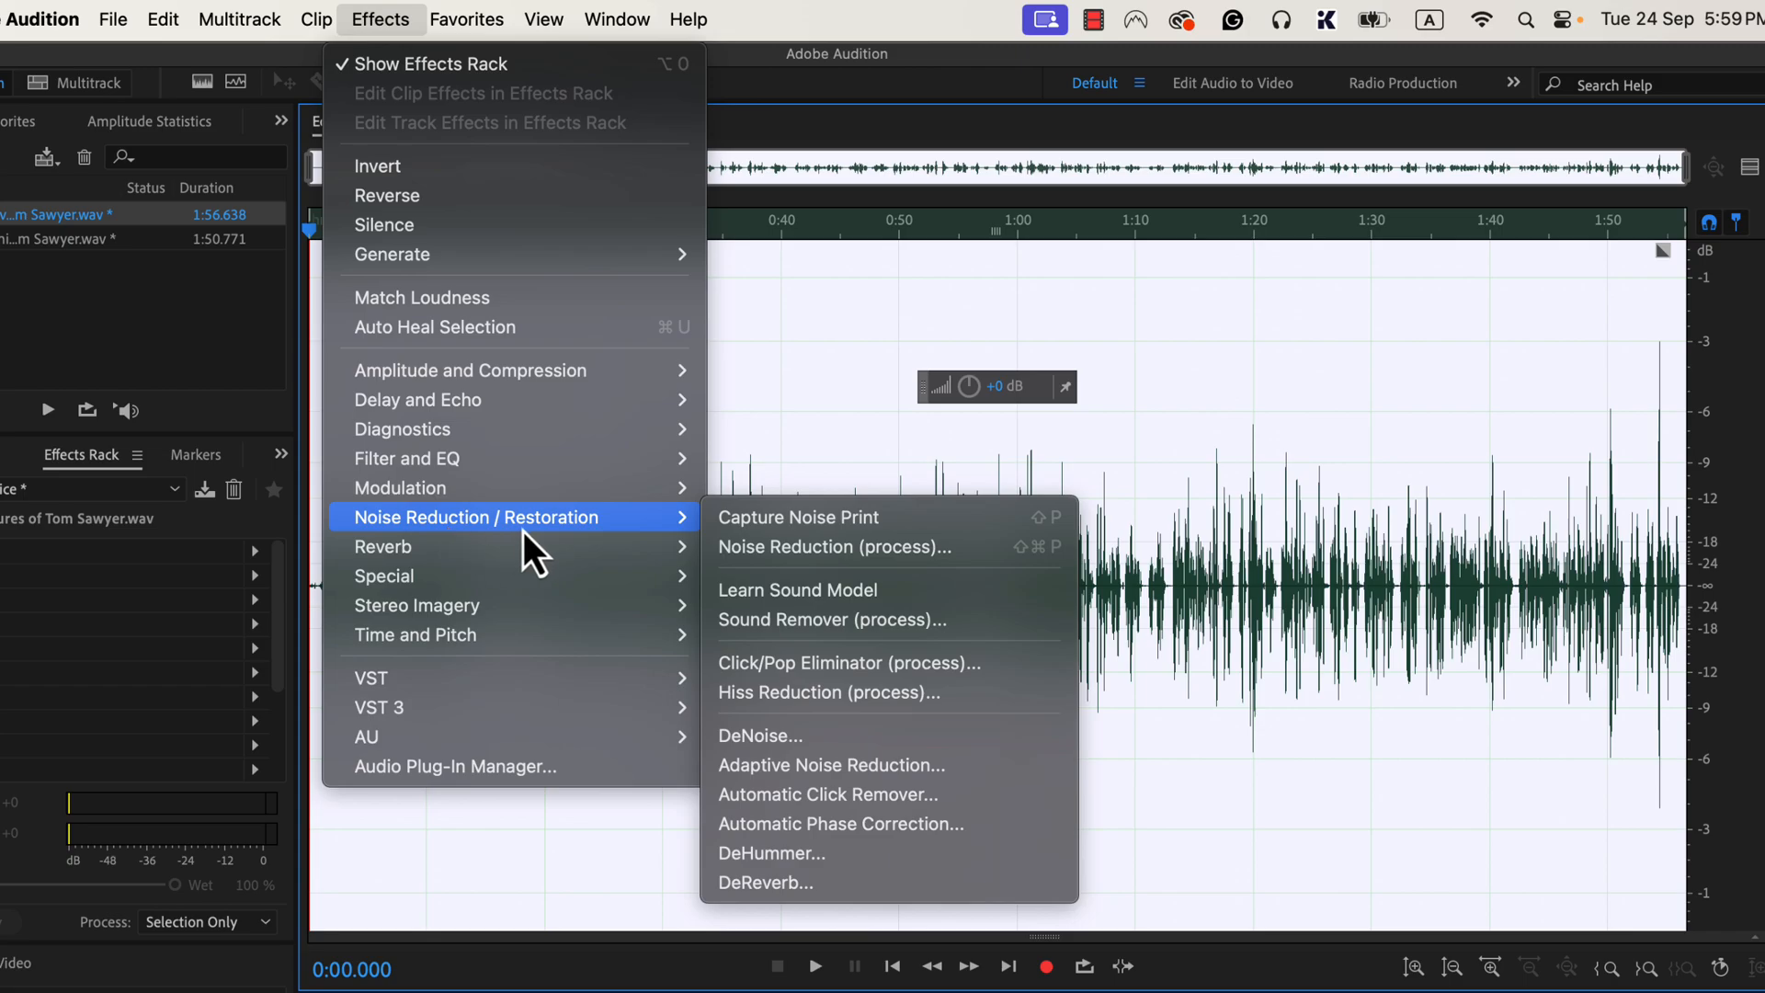
{"action": "mouse_move", "coordinate": [788, 664]}
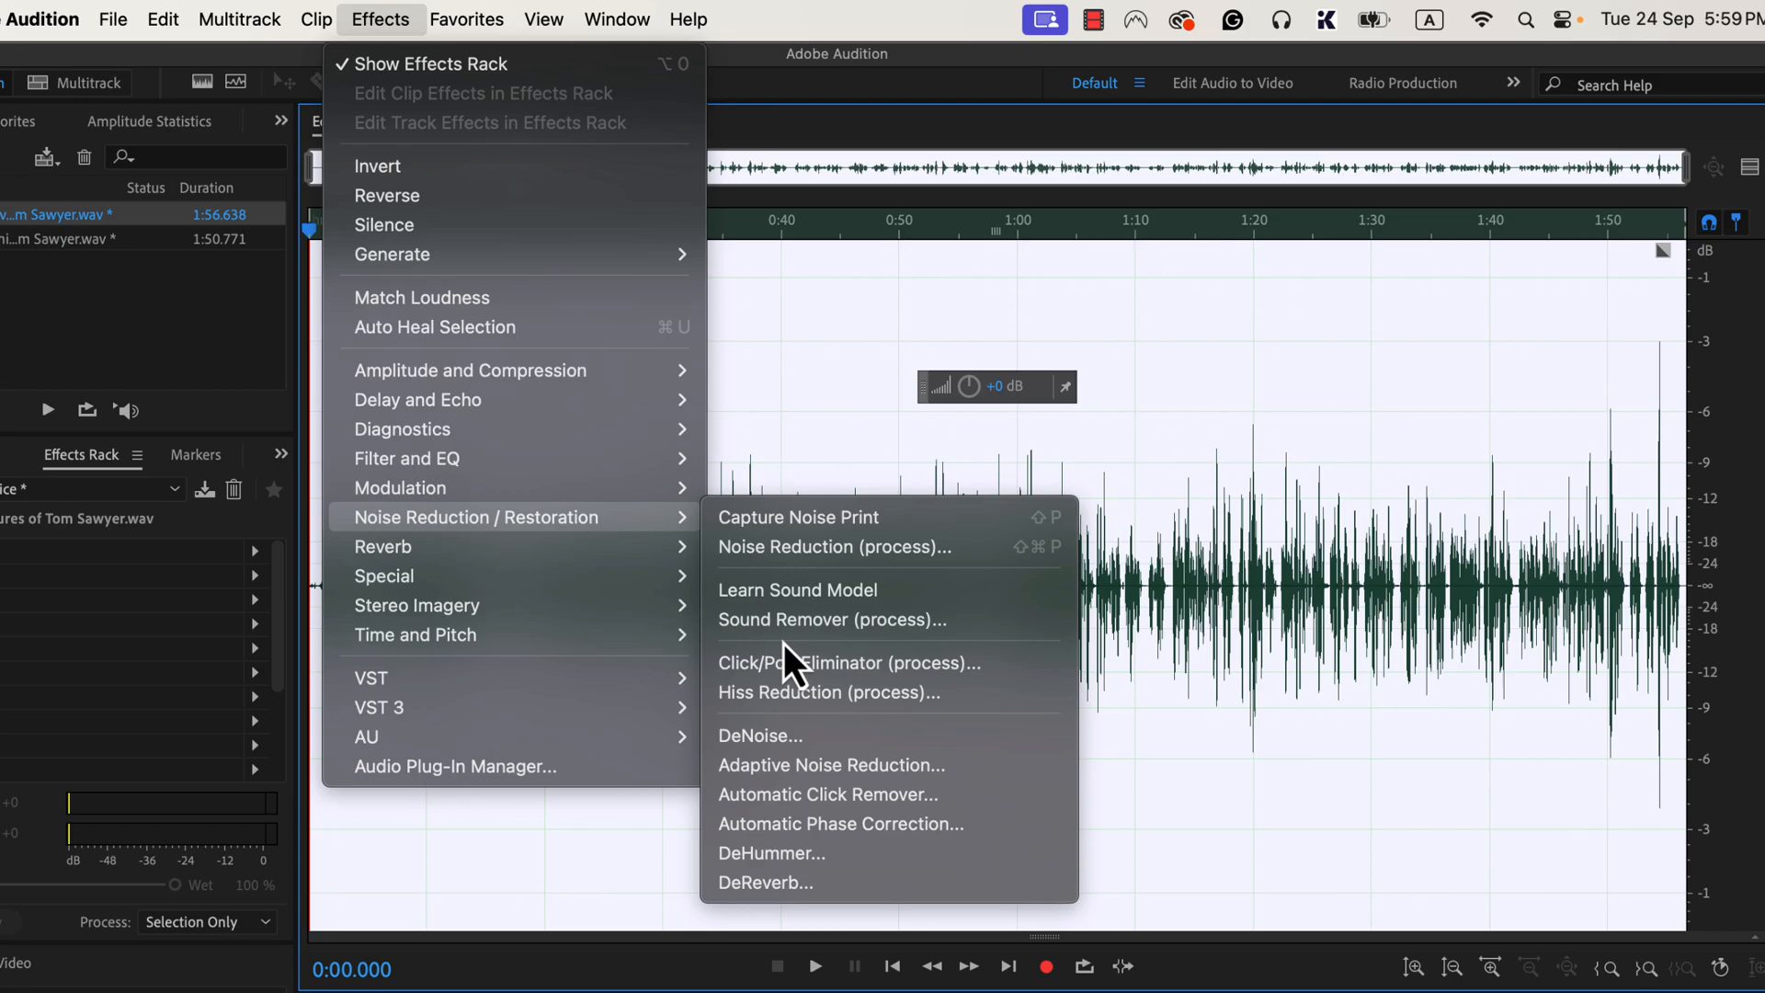
{"action": "mouse_move", "coordinate": [854, 762]}
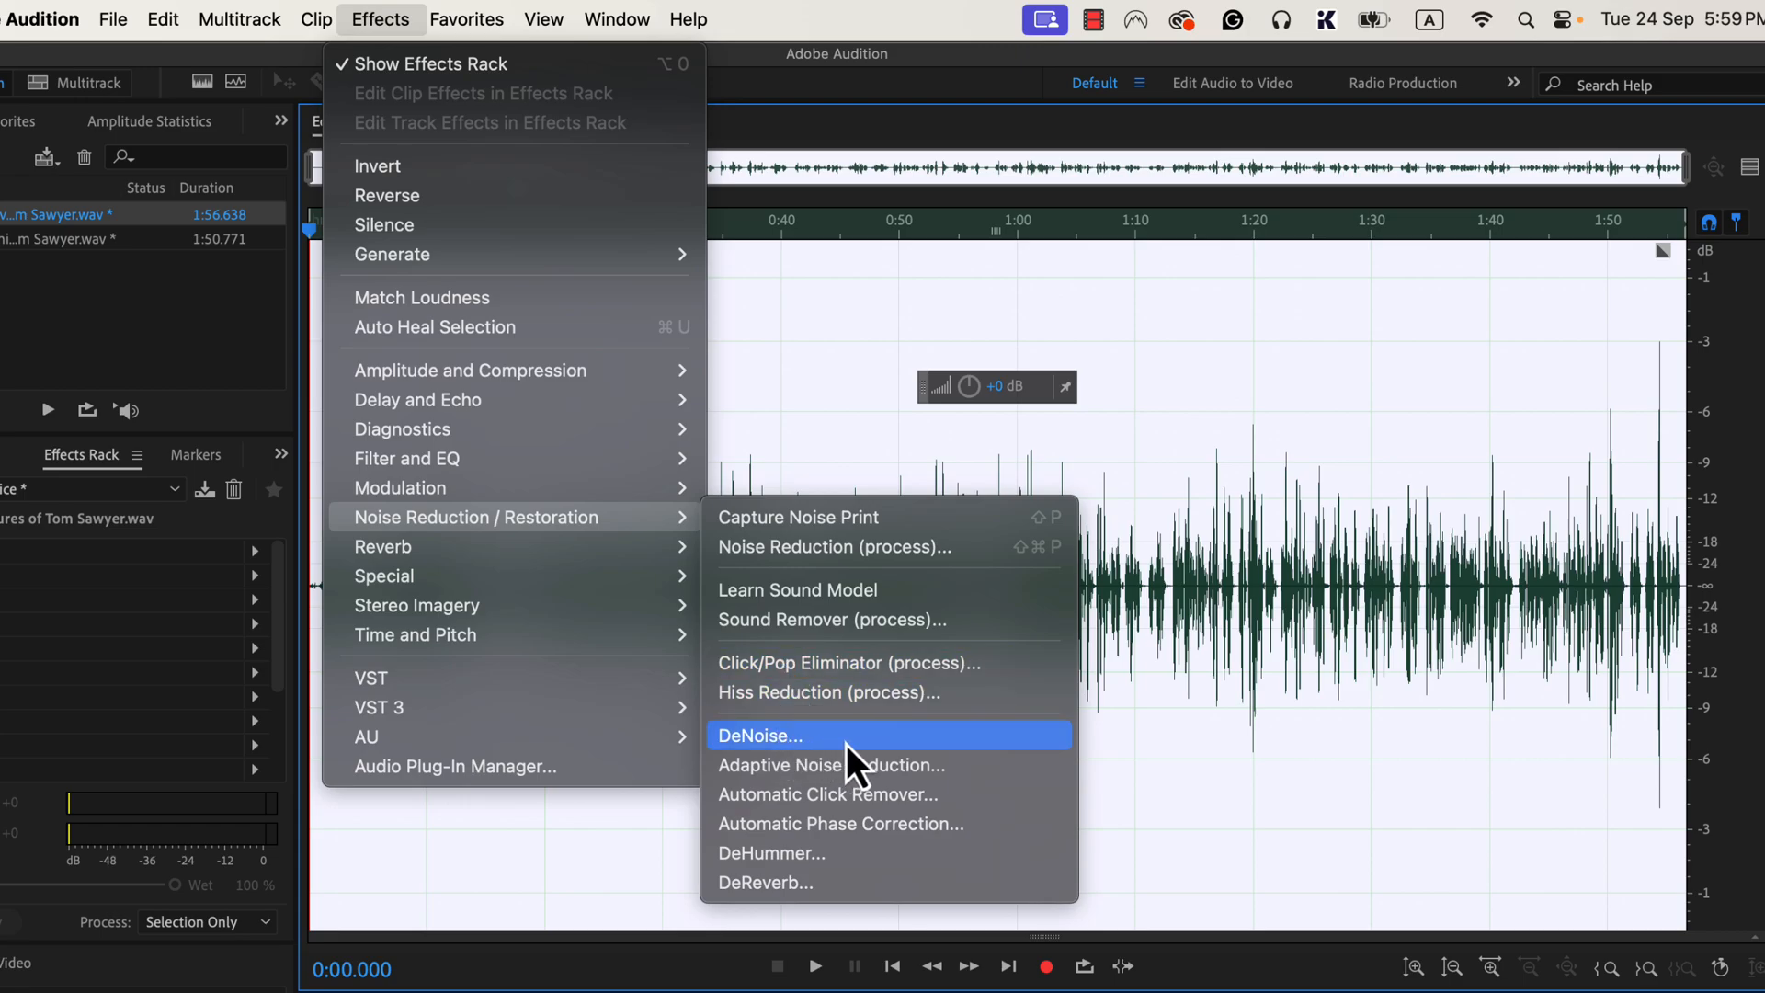
Apply the DeNoise effect at a 29% amount to the recording.
{"action": "left_click", "coordinate": [761, 735]}
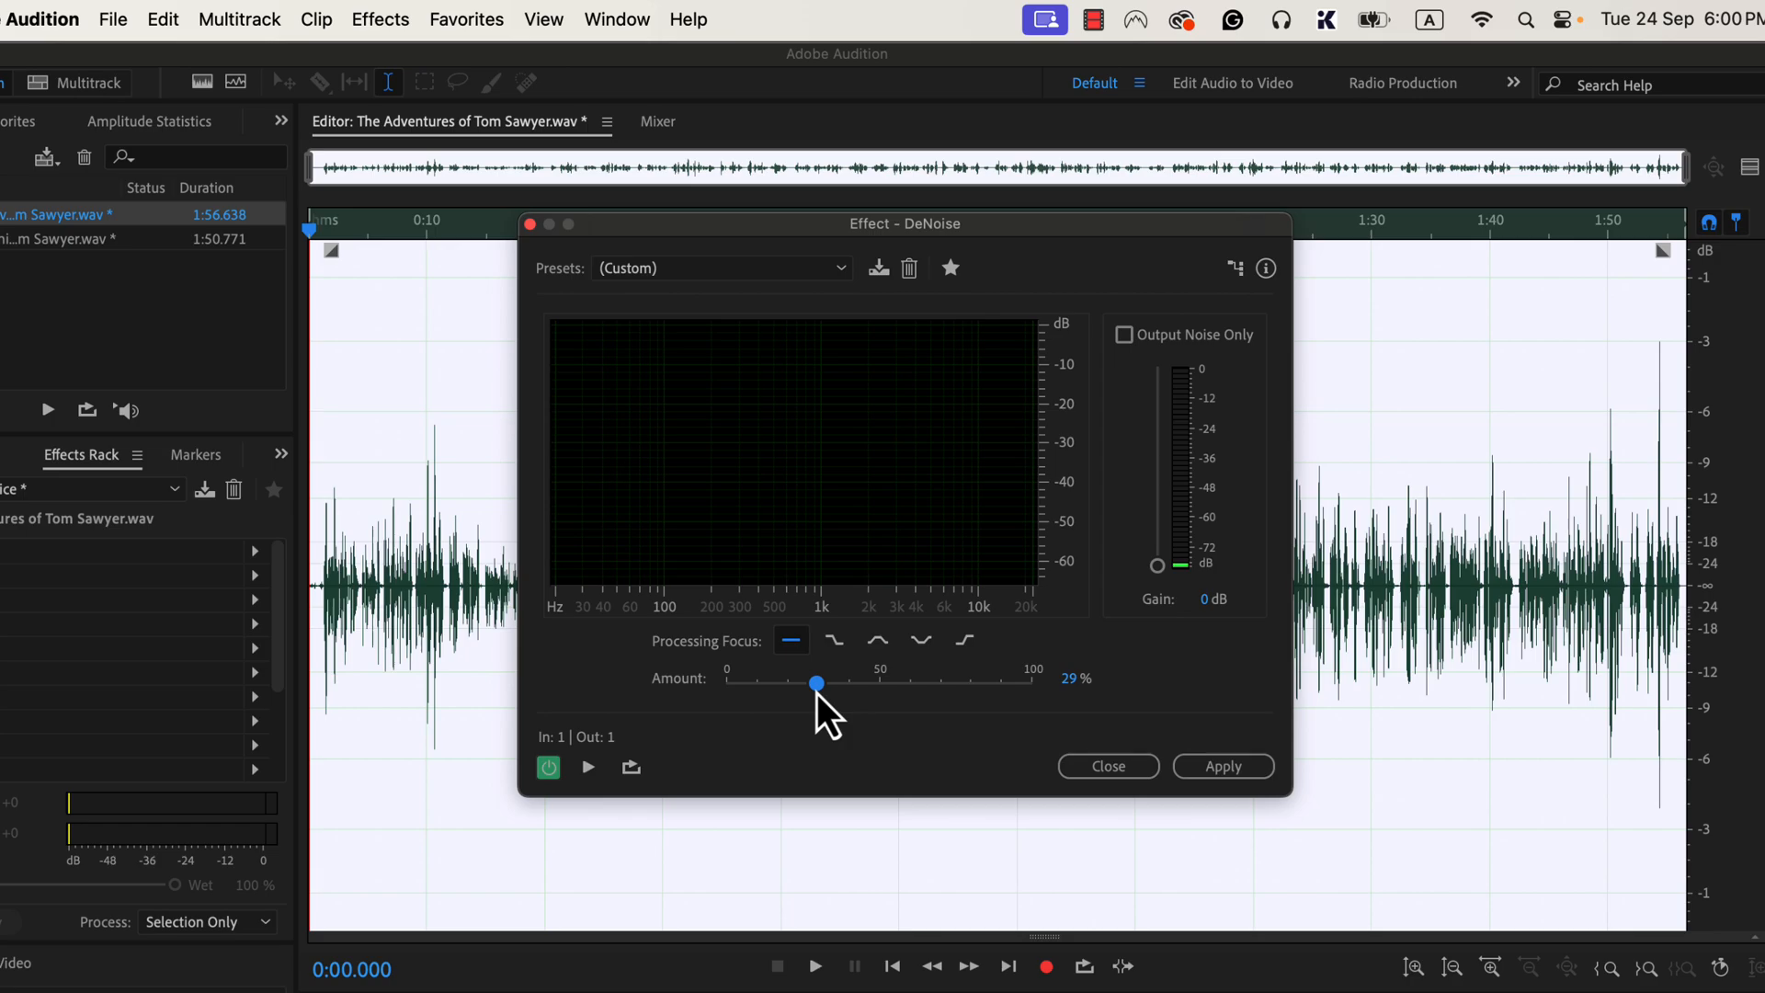
{"action": "mouse_move", "coordinate": [878, 721]}
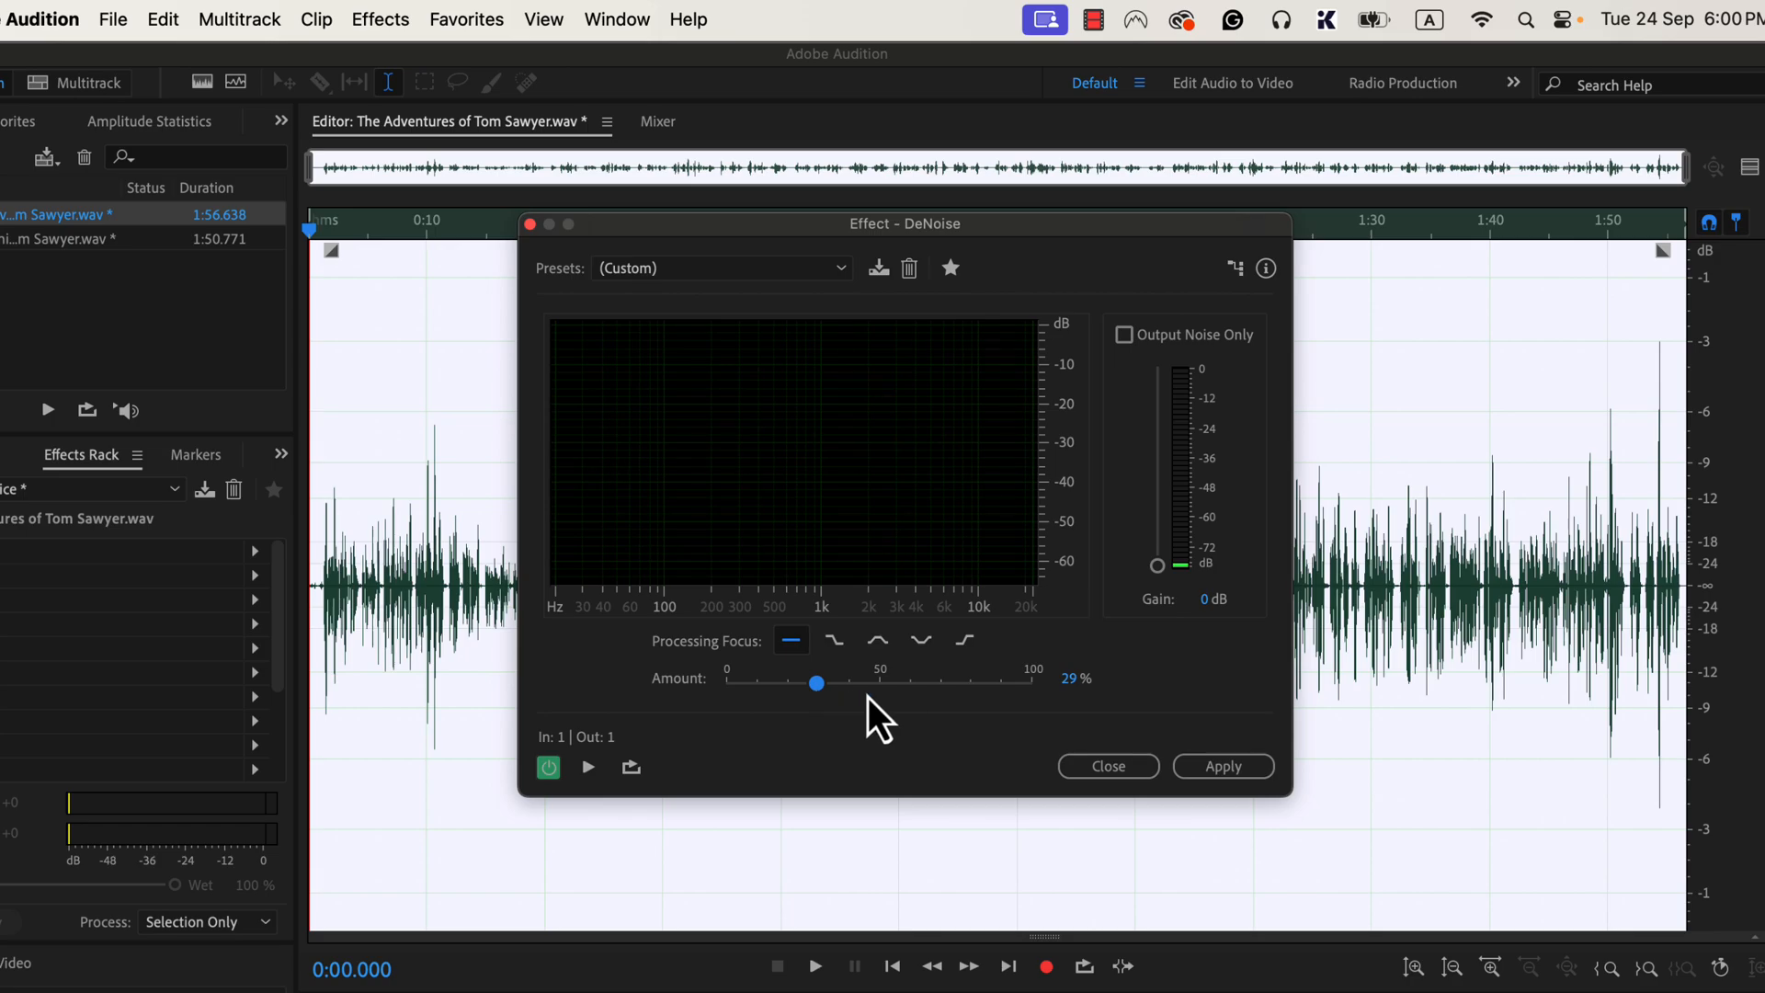
{"action": "left_click", "coordinate": [1222, 766]}
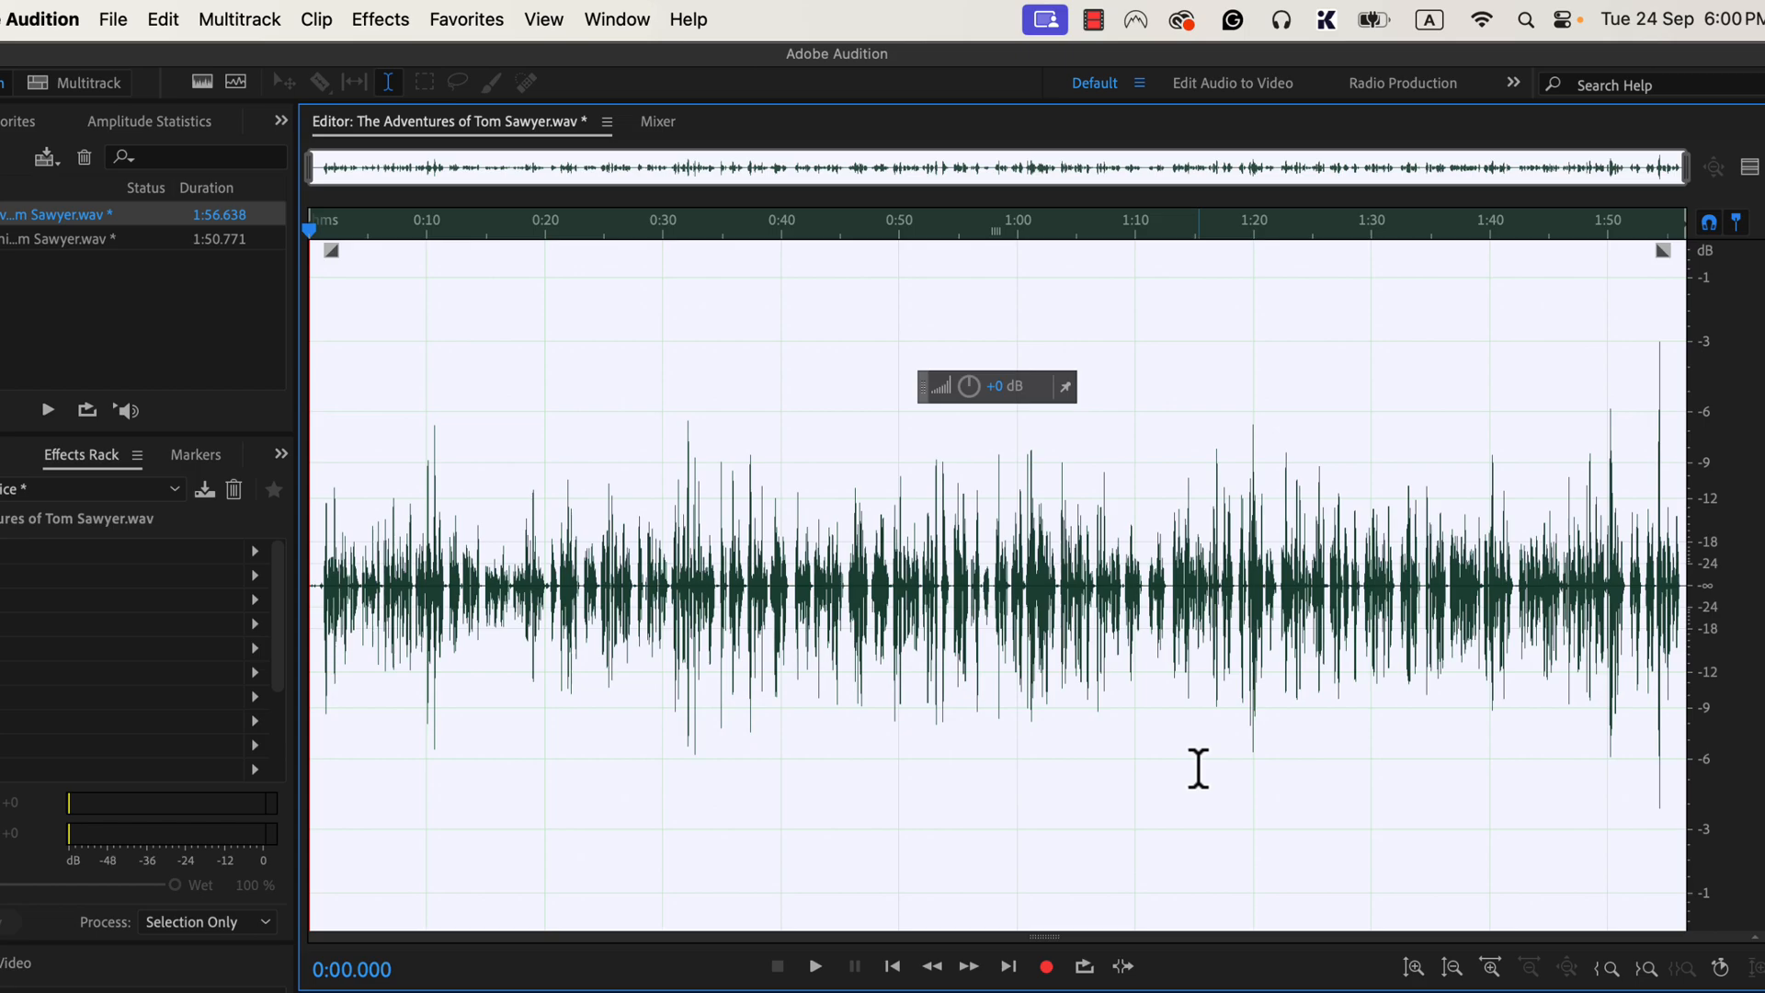
{"action": "mouse_move", "coordinate": [1027, 682]}
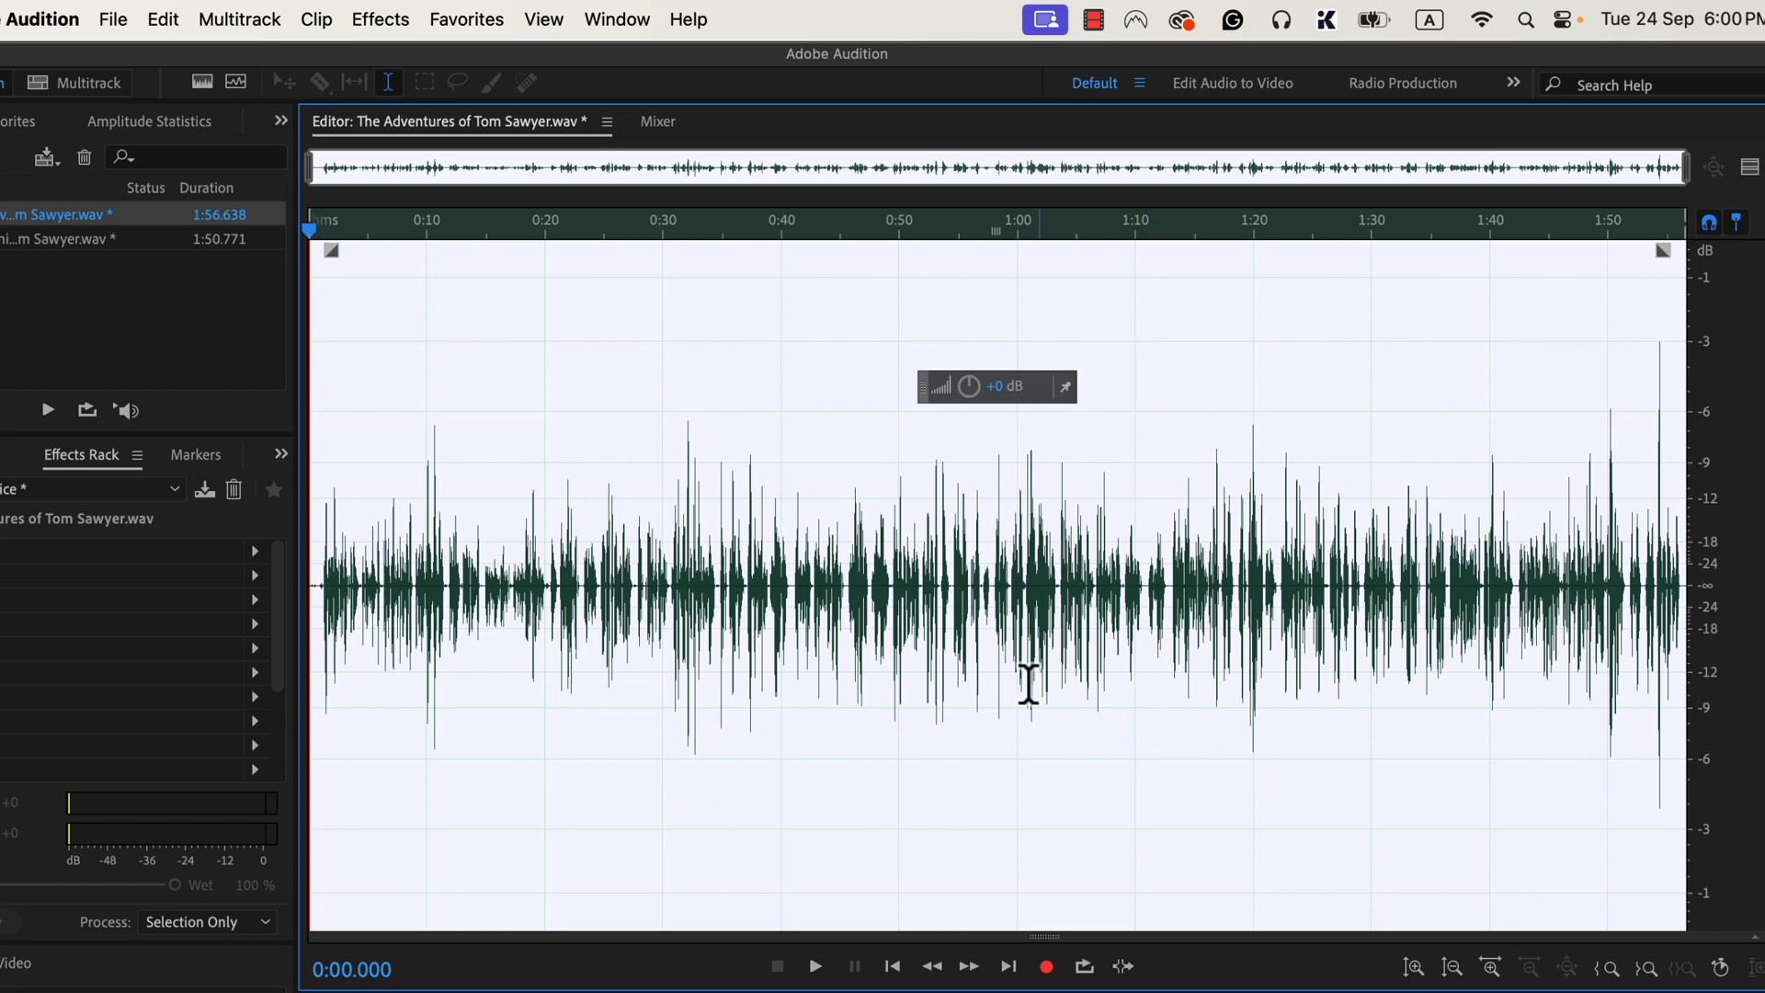
Bring up the Parametric Equalizer from Effects > Filter and EQ.
{"action": "left_click", "coordinate": [379, 19]}
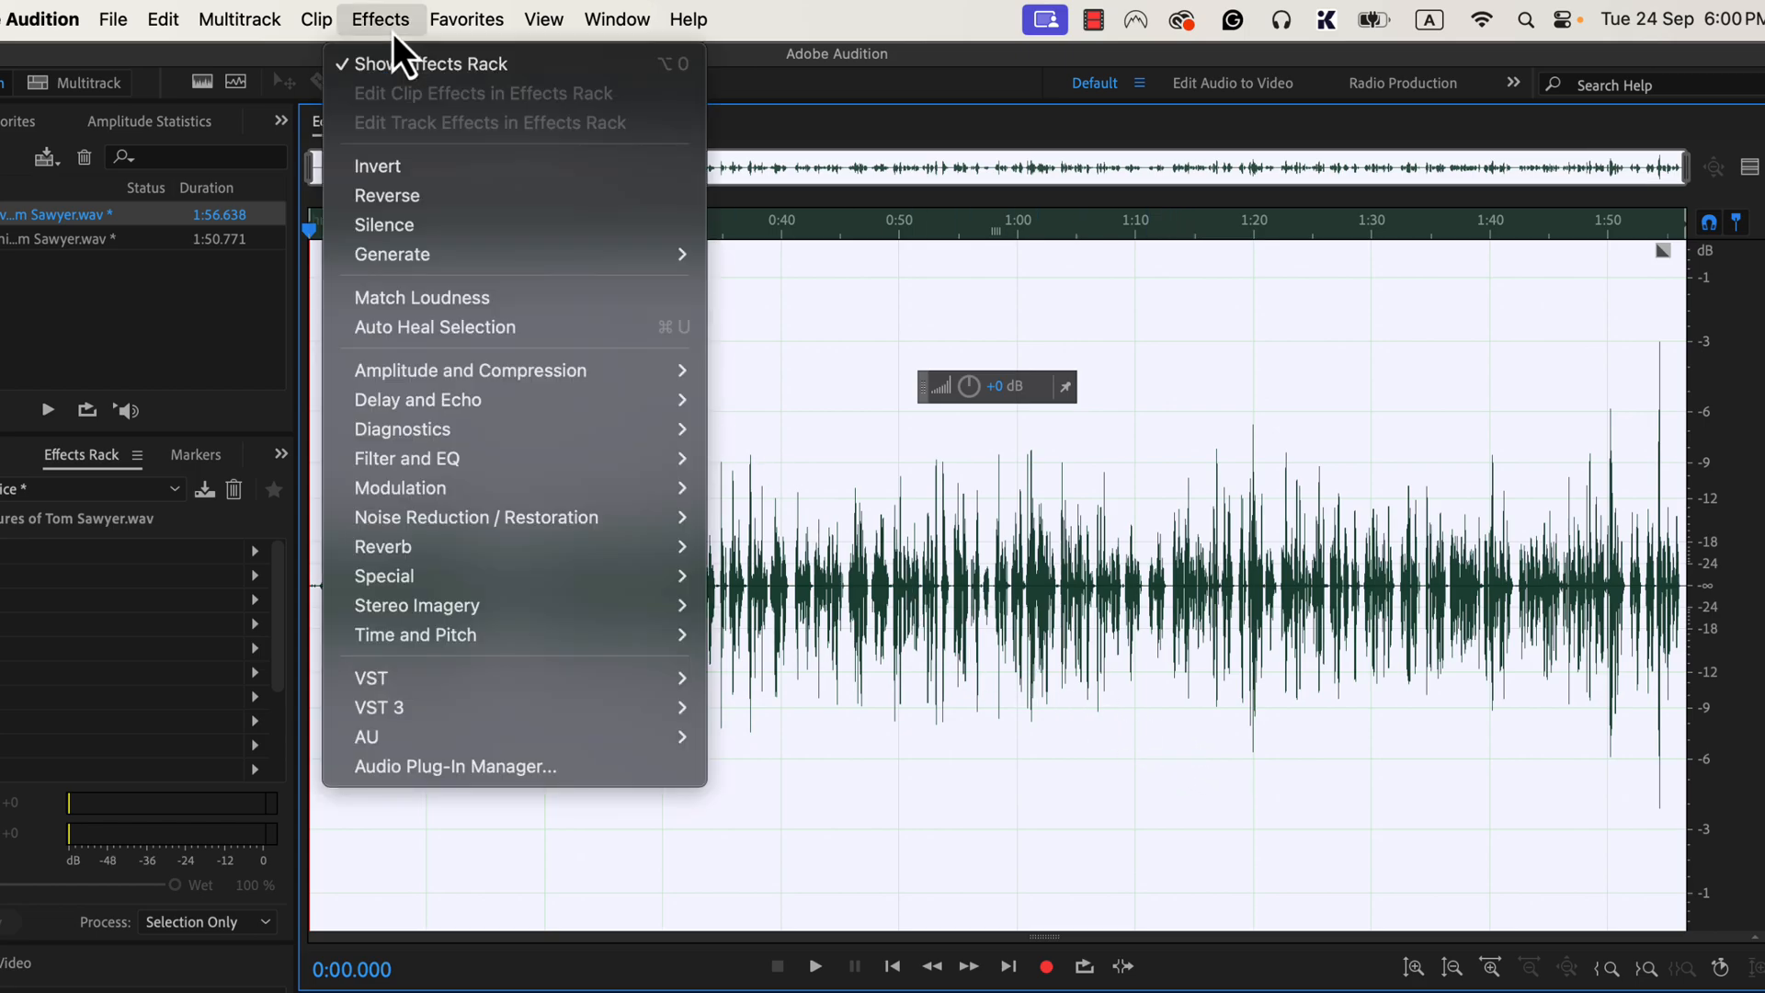
{"action": "mouse_move", "coordinate": [451, 458]}
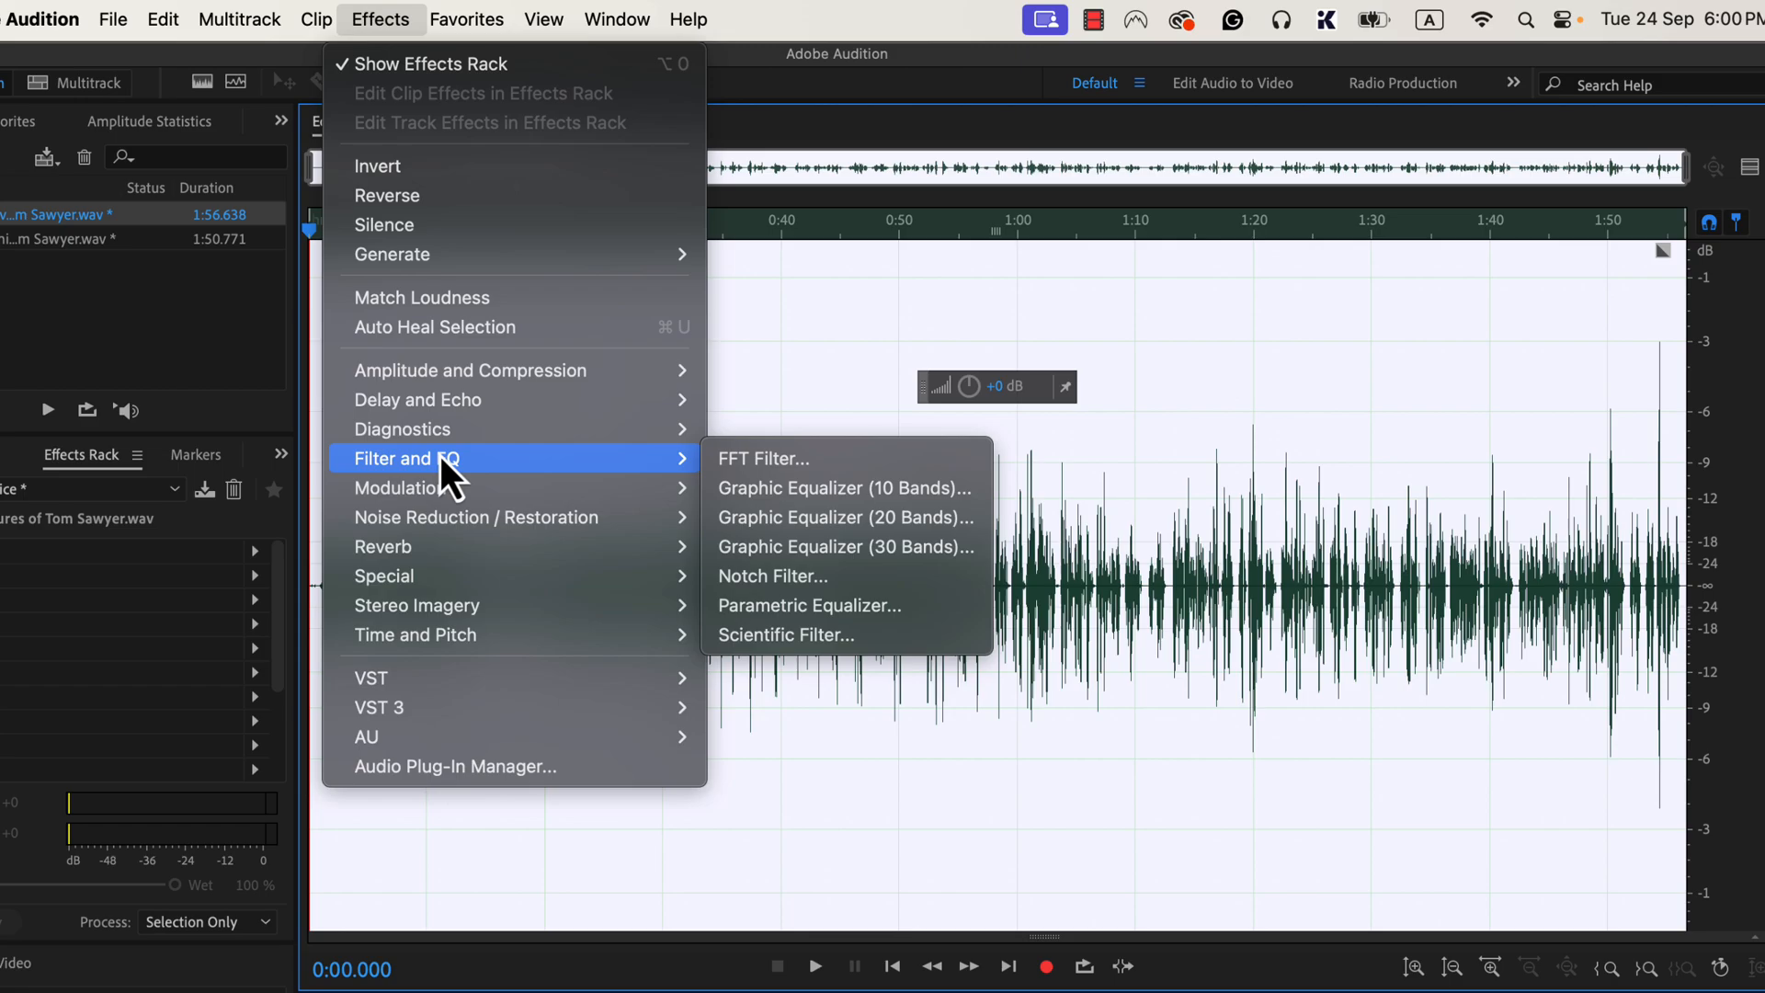
{"action": "mouse_move", "coordinate": [676, 478]}
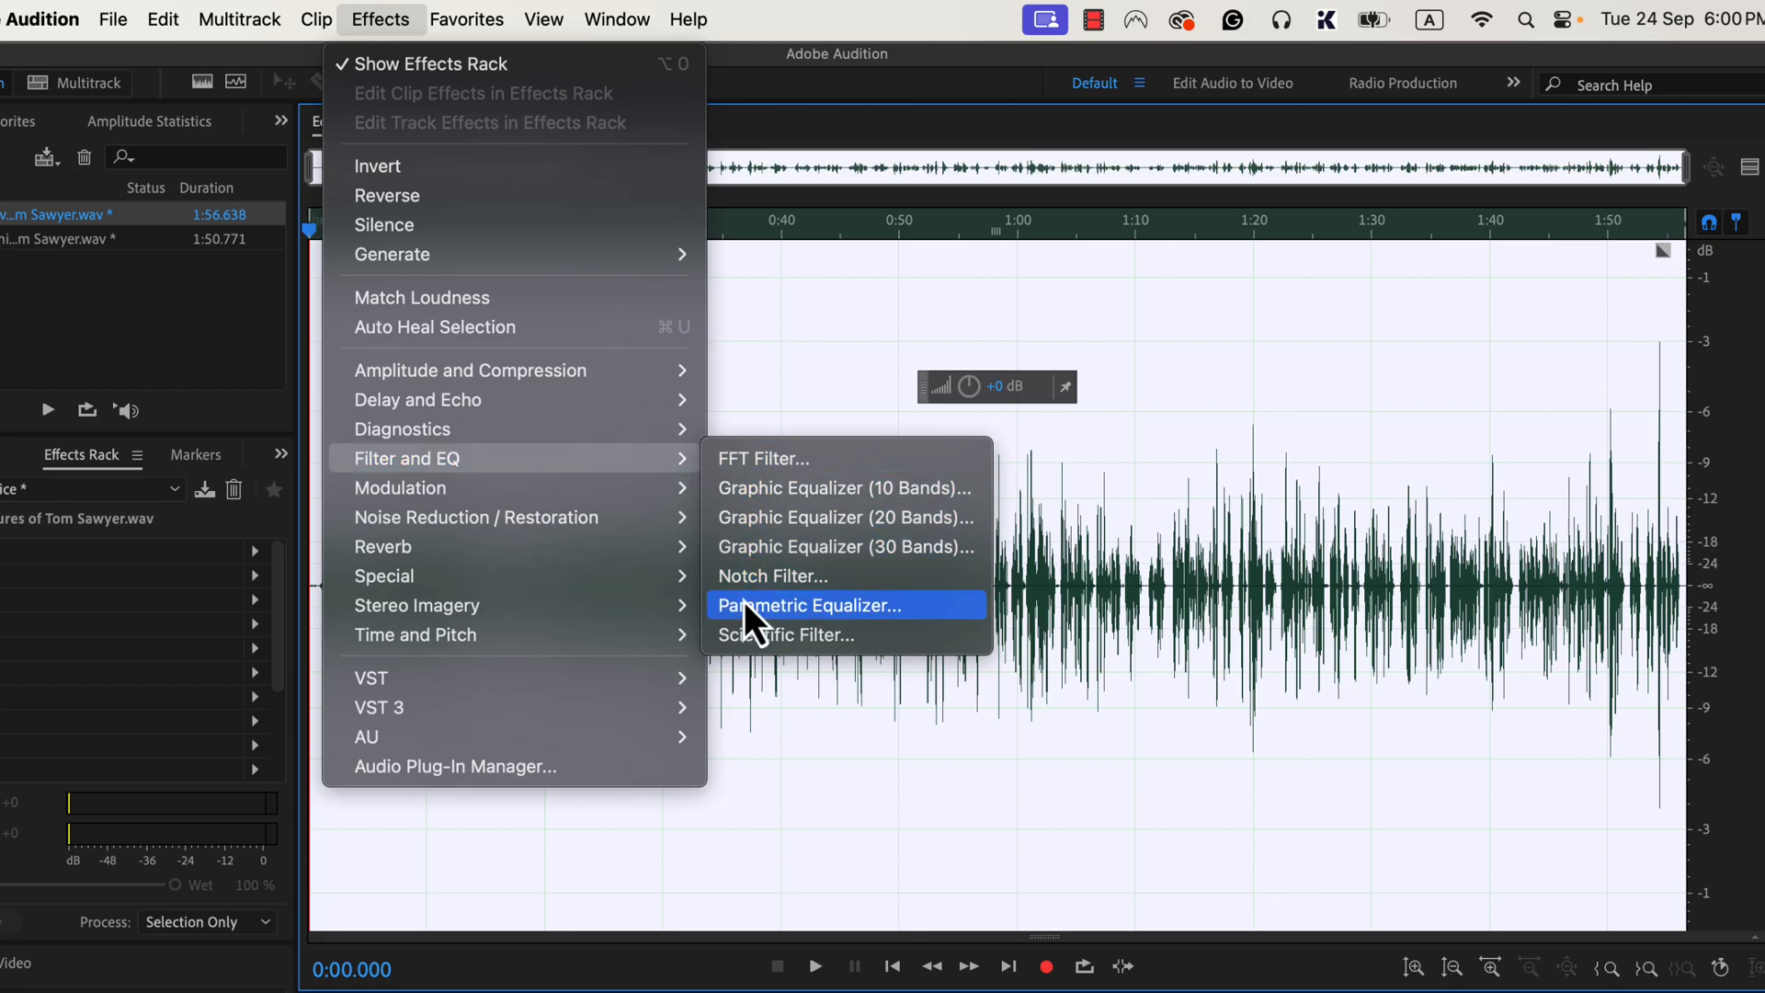
{"action": "mouse_move", "coordinate": [918, 644]}
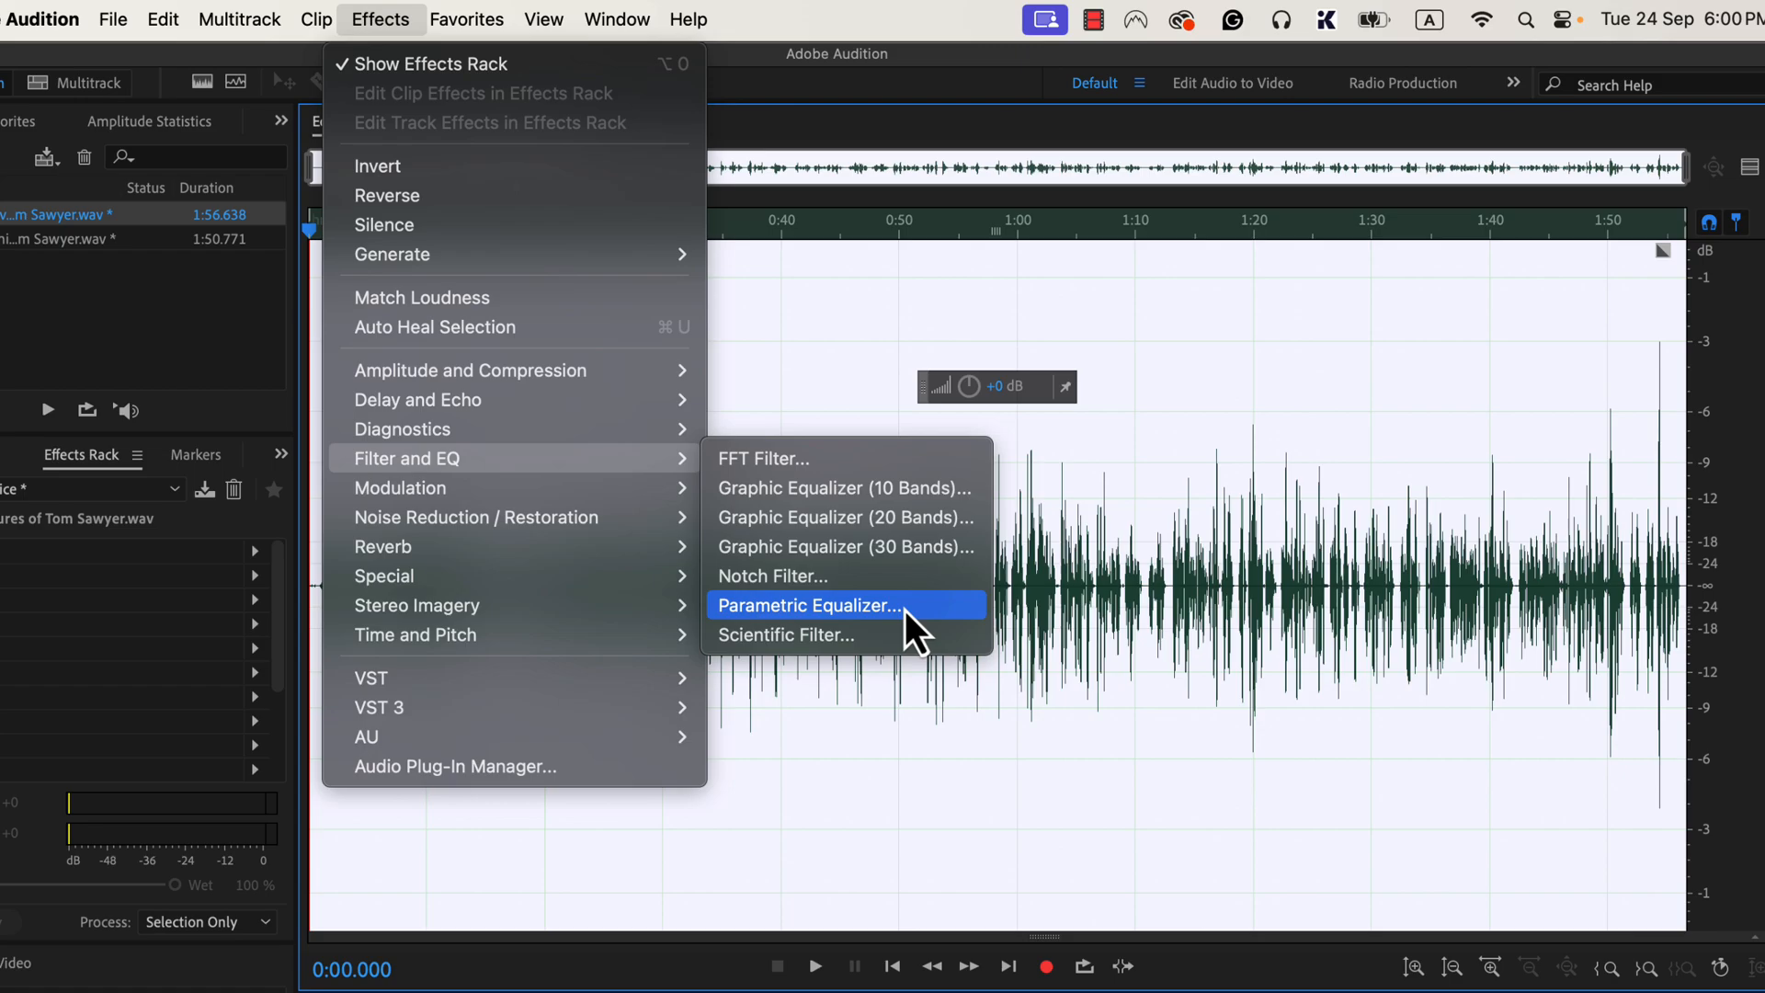
{"action": "left_click", "coordinate": [810, 606]}
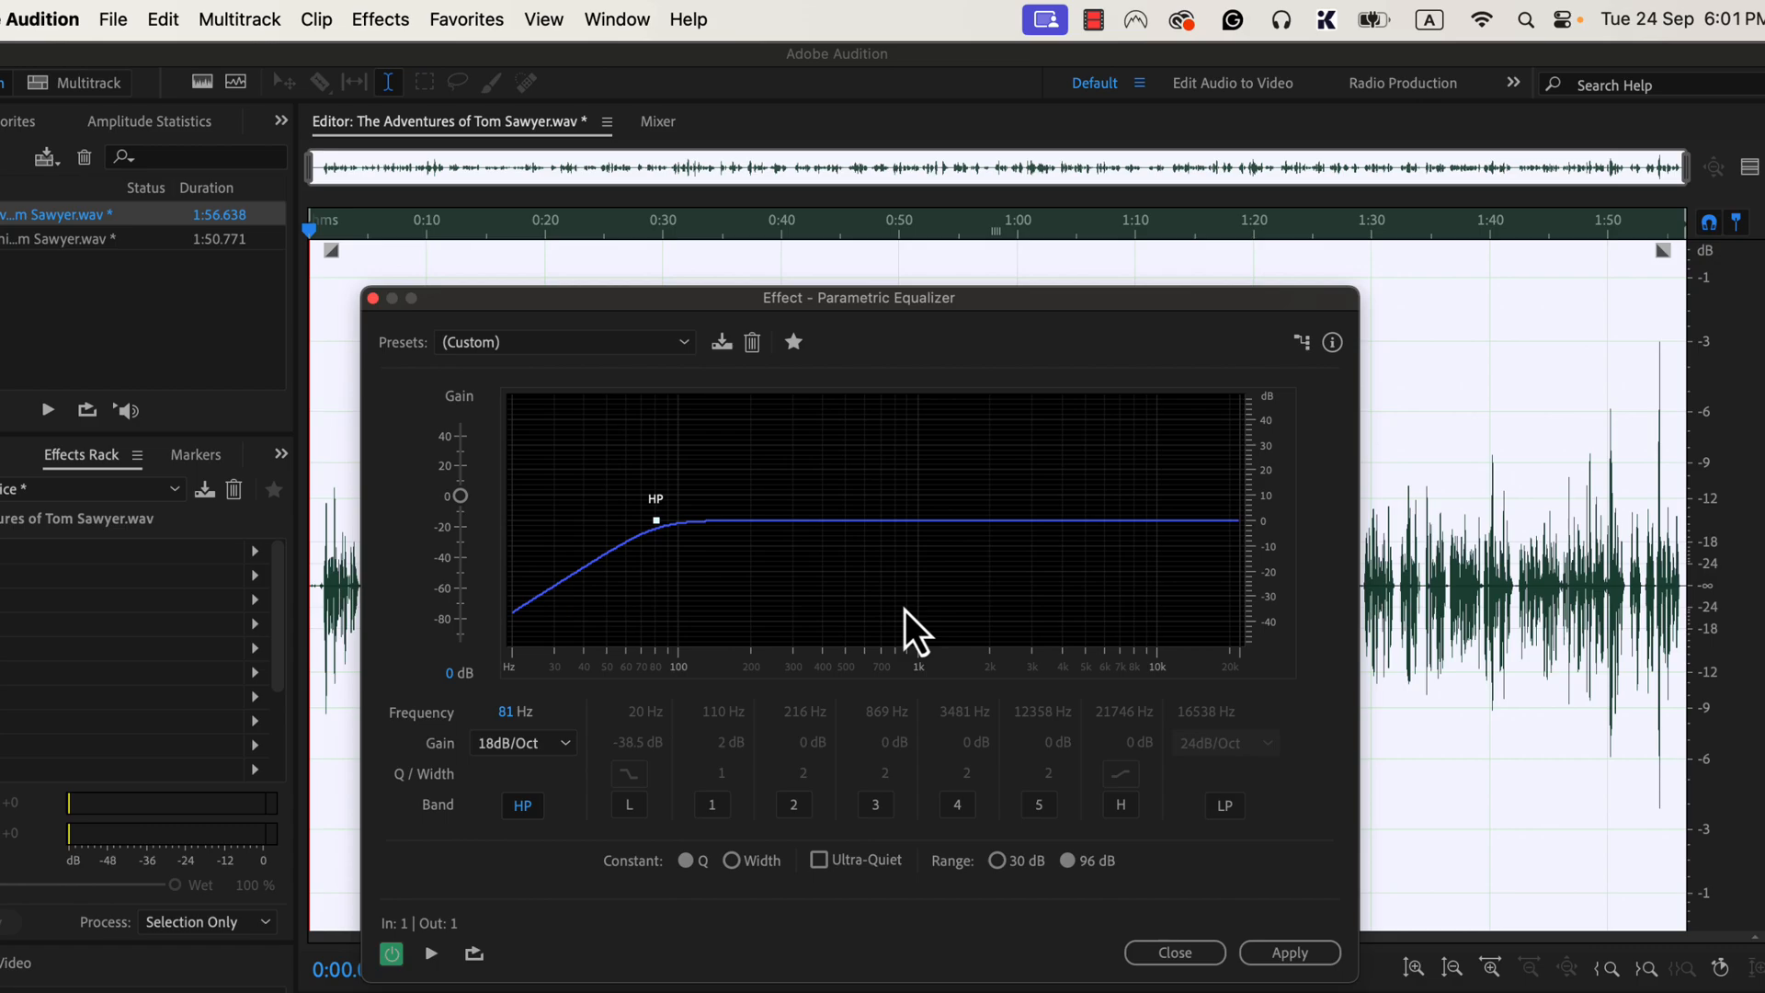
{"action": "mouse_move", "coordinate": [634, 426]}
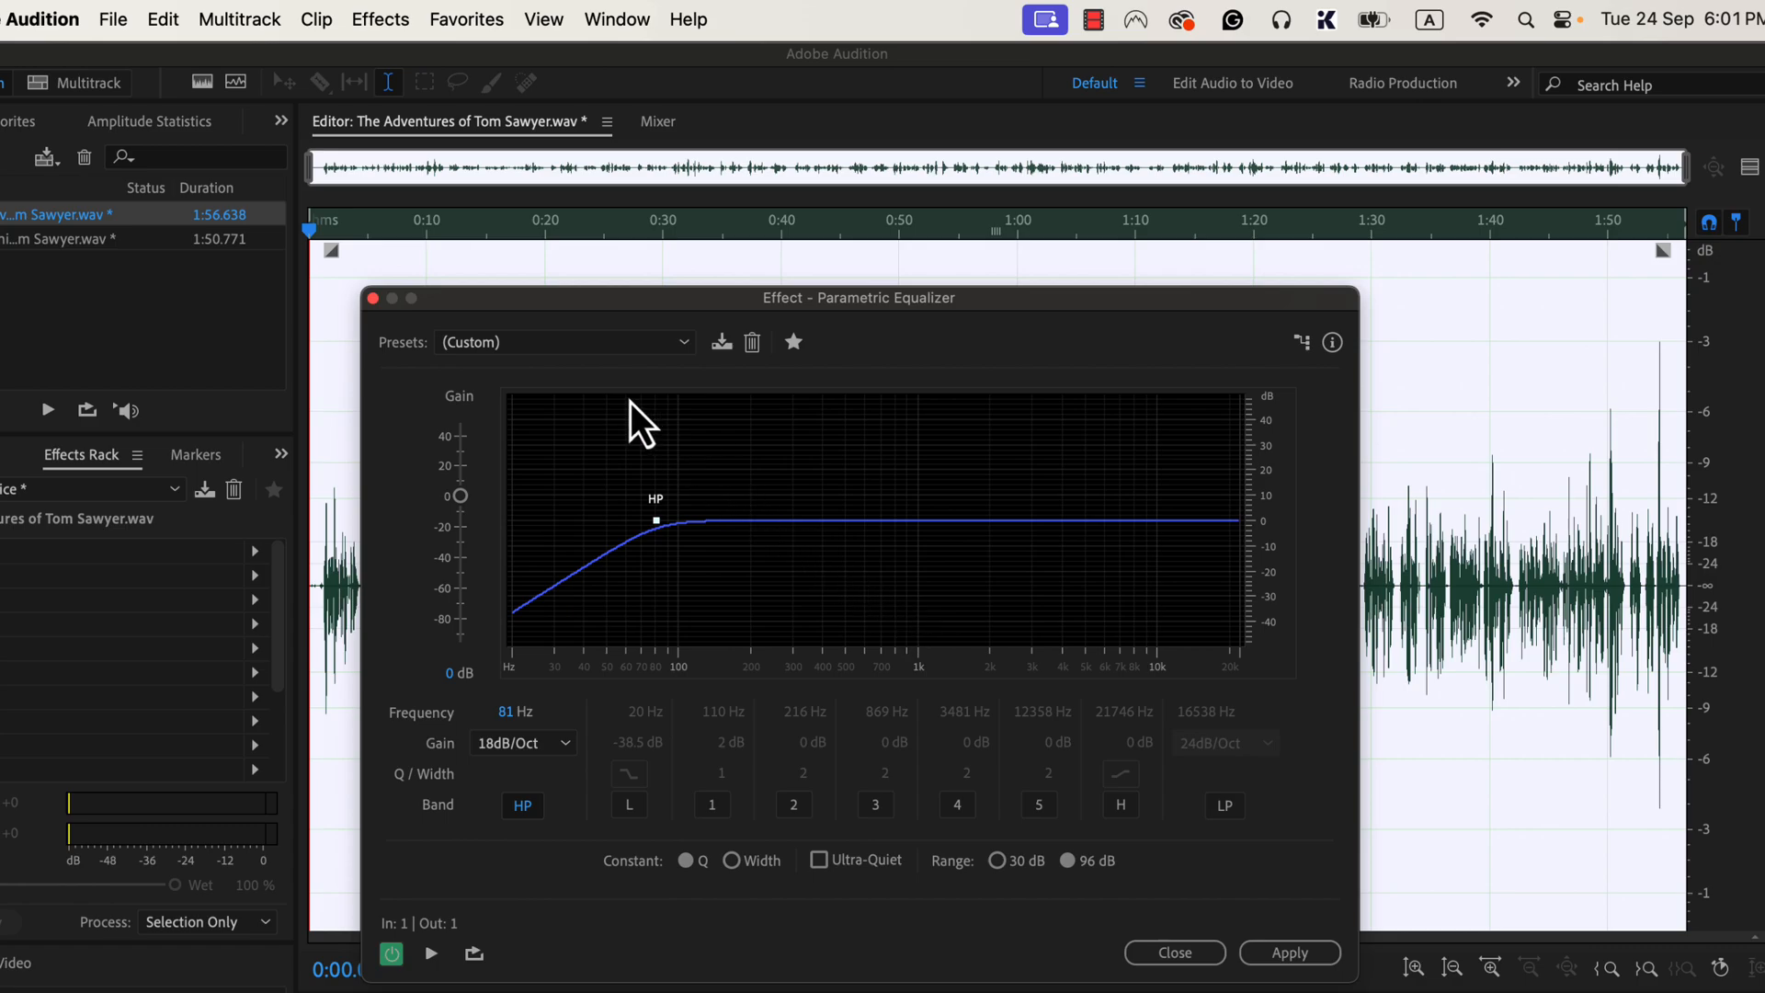
Reset the Parametric Equalizer to the (Default) flat preset.
{"action": "left_click", "coordinate": [563, 341]}
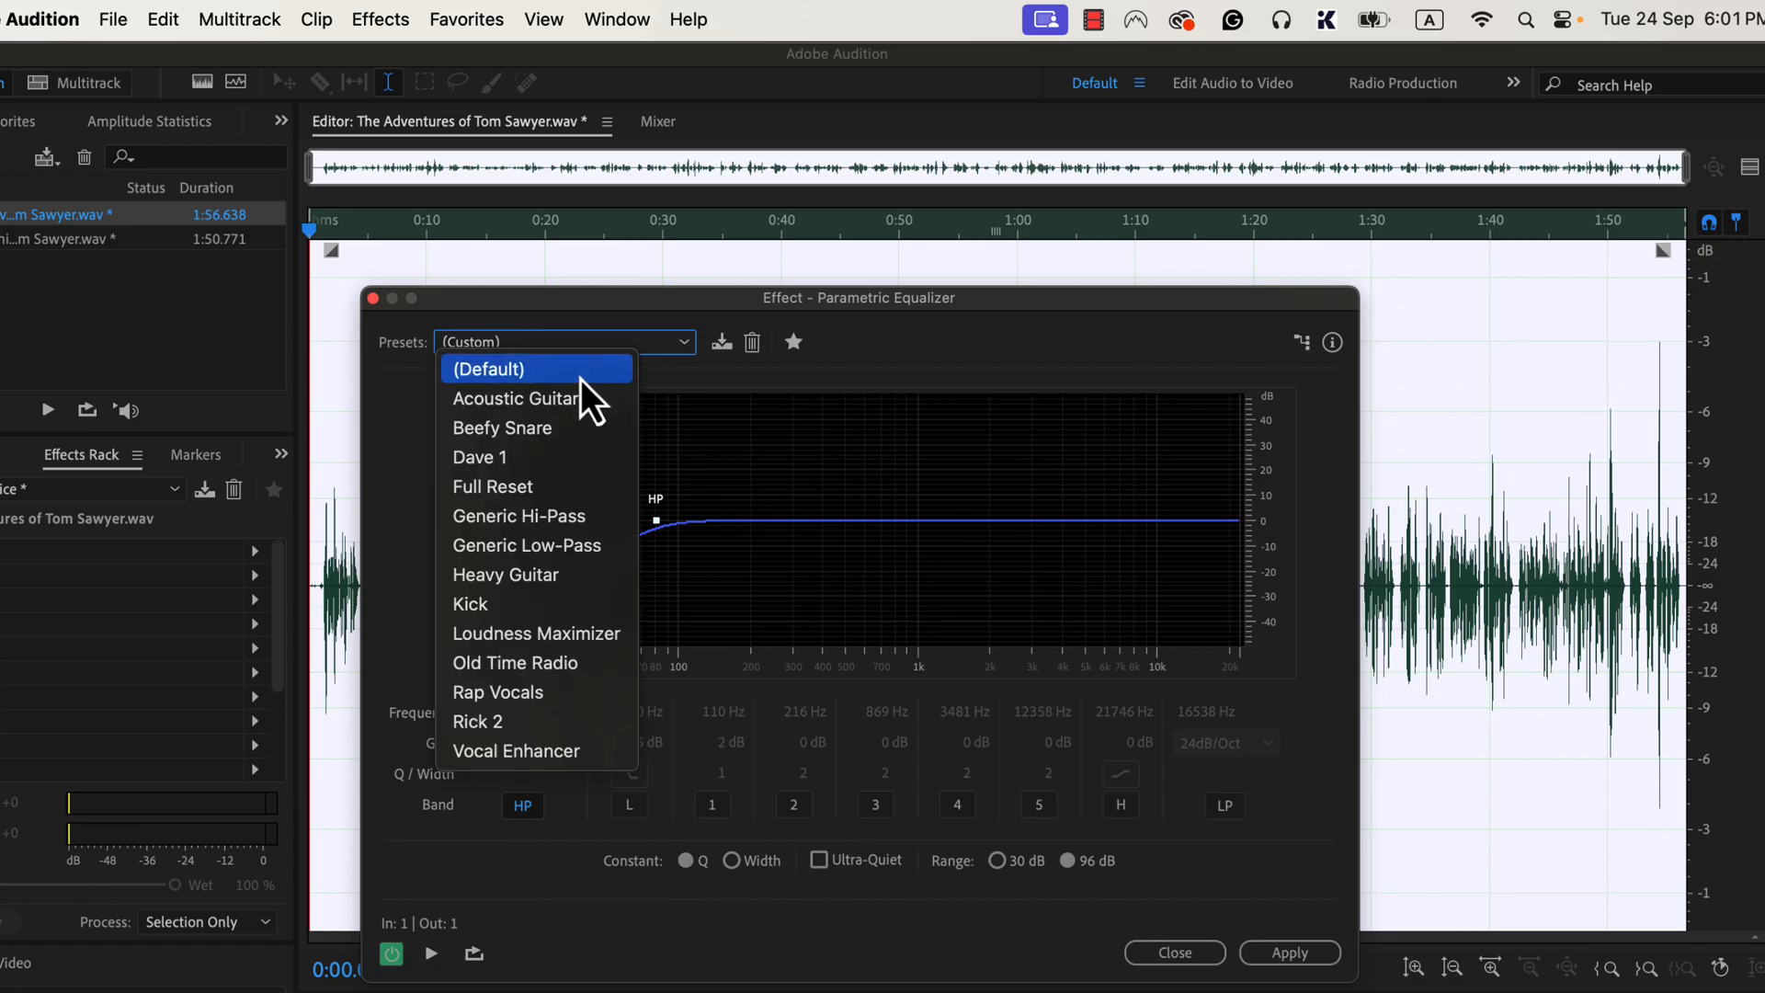
{"action": "left_click", "coordinate": [488, 370]}
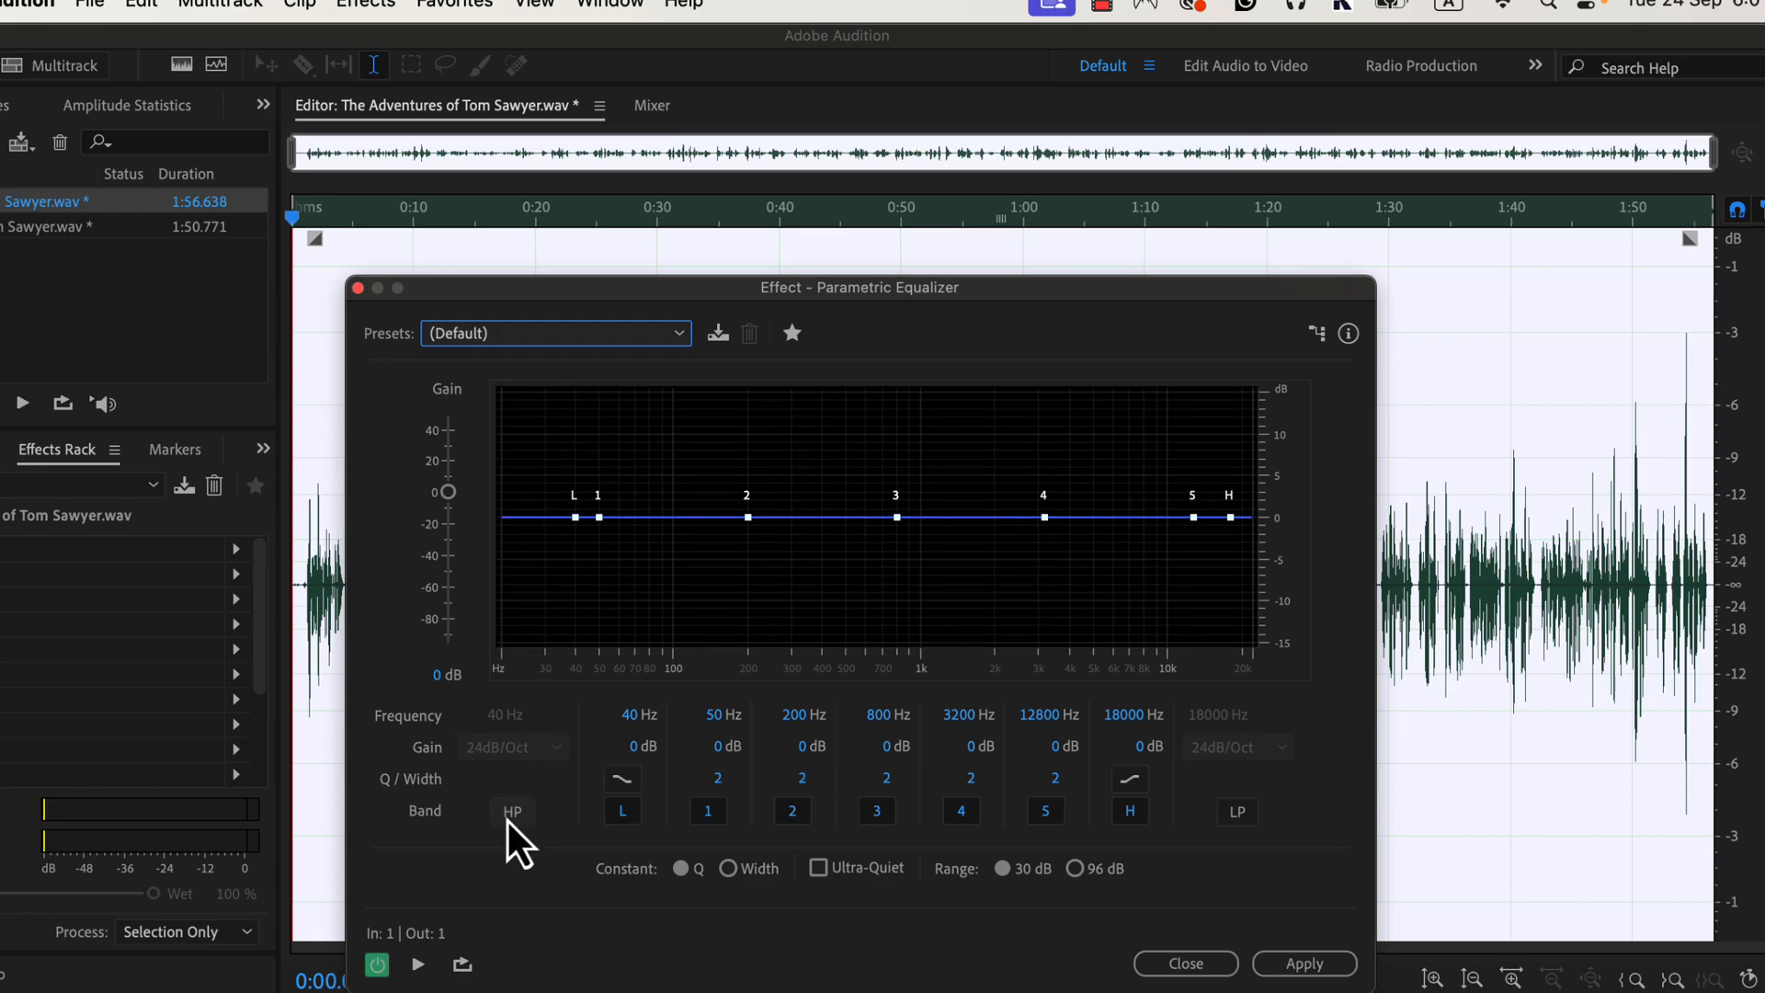
Switch on the high-pass band, cutting below about 72 Hz at 24 dB/Oct.
{"action": "left_click", "coordinate": [511, 812]}
{"action": "type", "text": "72"}
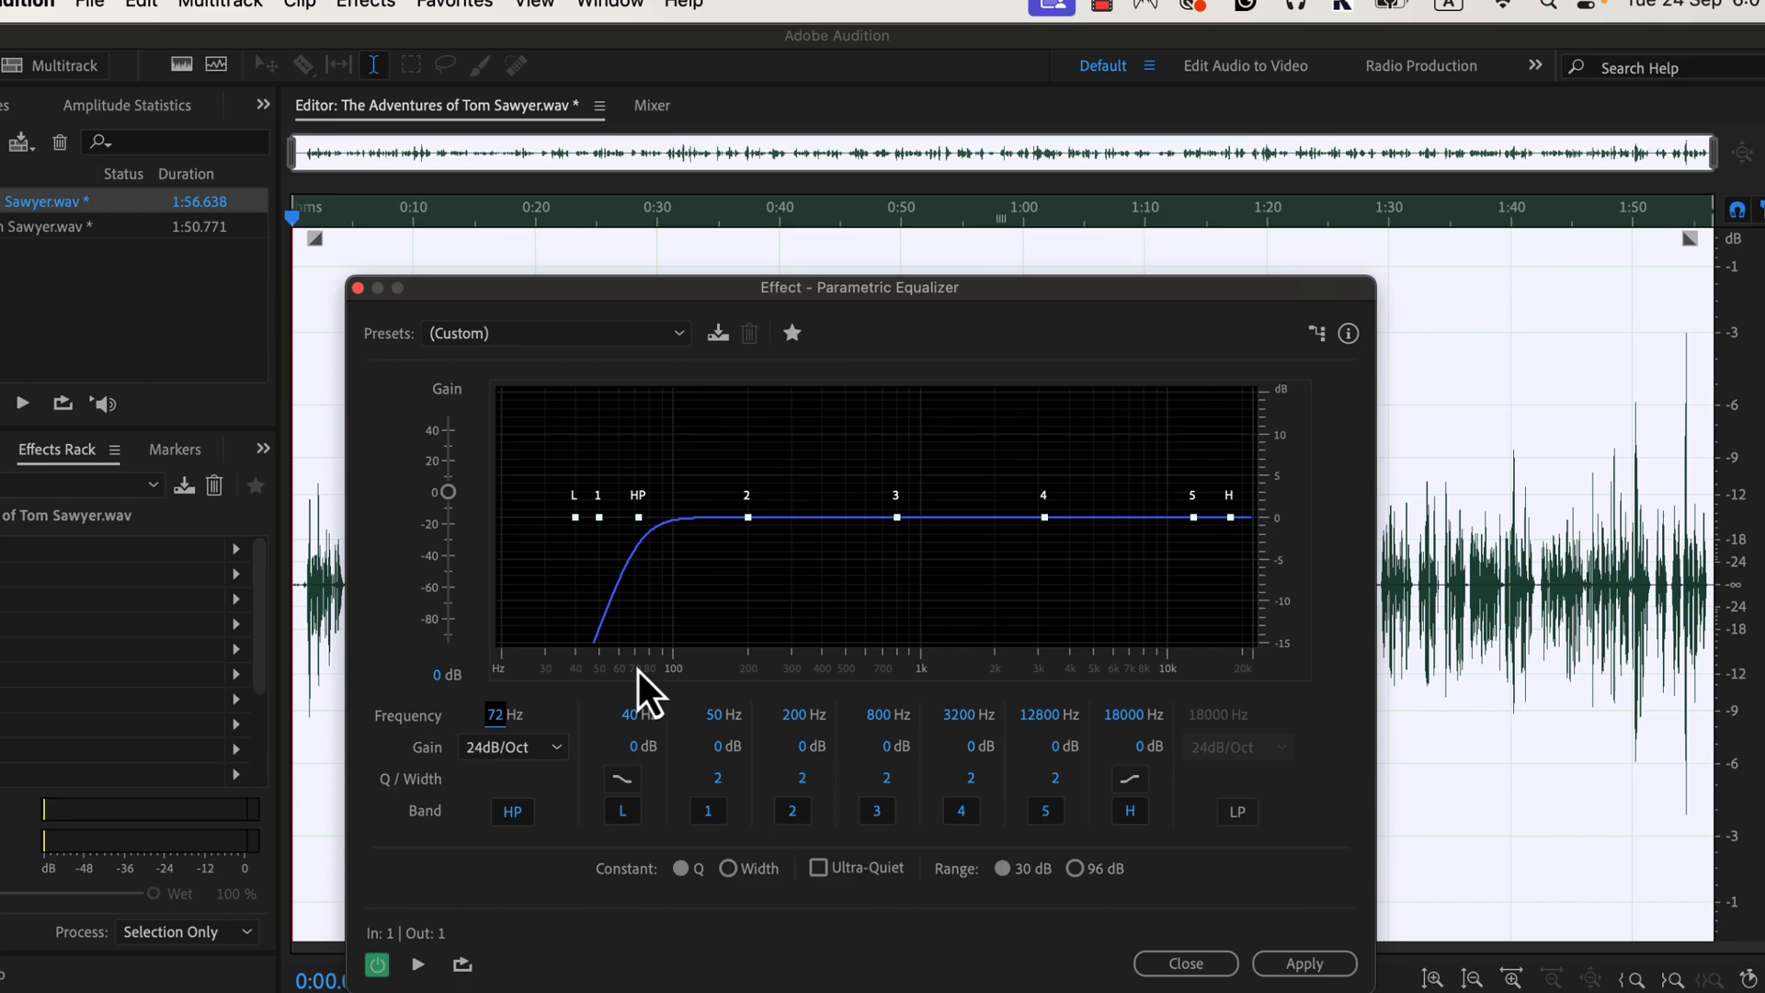
{"action": "mouse_move", "coordinate": [1188, 918]}
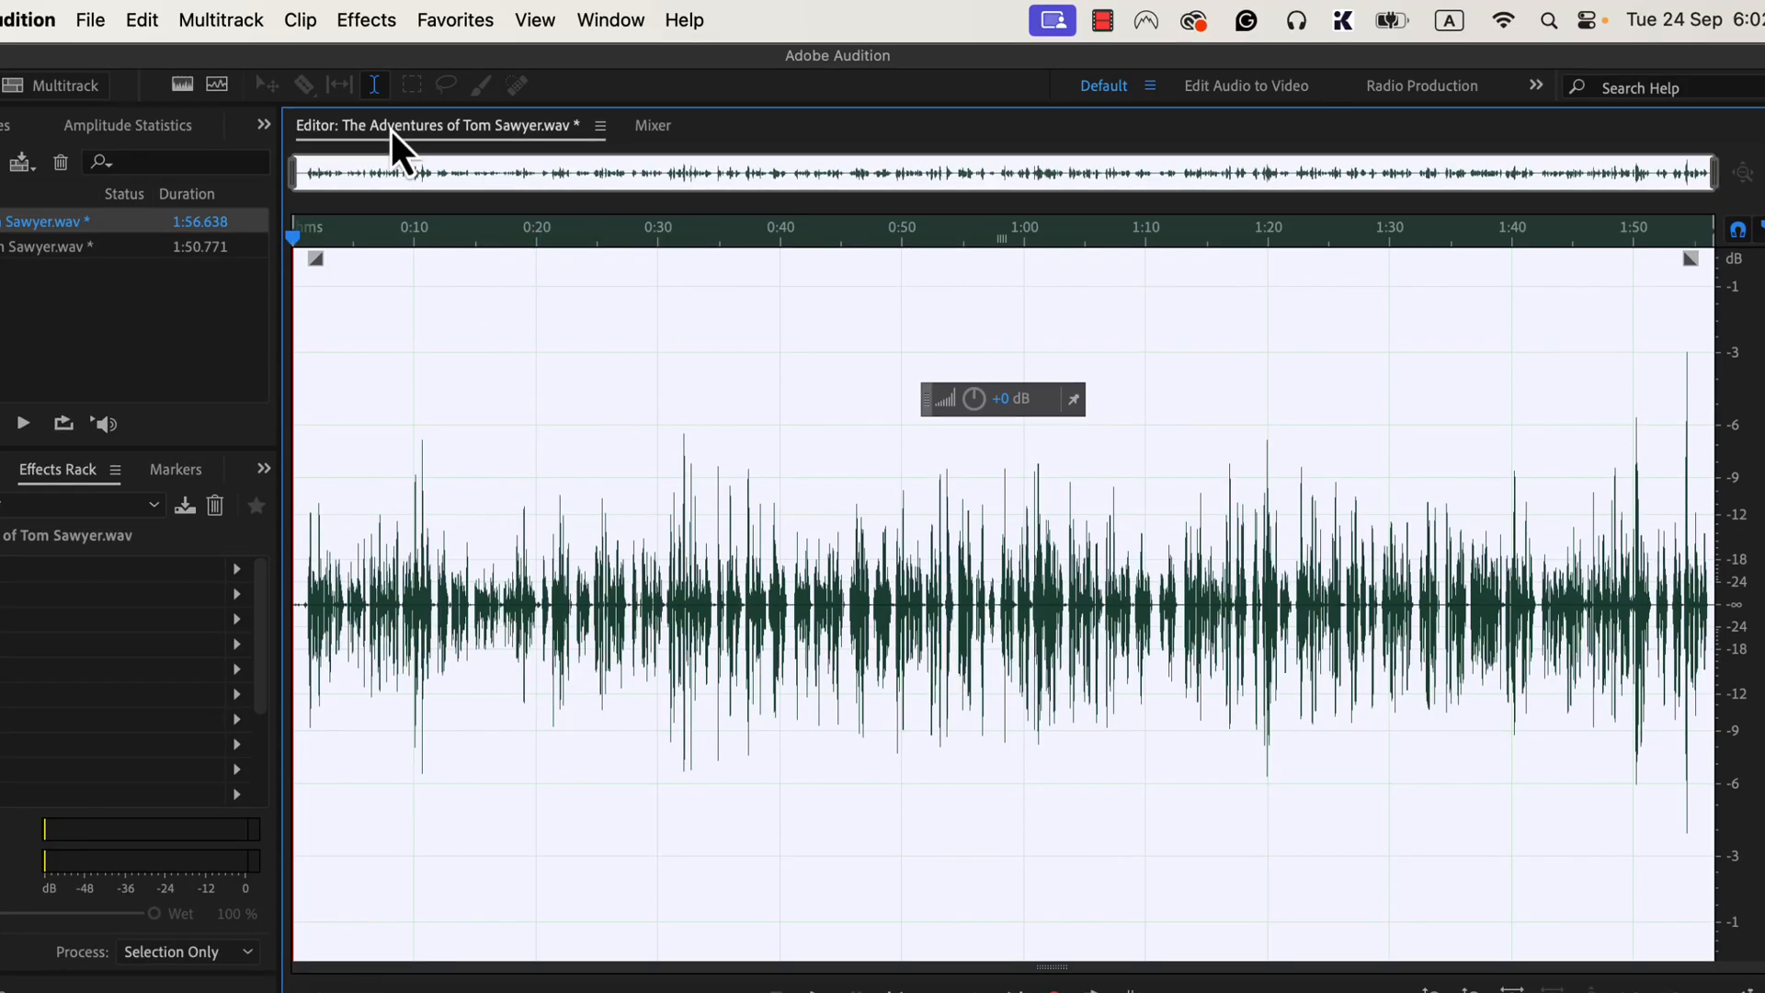
Bring up the Dynamics compressor from Effects > Amplitude and Compression.
{"action": "left_click", "coordinate": [365, 19]}
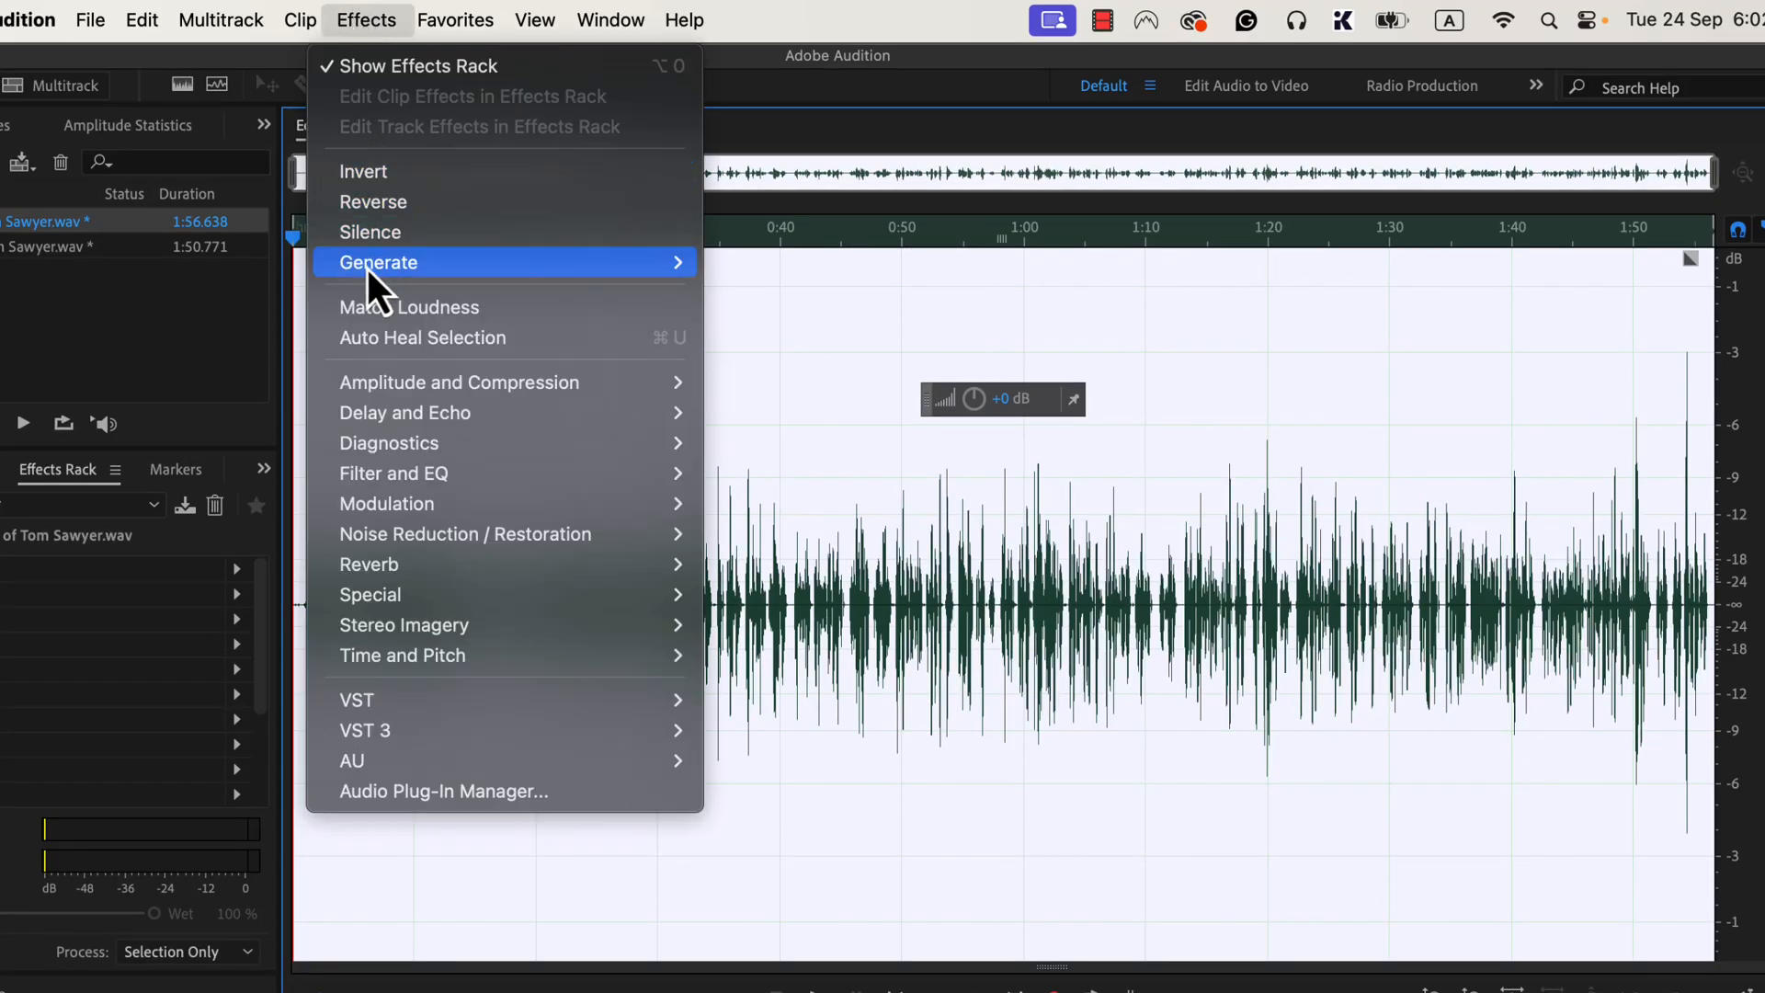
{"action": "mouse_move", "coordinate": [458, 382]}
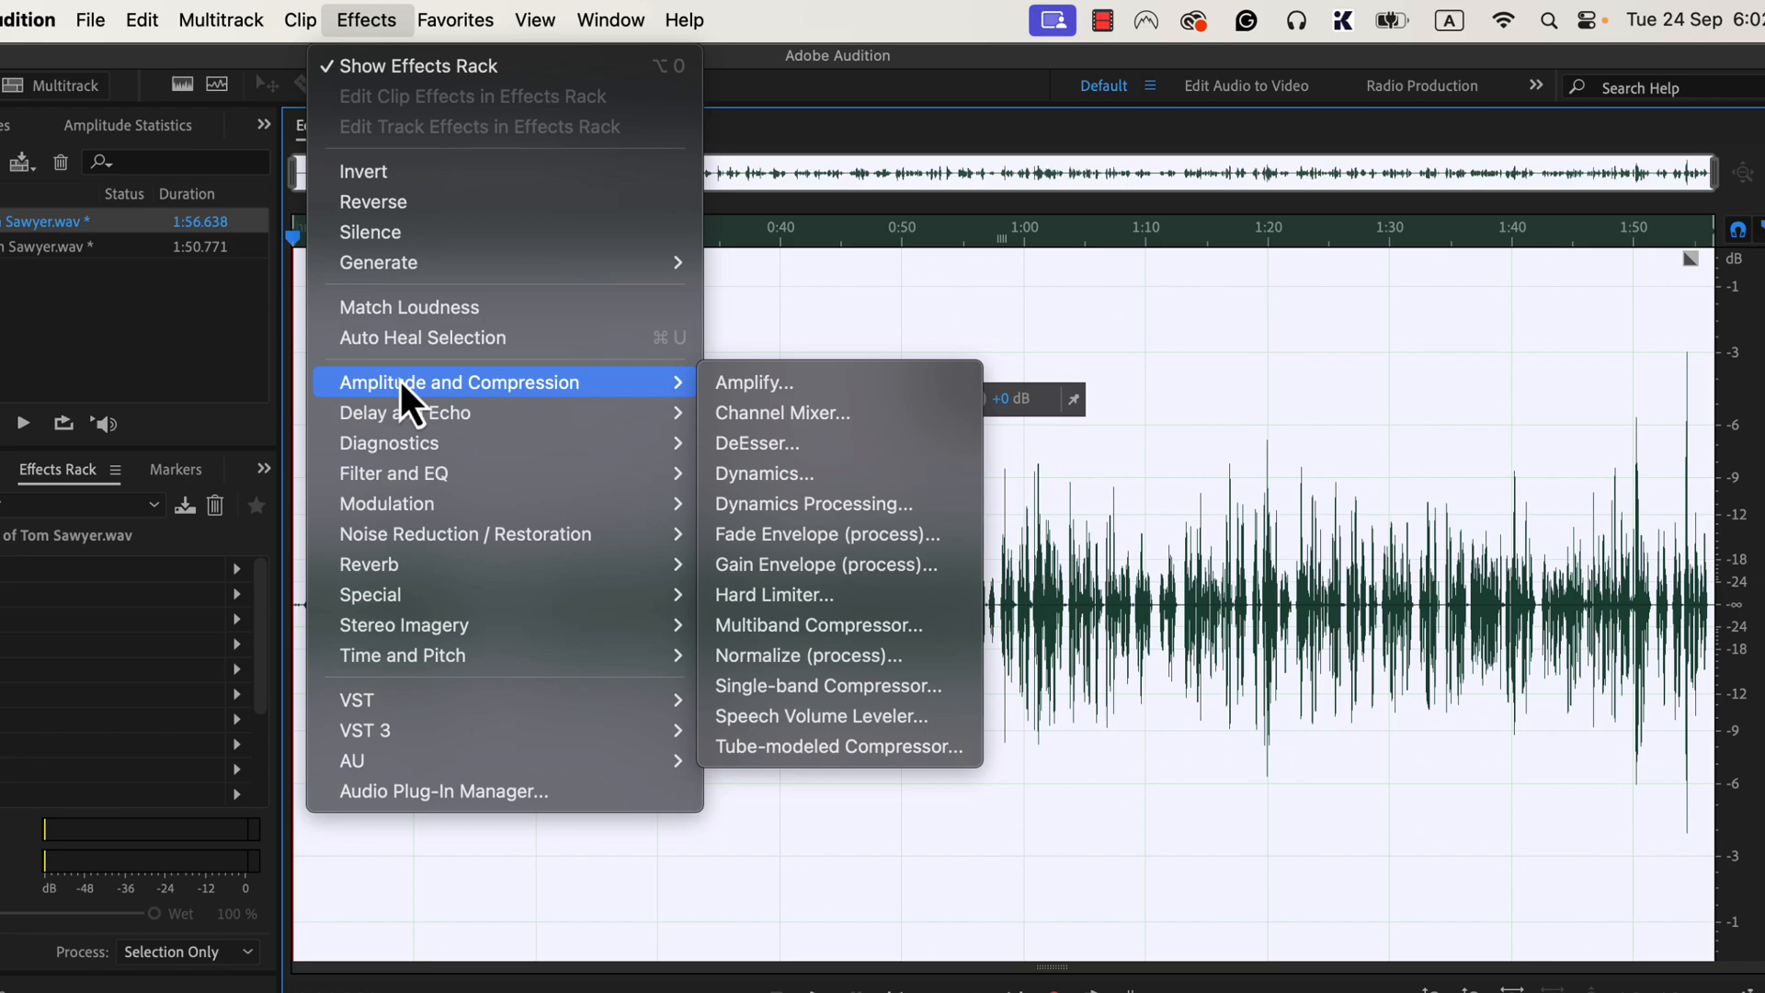
{"action": "mouse_move", "coordinate": [828, 686]}
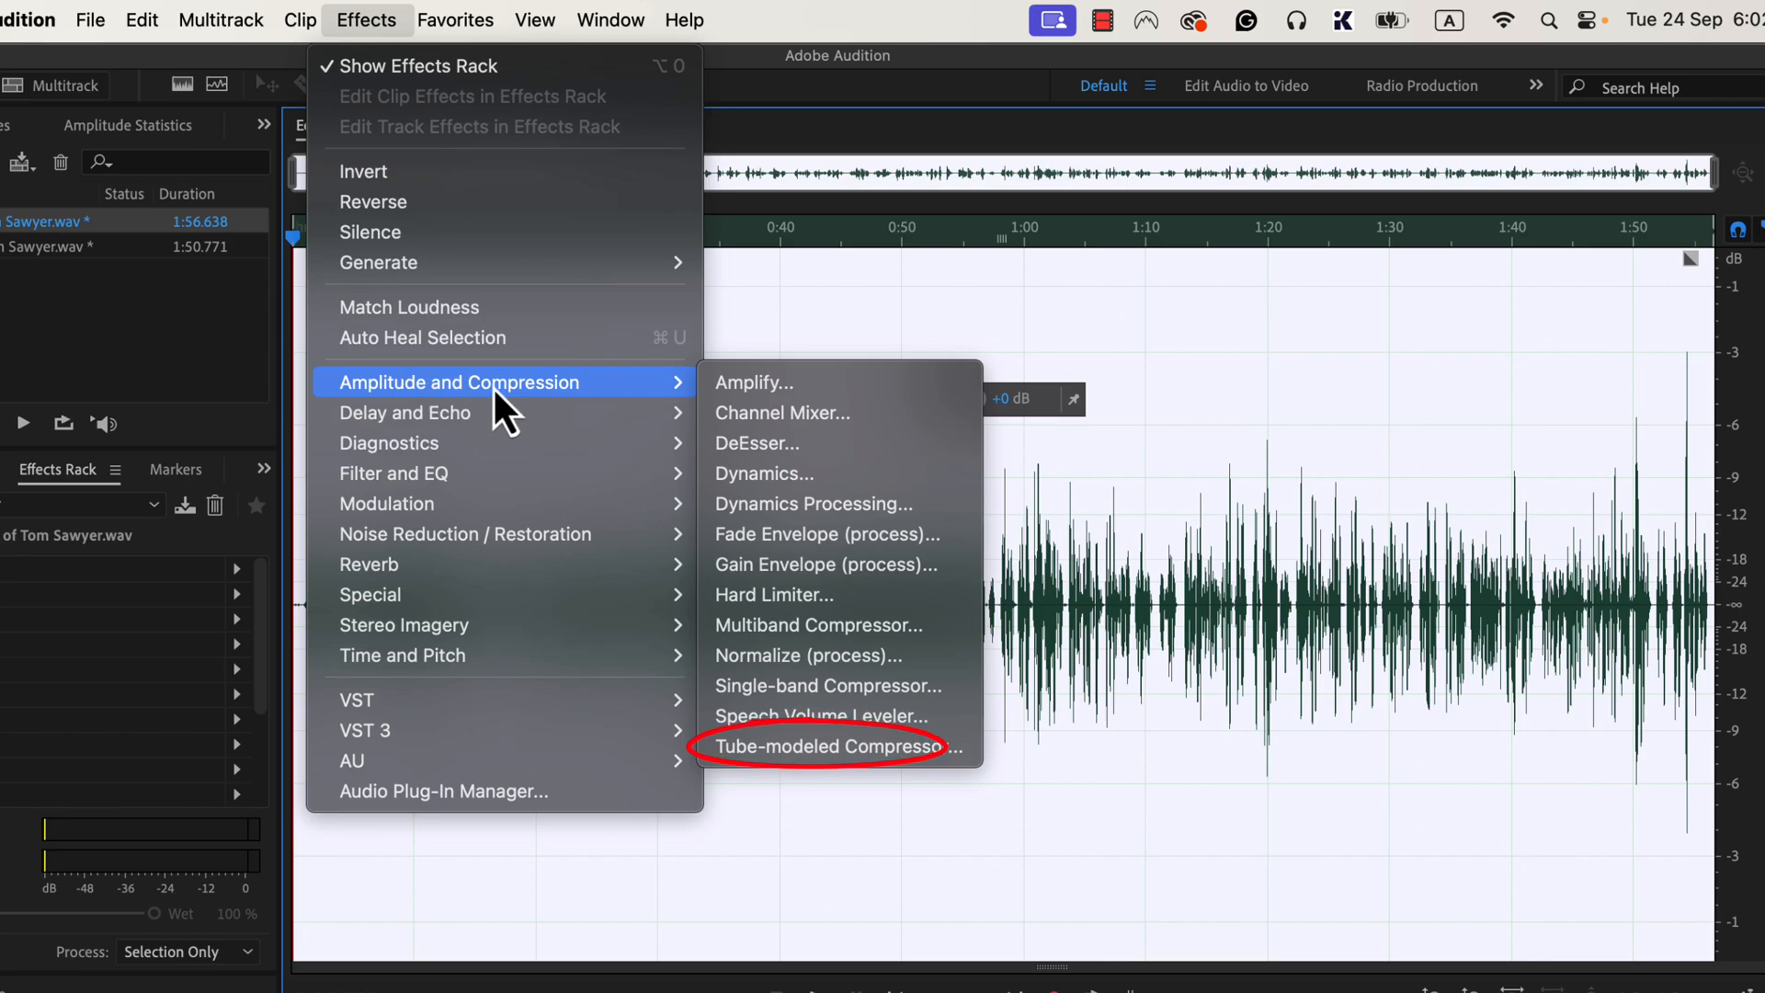
{"action": "mouse_move", "coordinate": [766, 472]}
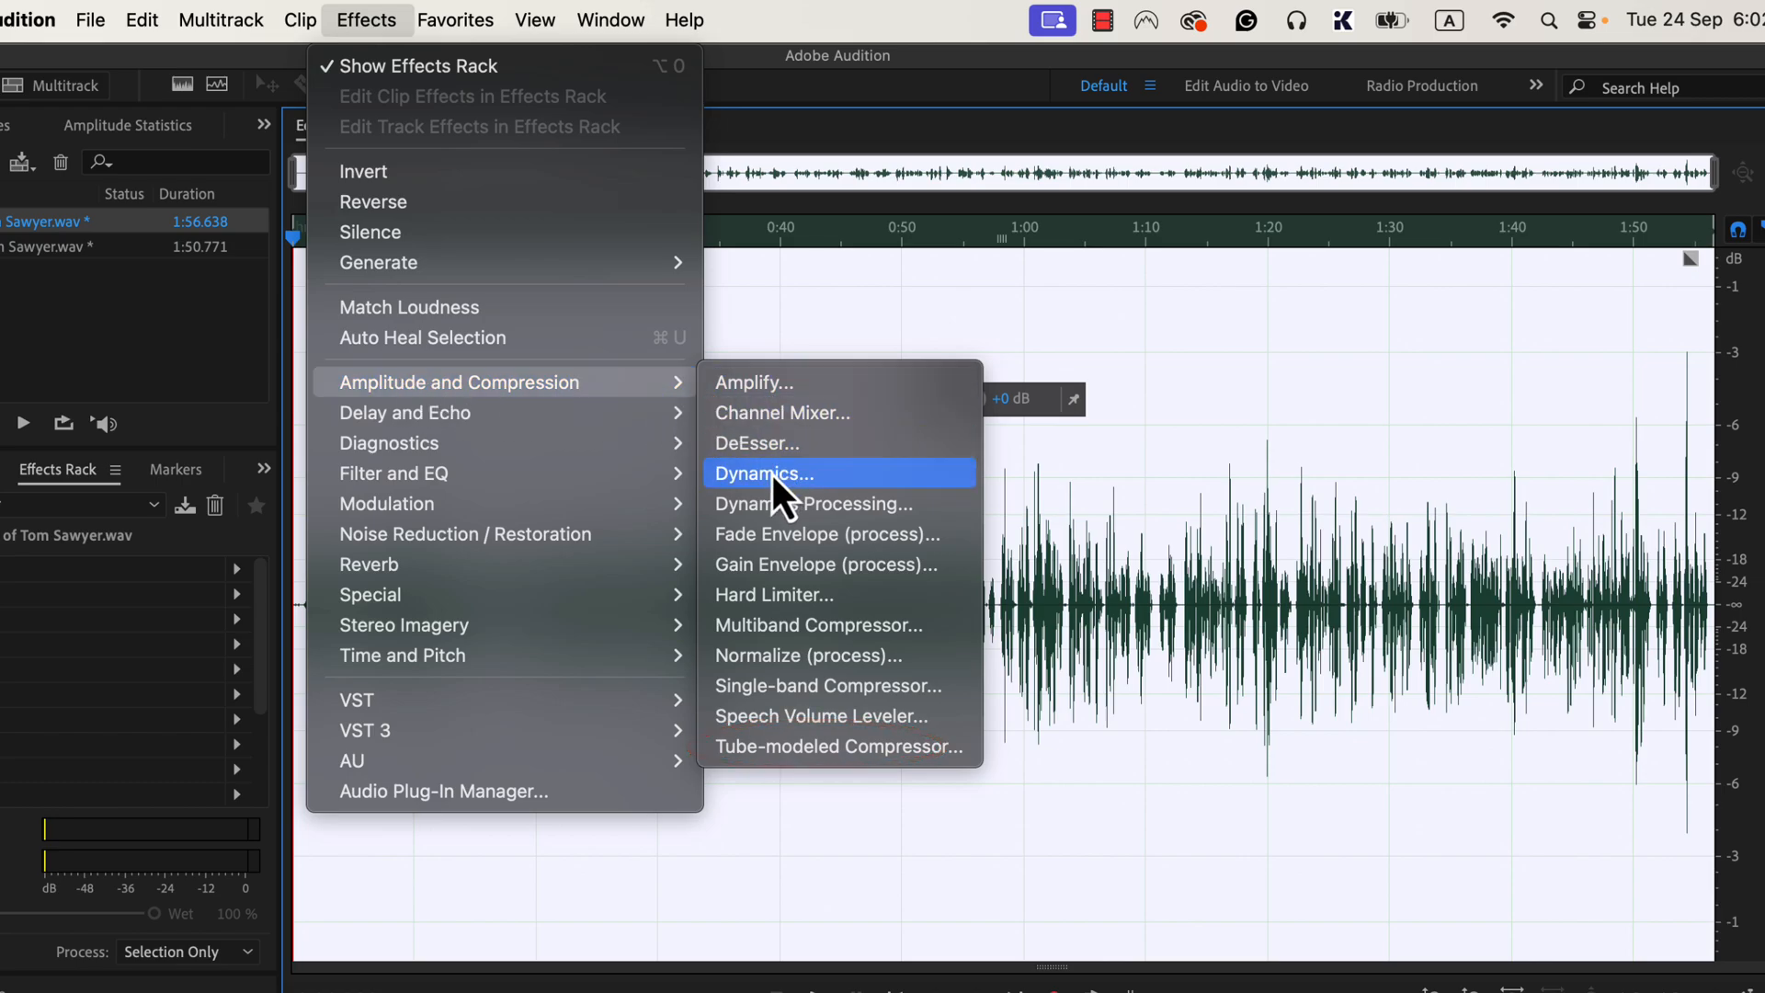
{"action": "mouse_move", "coordinate": [844, 492]}
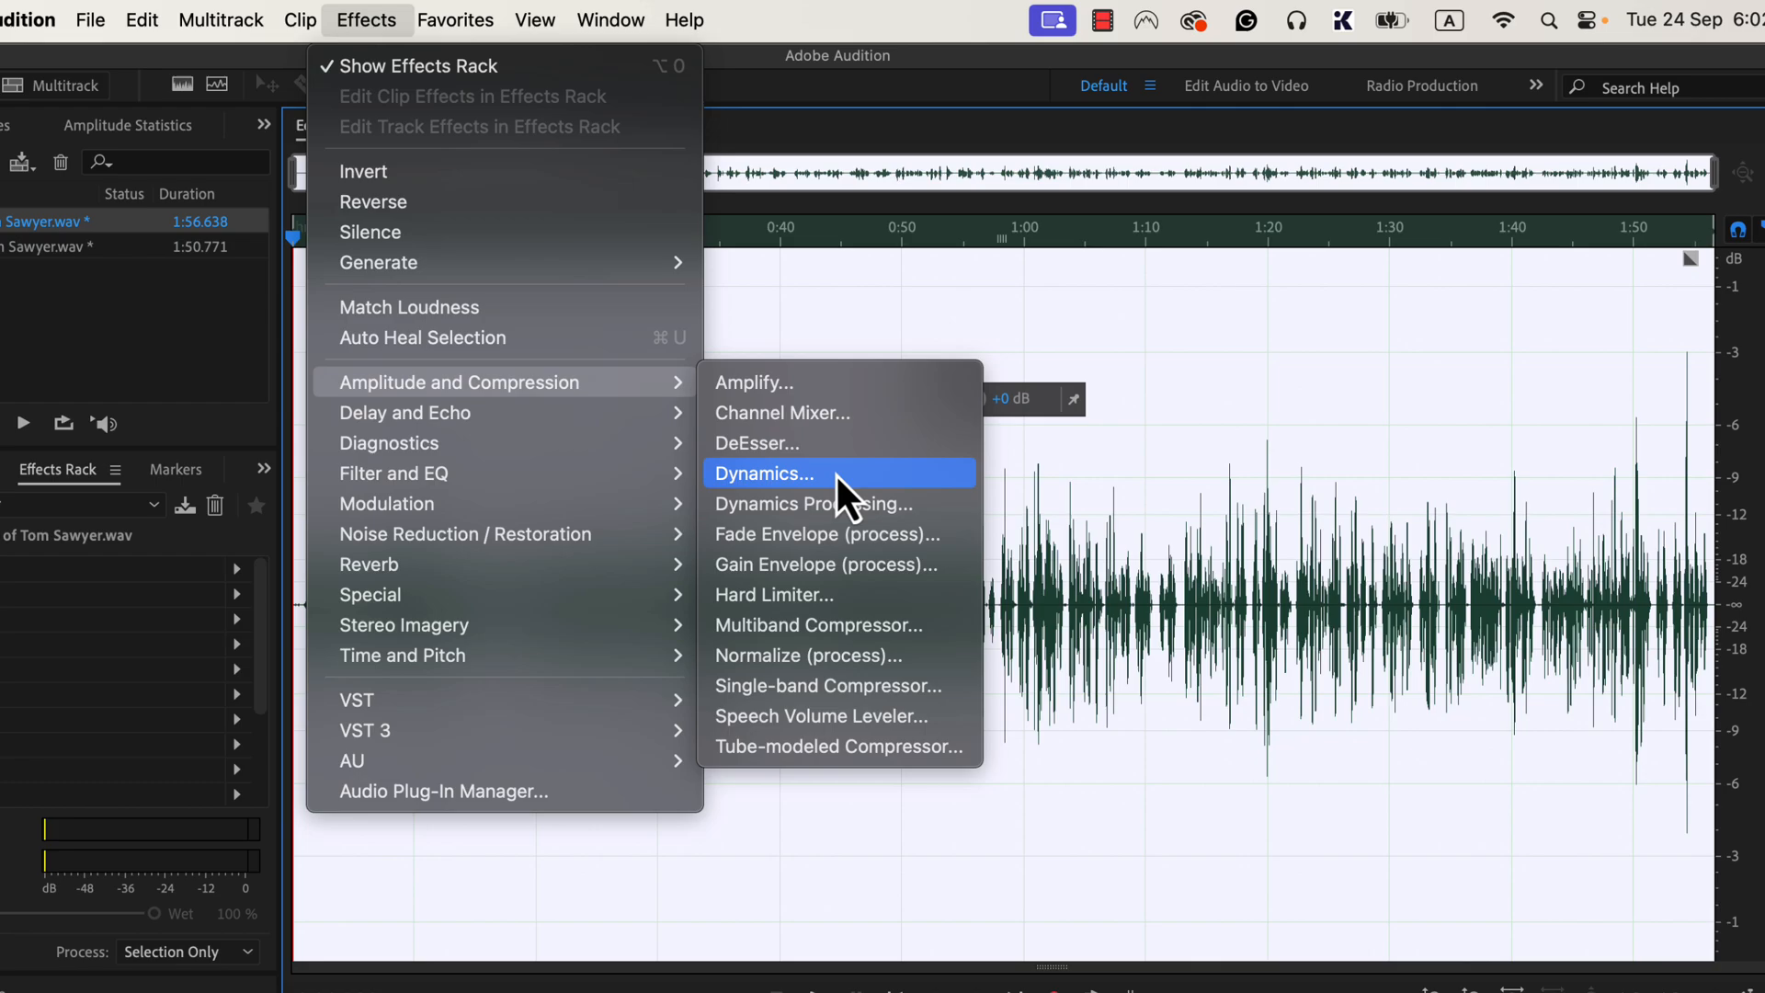
{"action": "left_click", "coordinate": [764, 472]}
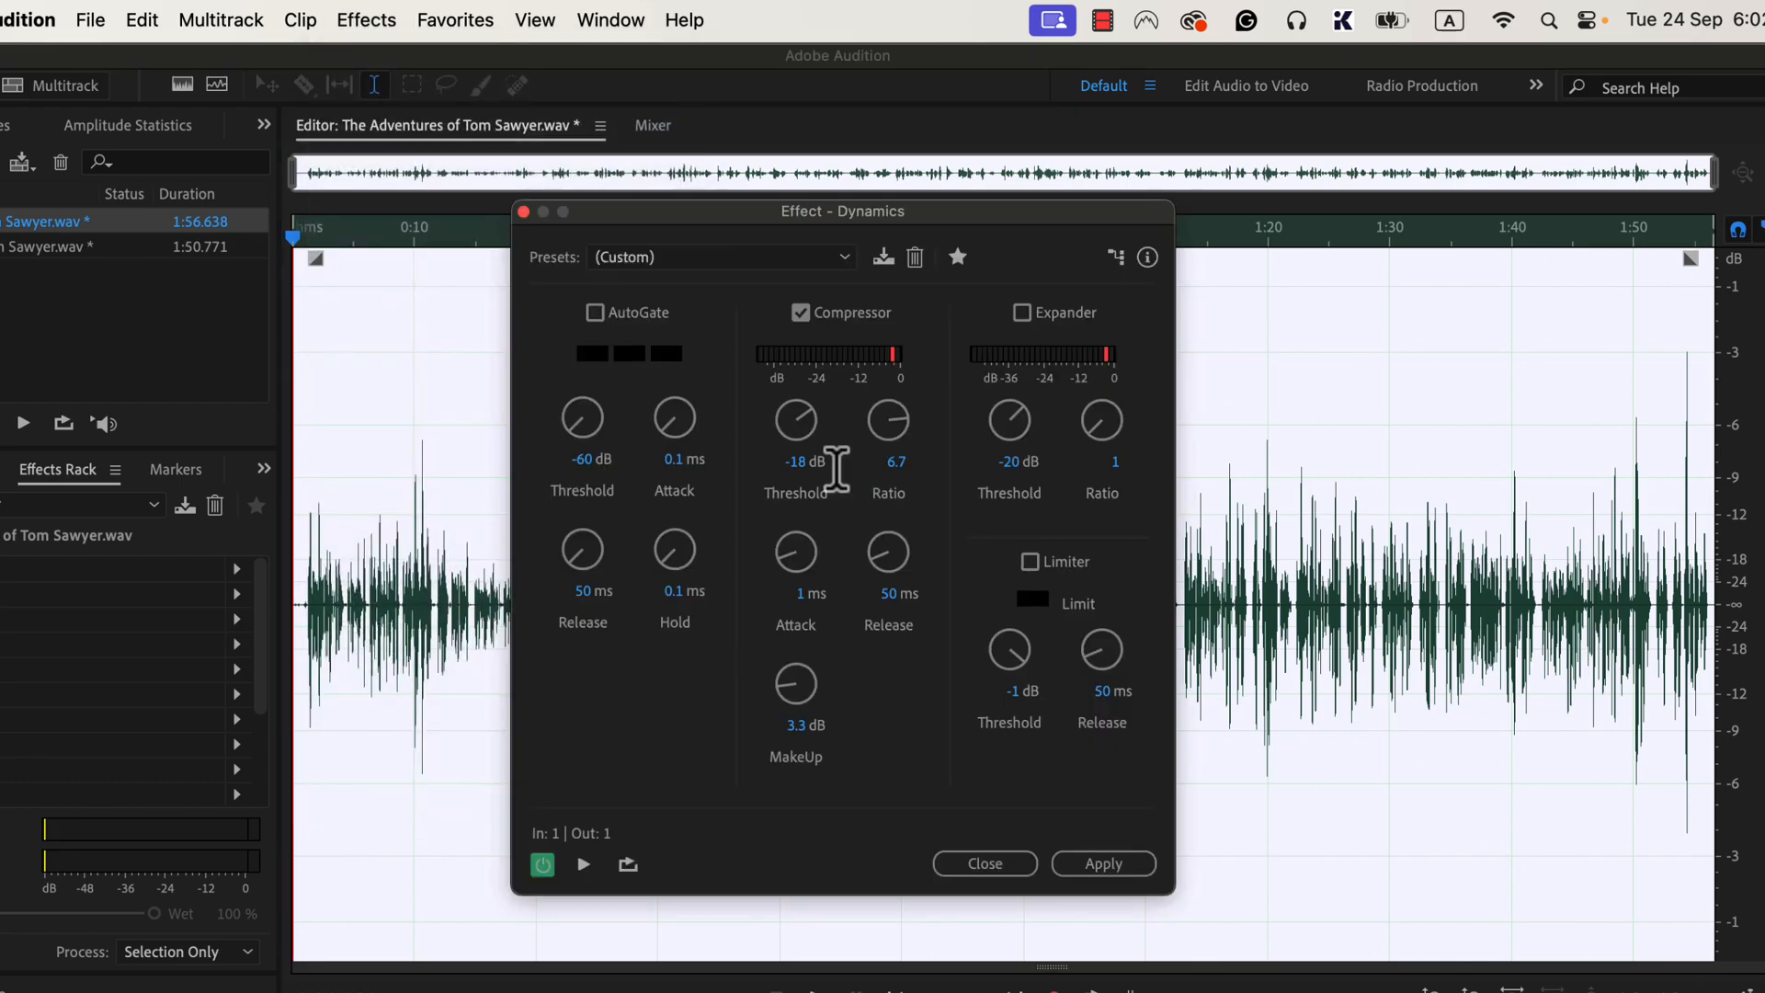
{"action": "mouse_move", "coordinate": [847, 506]}
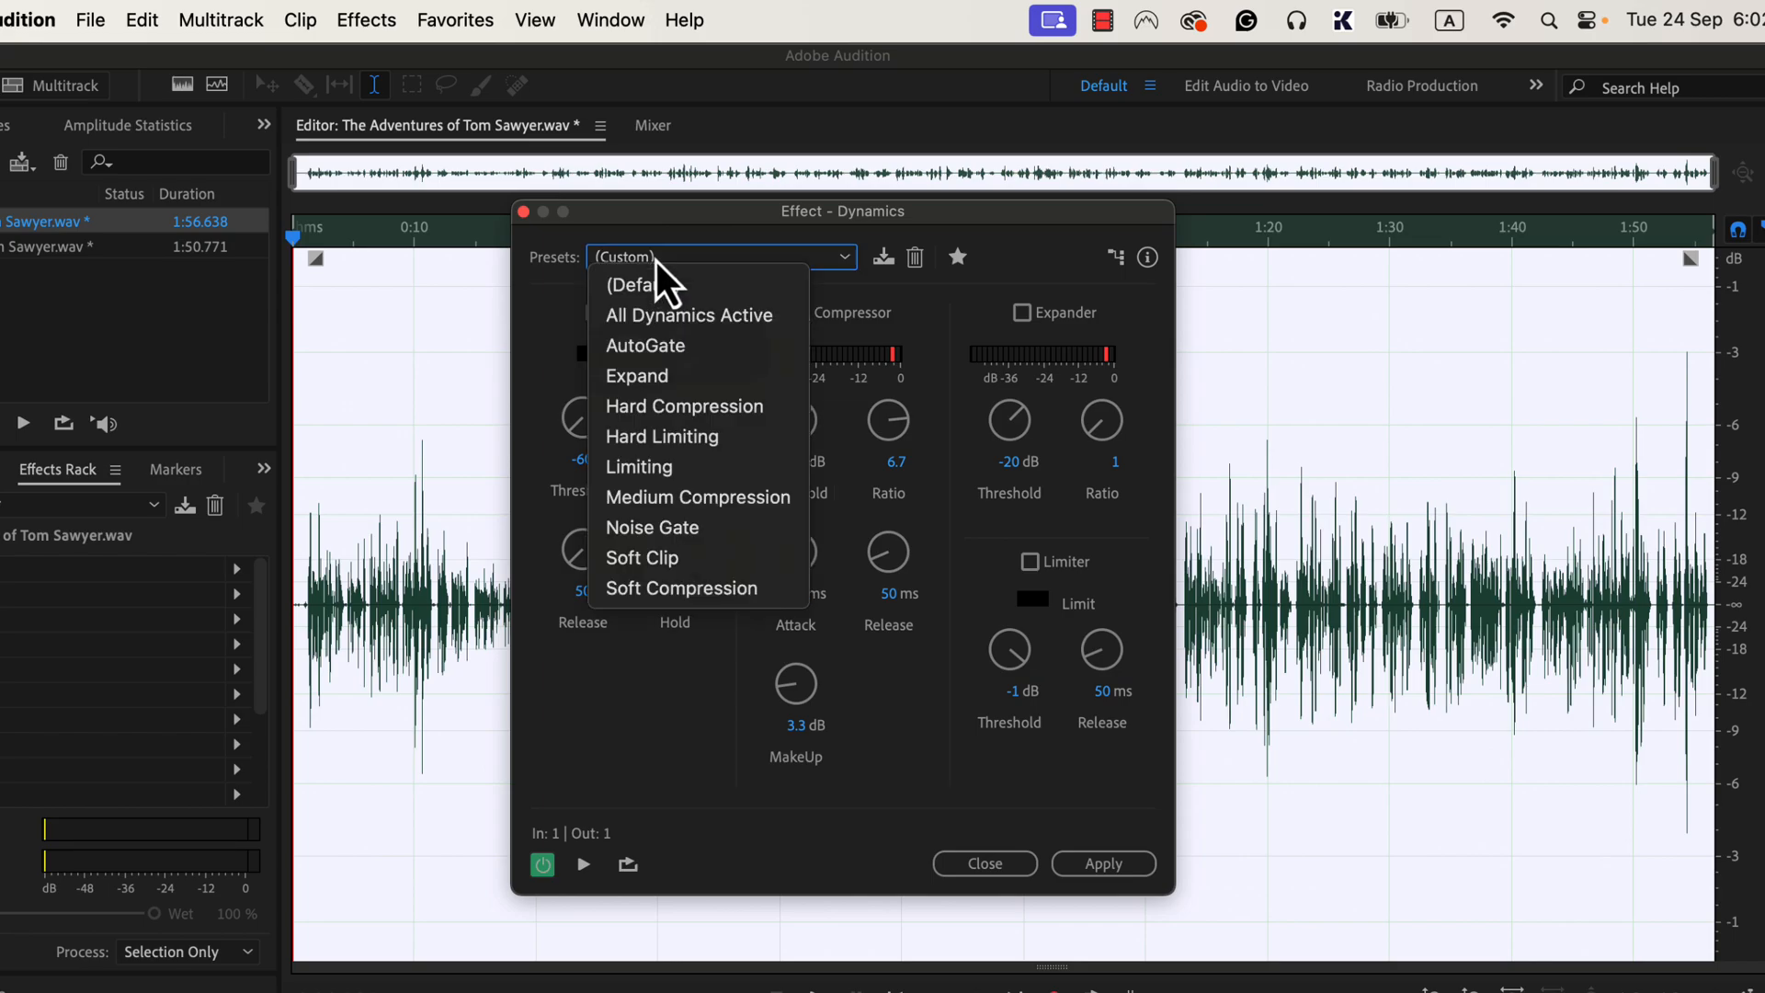
{"action": "mouse_move", "coordinate": [680, 587]}
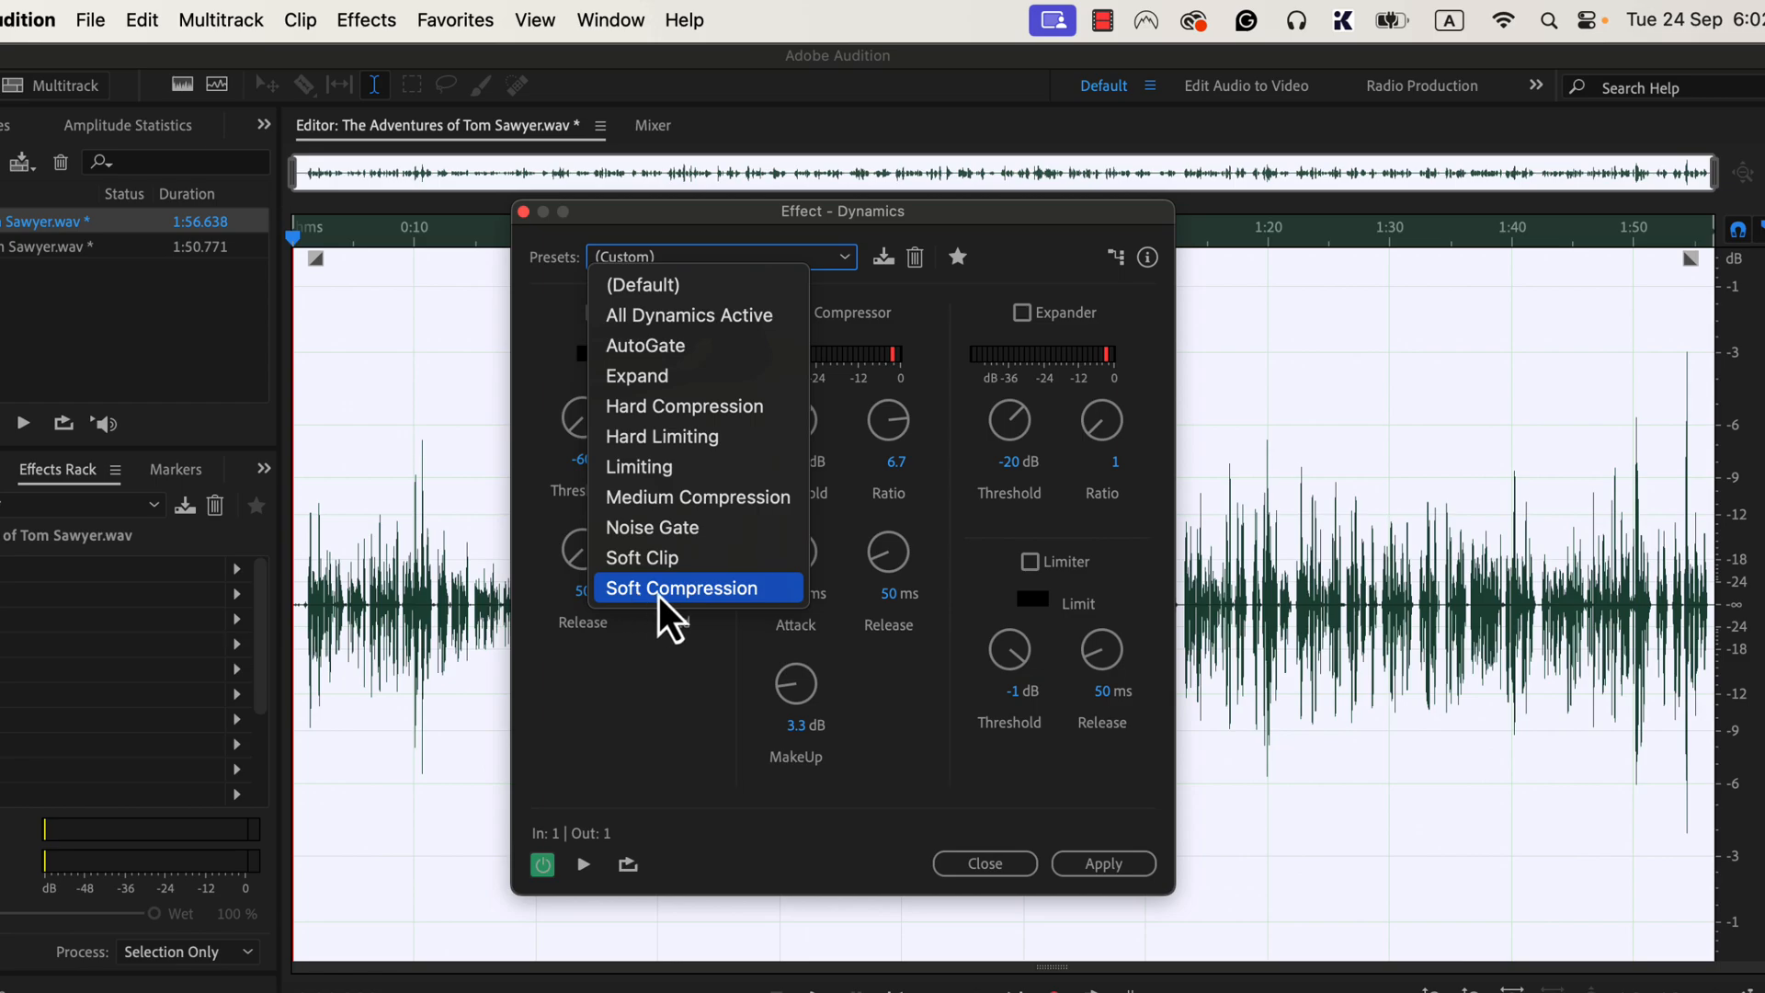
{"action": "mouse_move", "coordinate": [784, 616]}
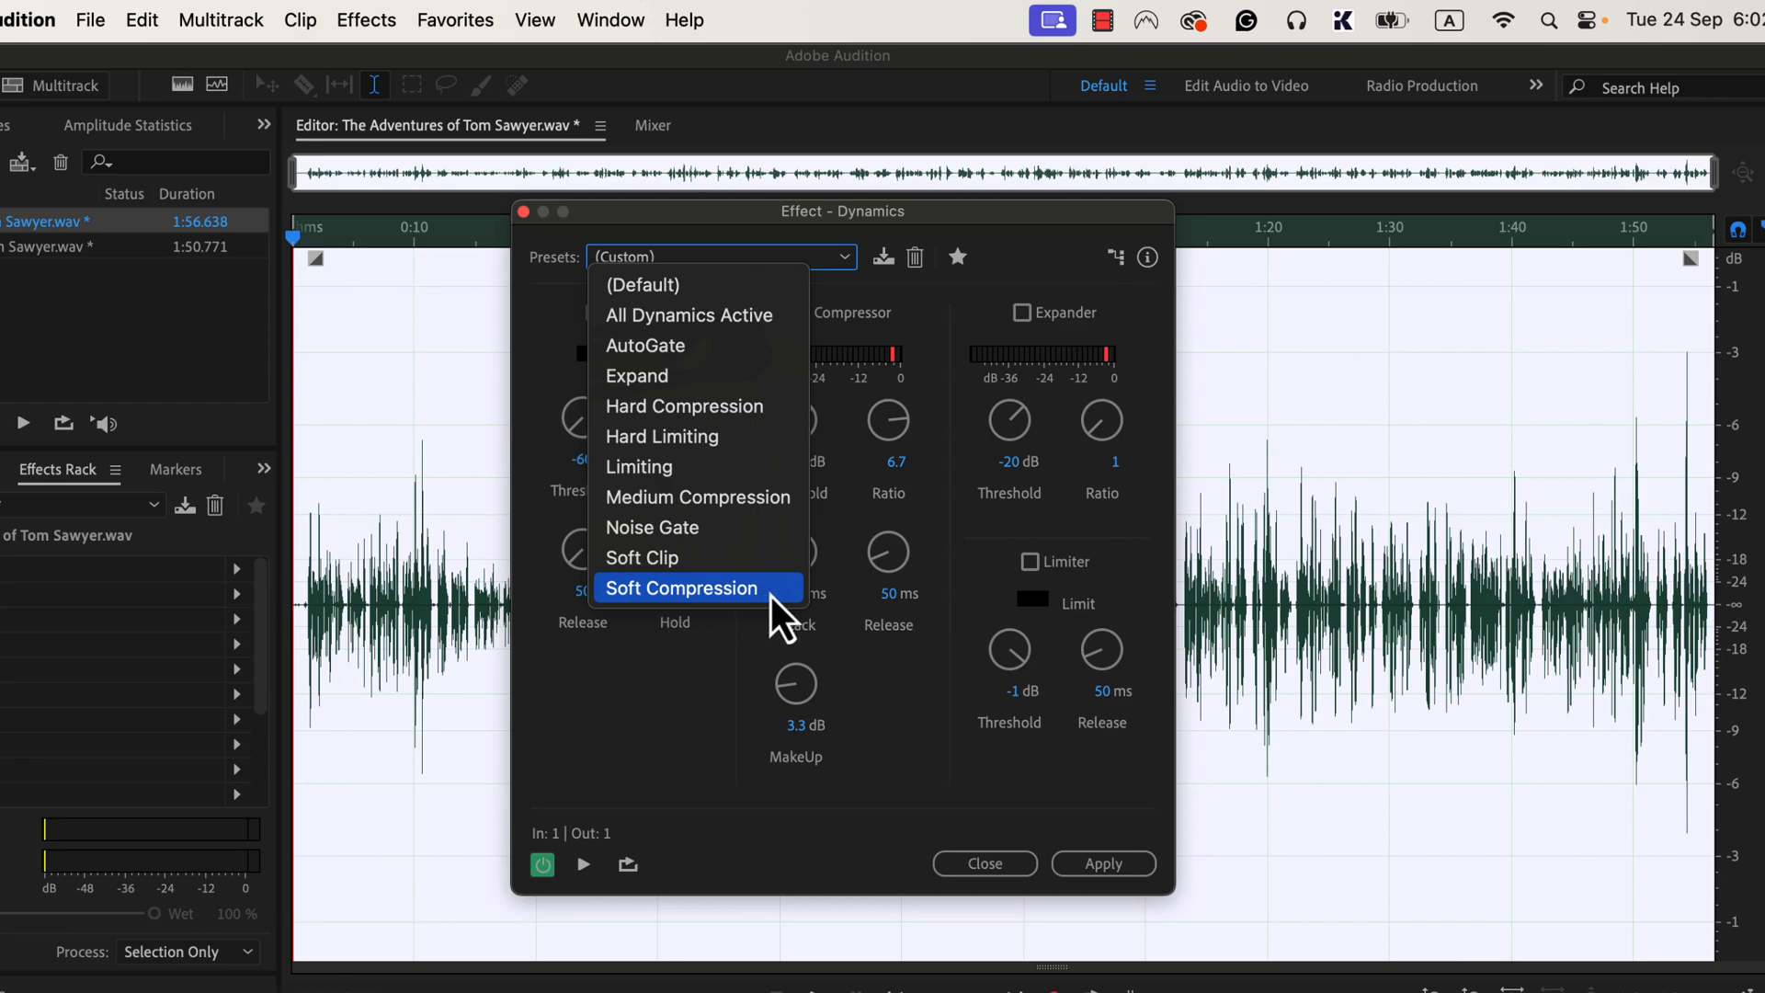
Apply Soft Compression adjusted to a -15.4 dB threshold and 2.7 ratio.
{"action": "left_click", "coordinate": [680, 588]}
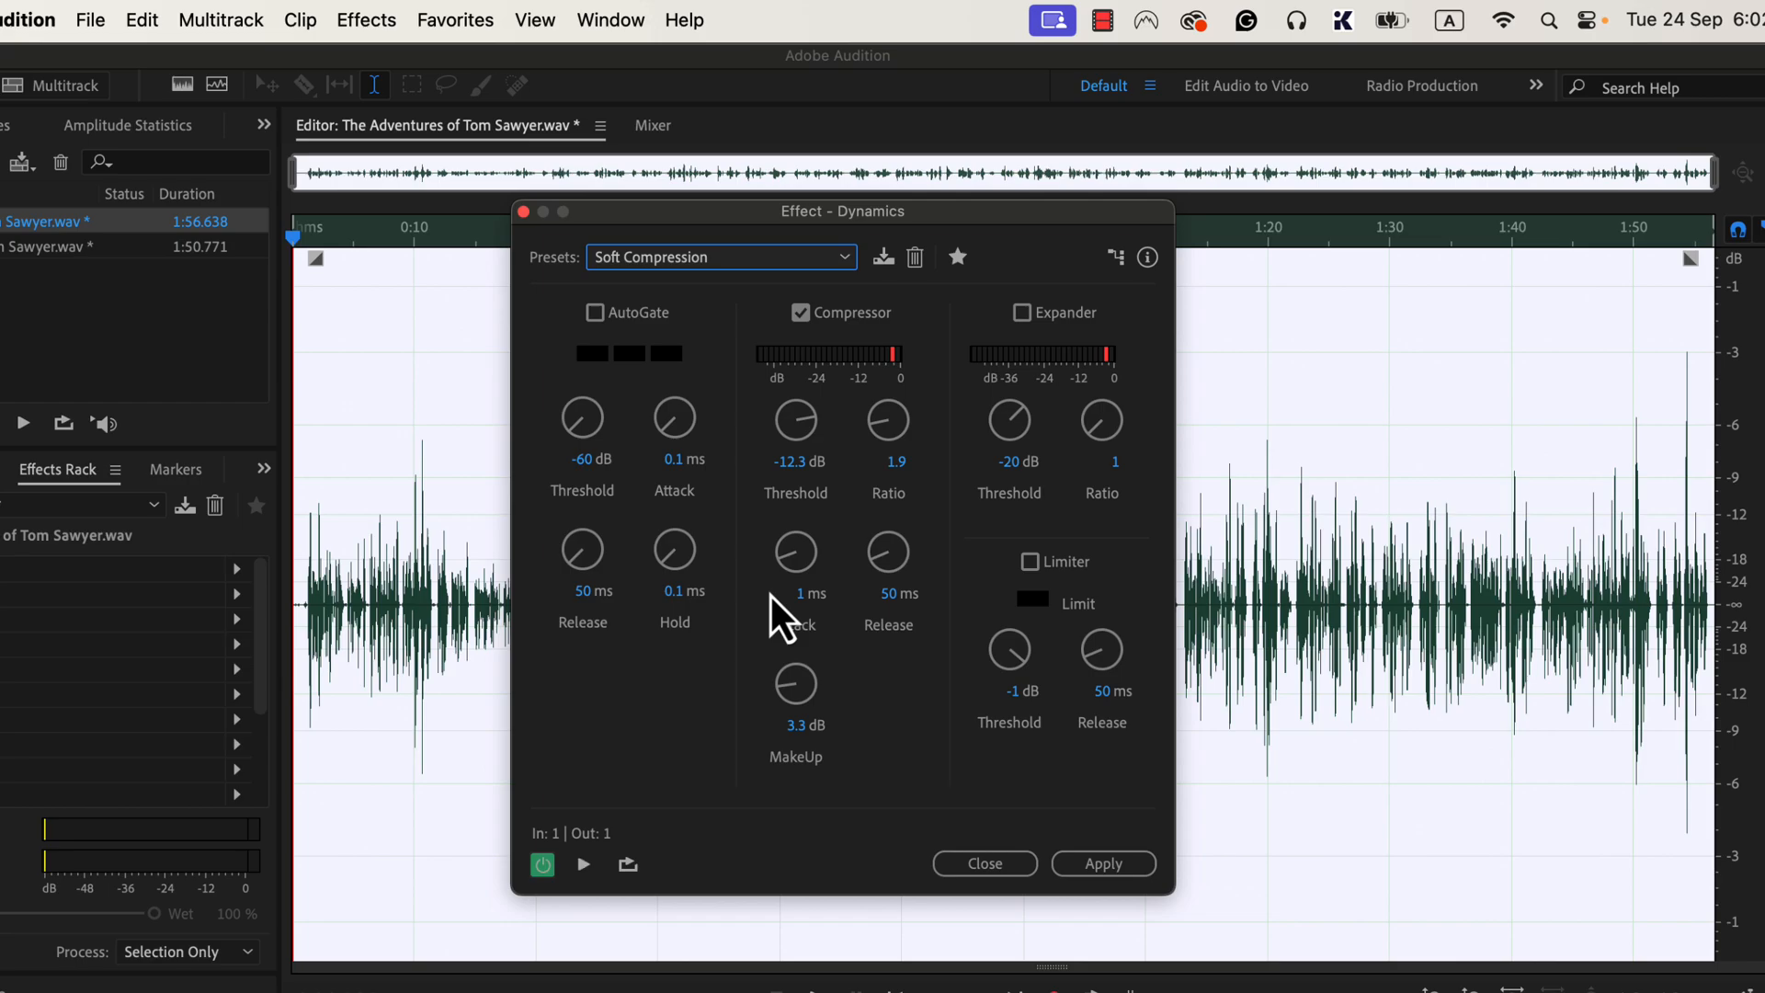
{"action": "mouse_move", "coordinate": [768, 617]}
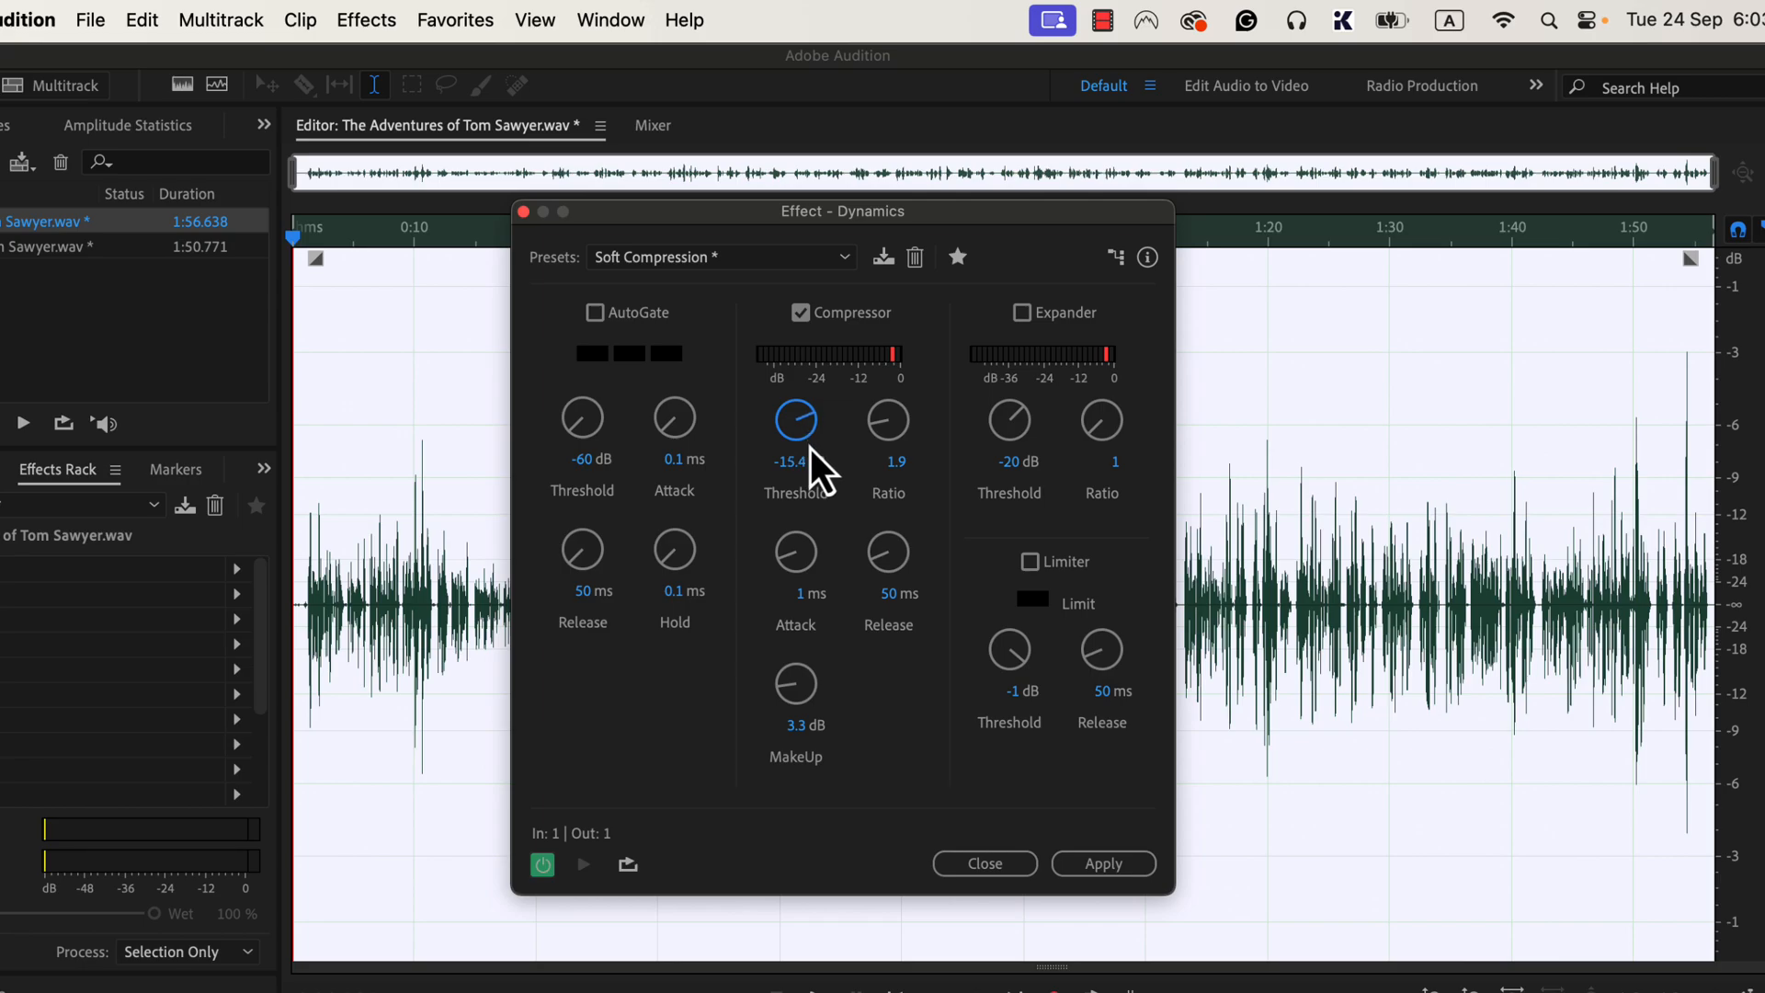
{"action": "mouse_move", "coordinate": [833, 467]}
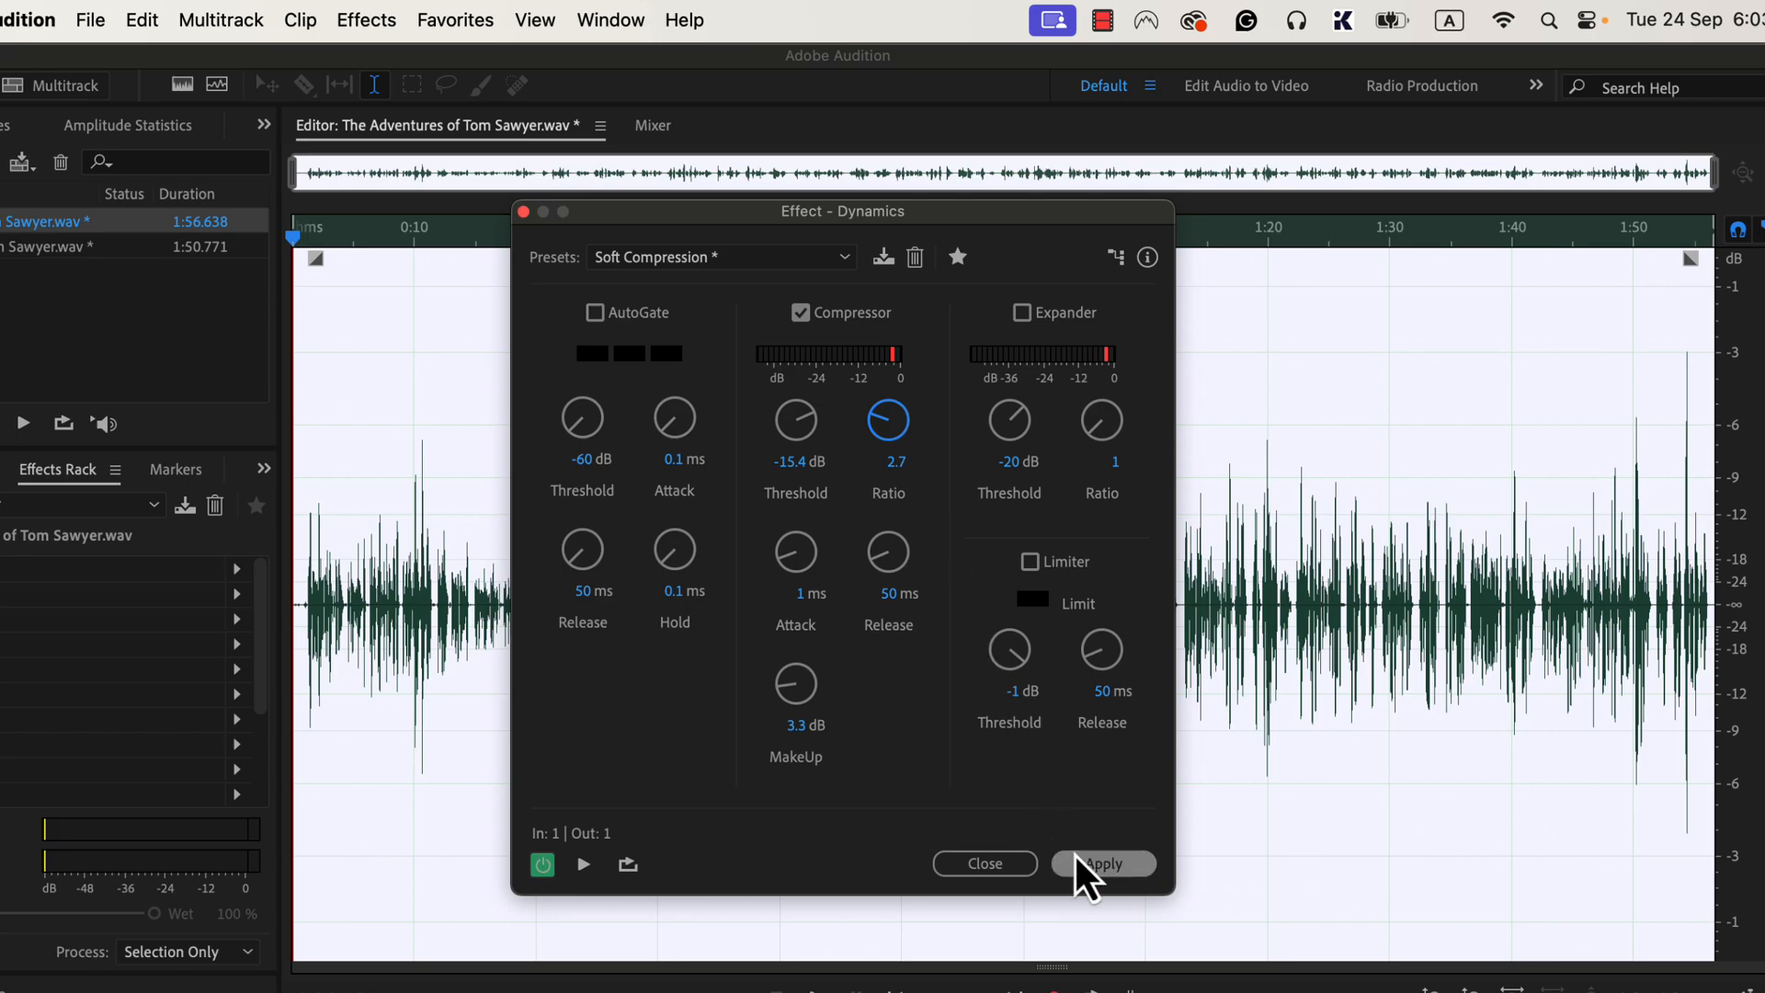
{"action": "left_click", "coordinate": [1101, 863]}
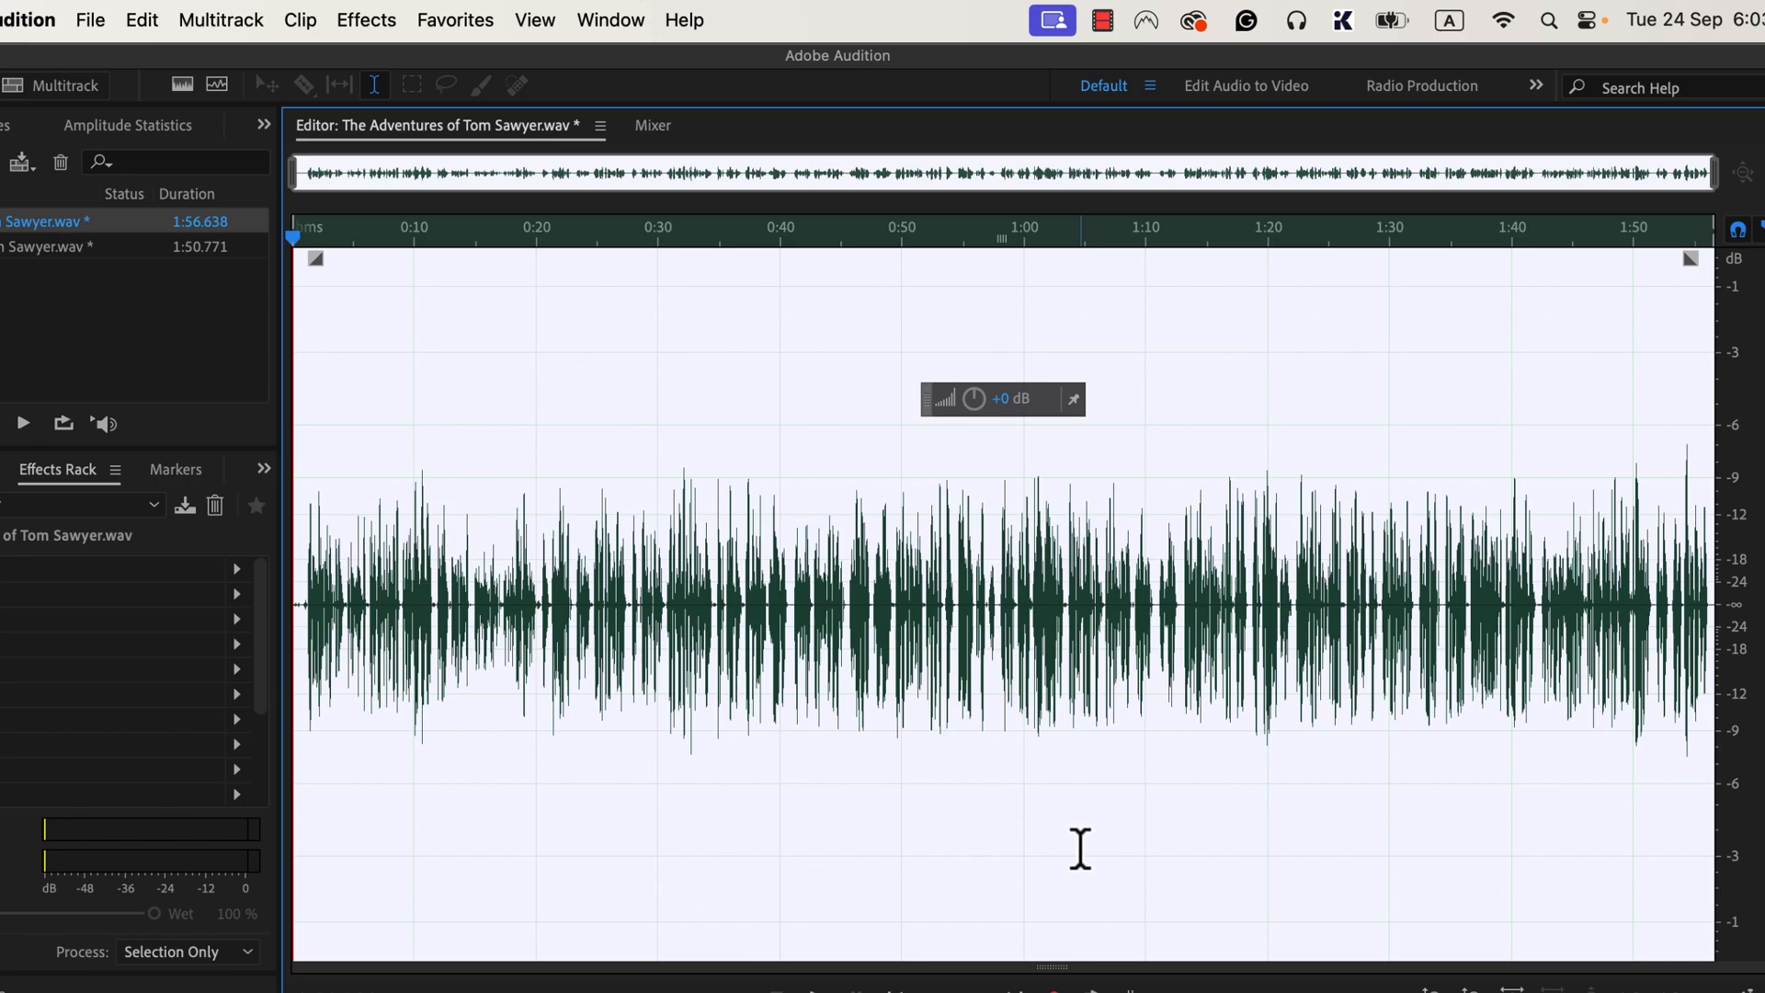
{"action": "mouse_move", "coordinate": [535, 163]}
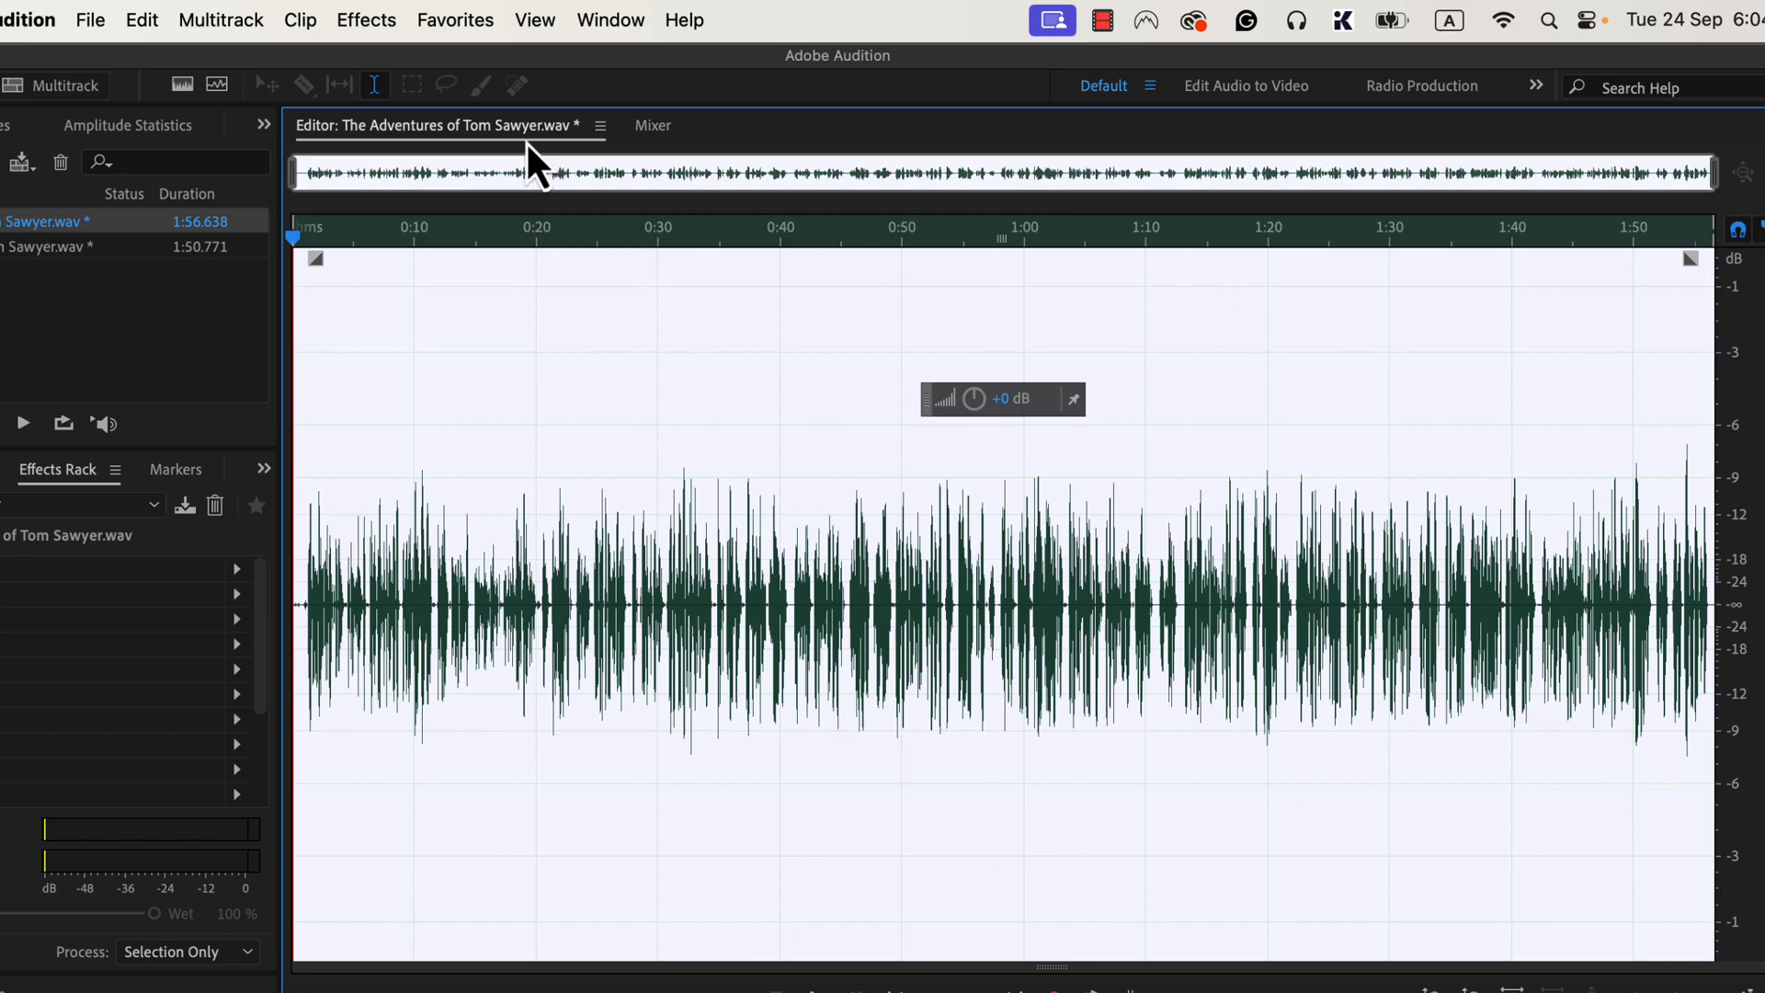
Apply the Normalize to -3 dB favorite to the compressed Tom Sawyer recording.
{"action": "left_click", "coordinate": [455, 20]}
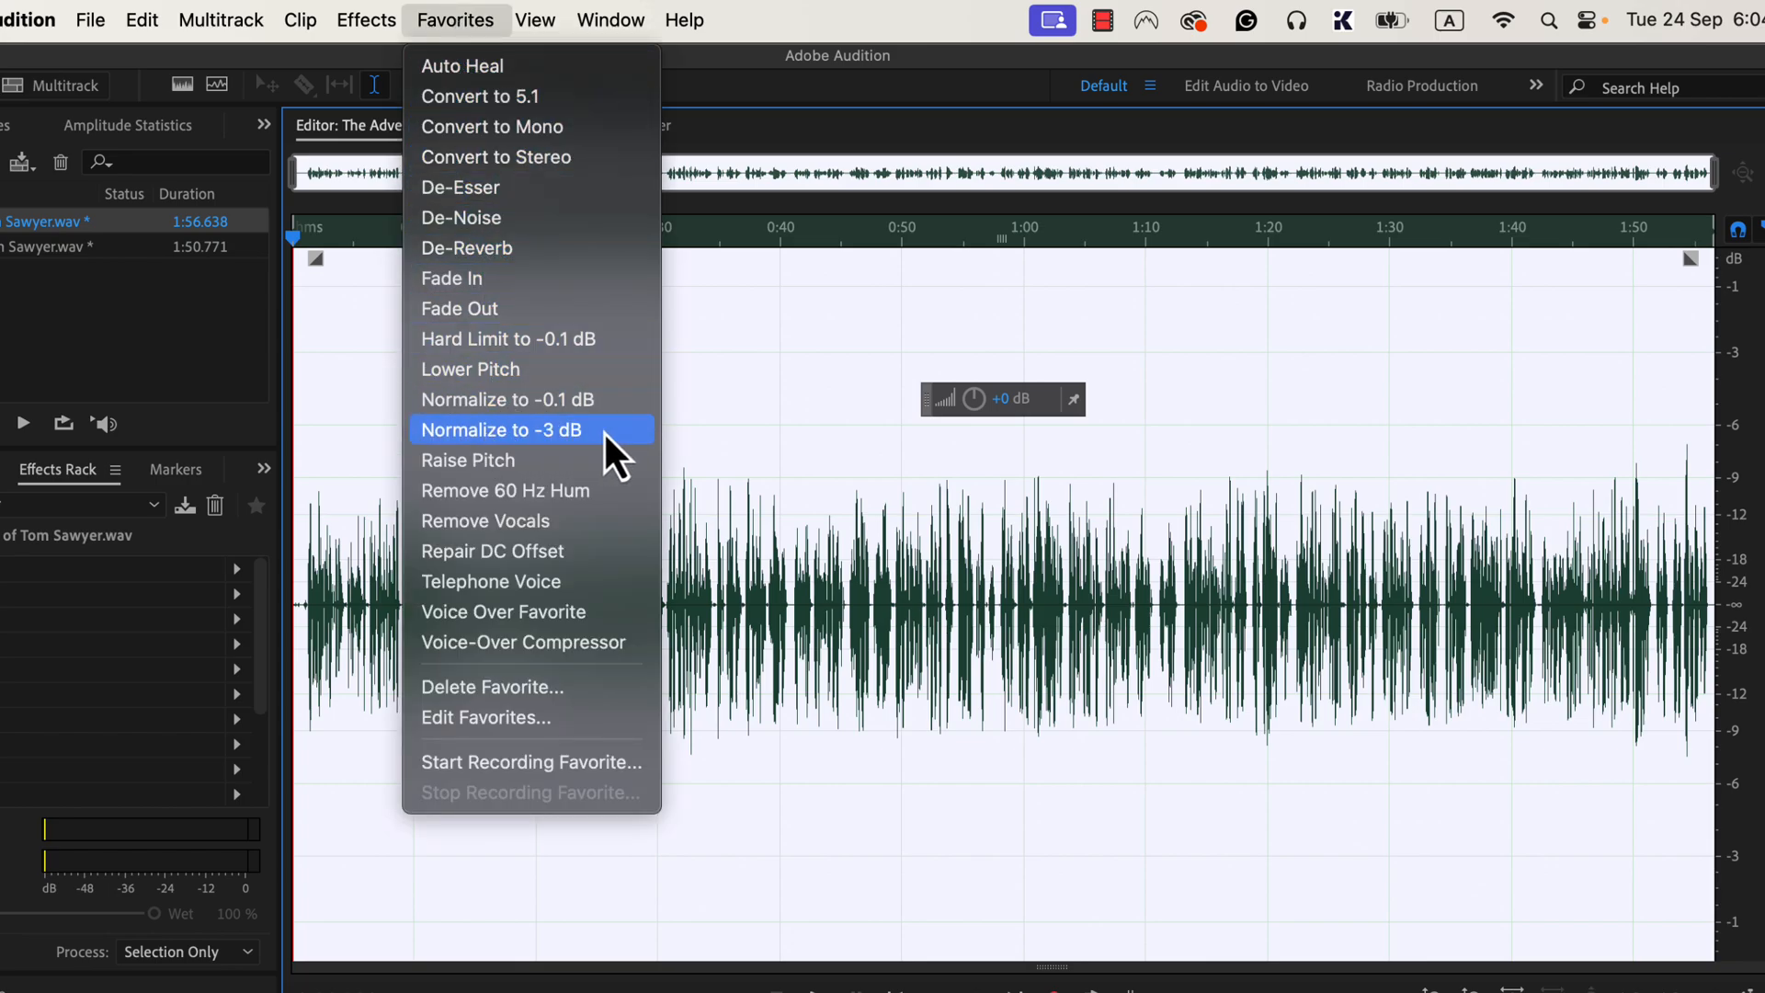
{"action": "left_click", "coordinate": [501, 430]}
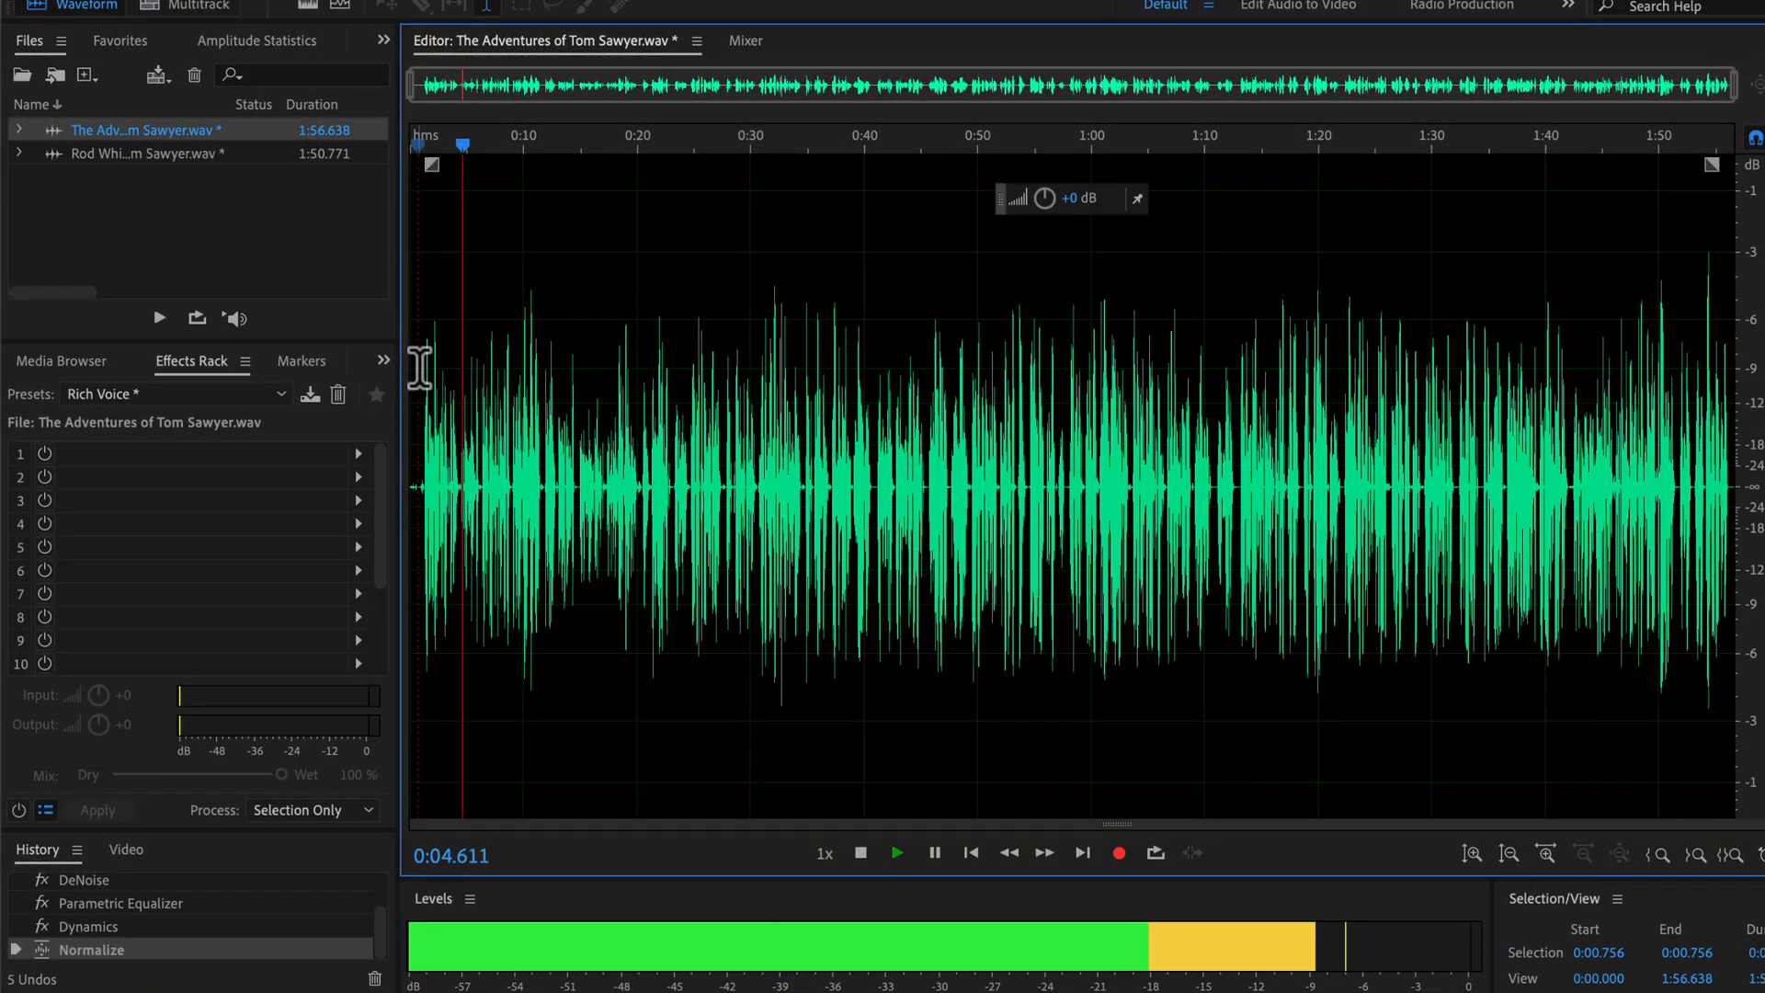
Play the file, revert to the original Open state in History, then return to the Normalize step.
{"action": "left_click", "coordinate": [897, 853]}
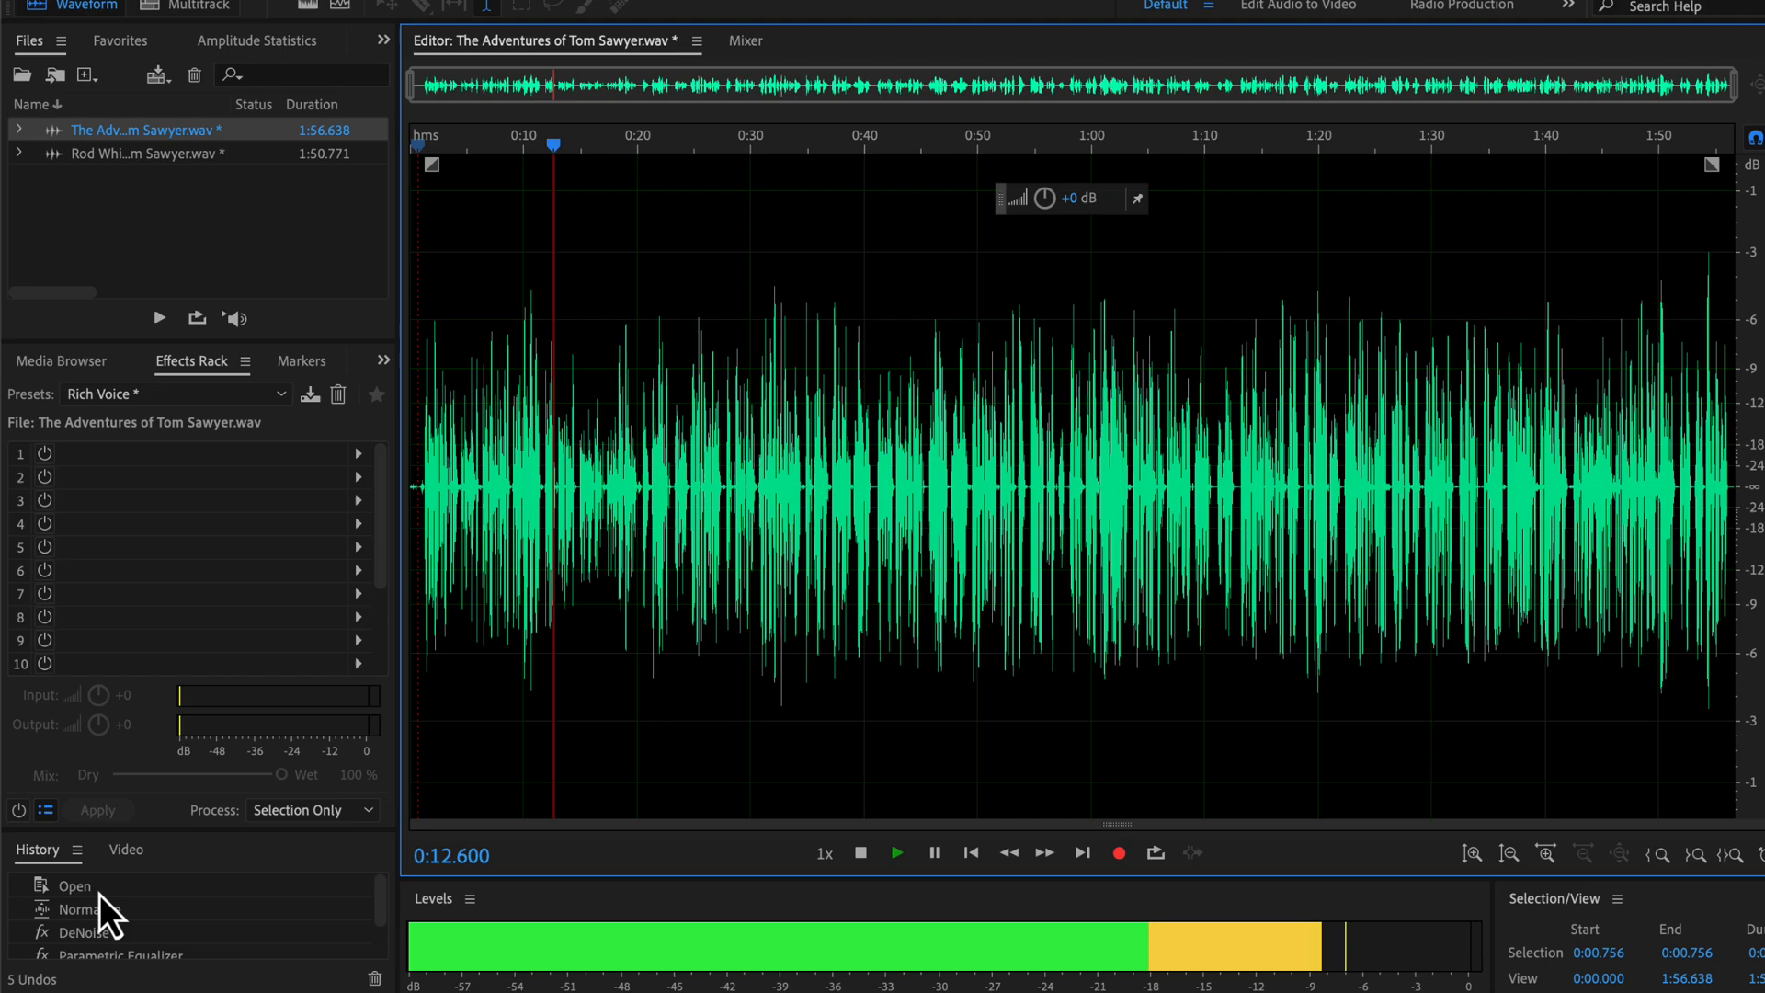
{"action": "left_click", "coordinate": [74, 884]}
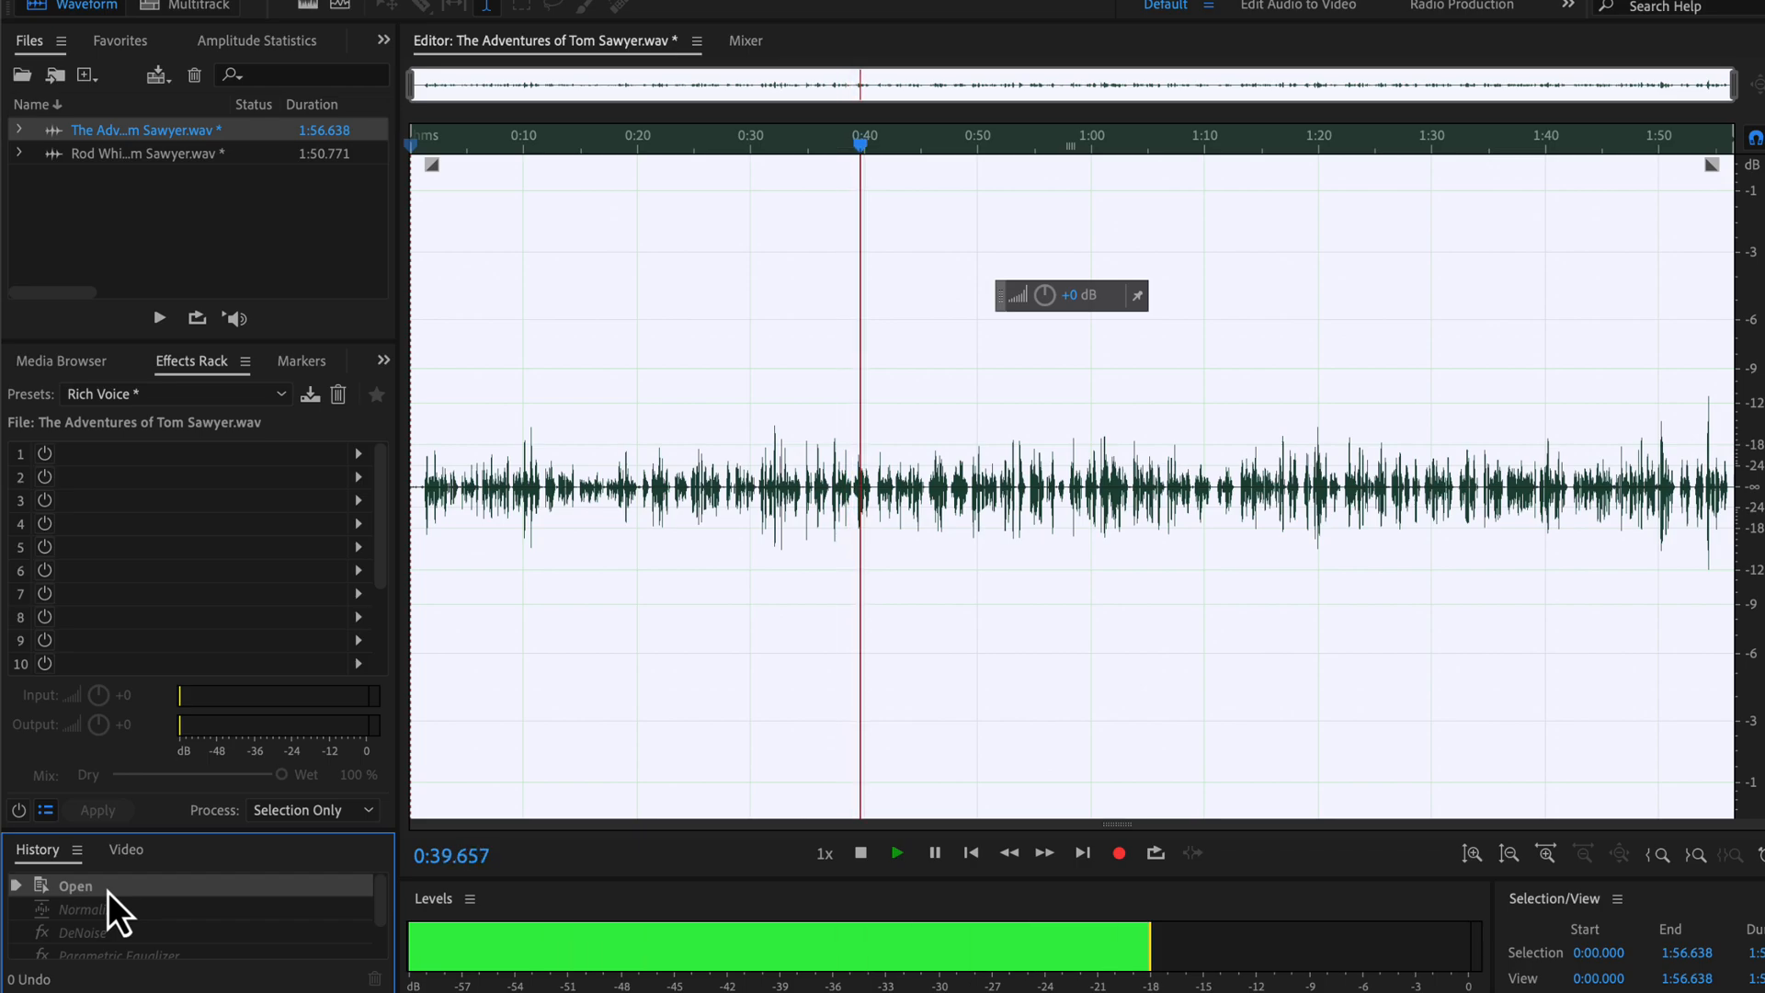
{"action": "left_click", "coordinate": [897, 851]}
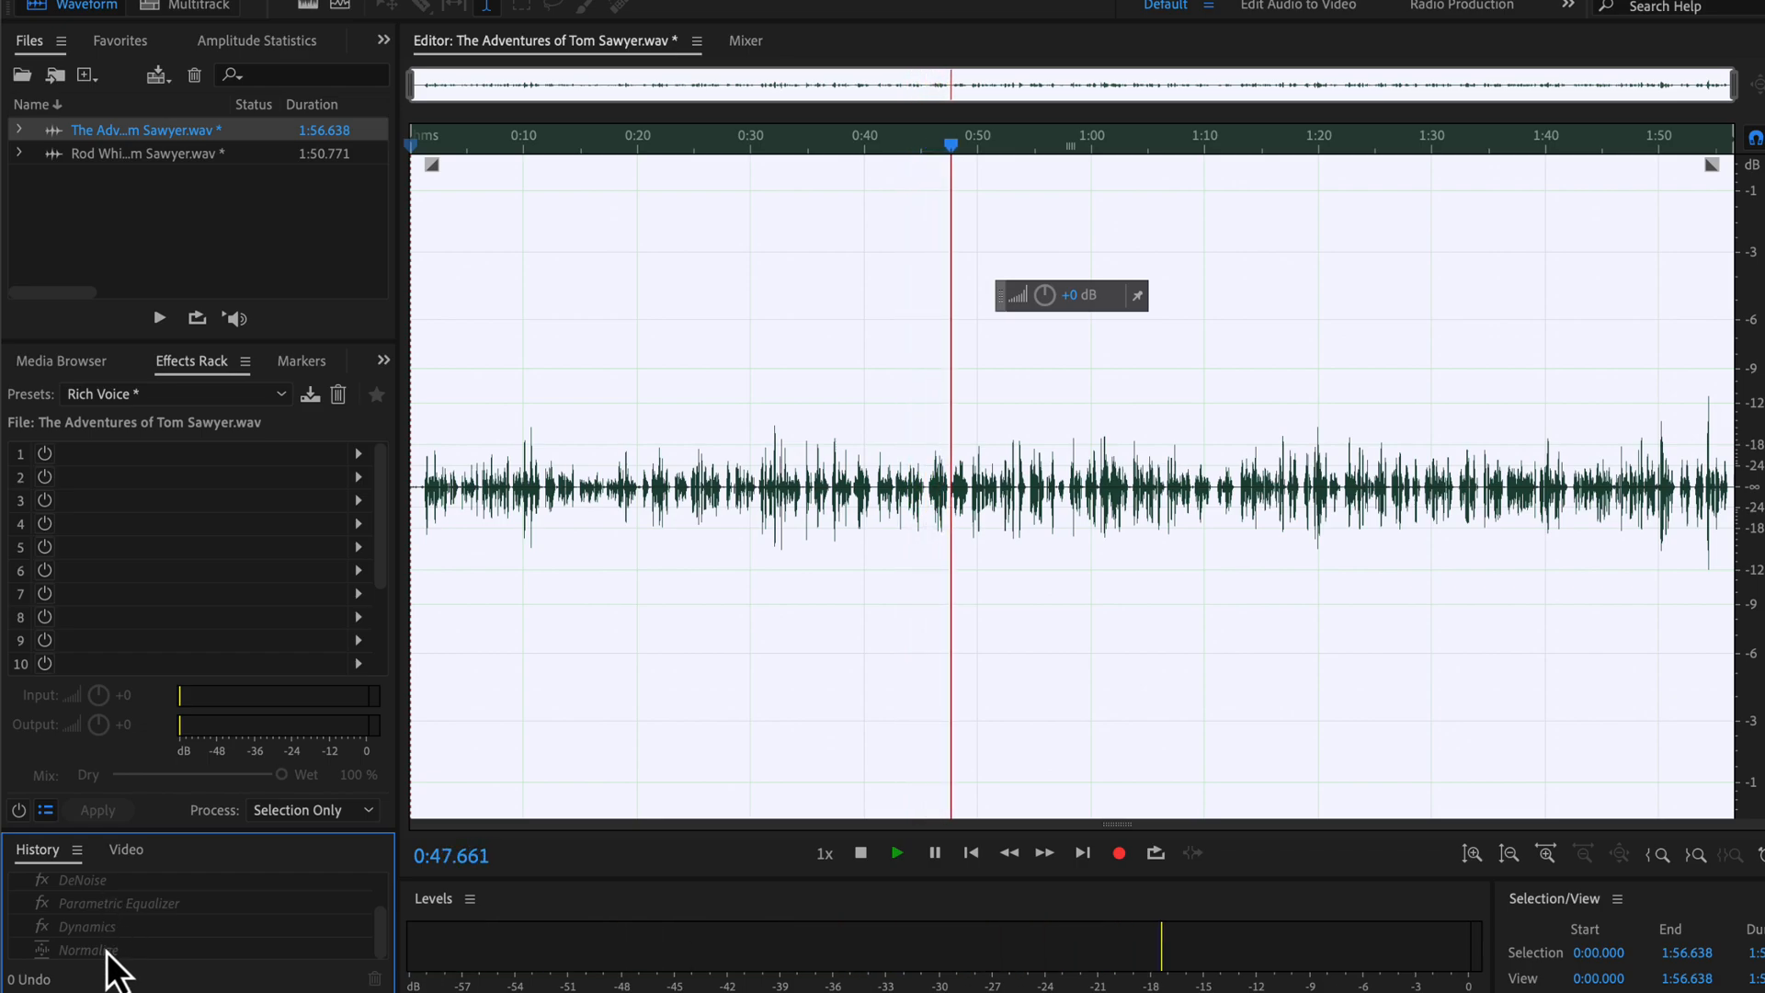
{"action": "left_click", "coordinate": [895, 853]}
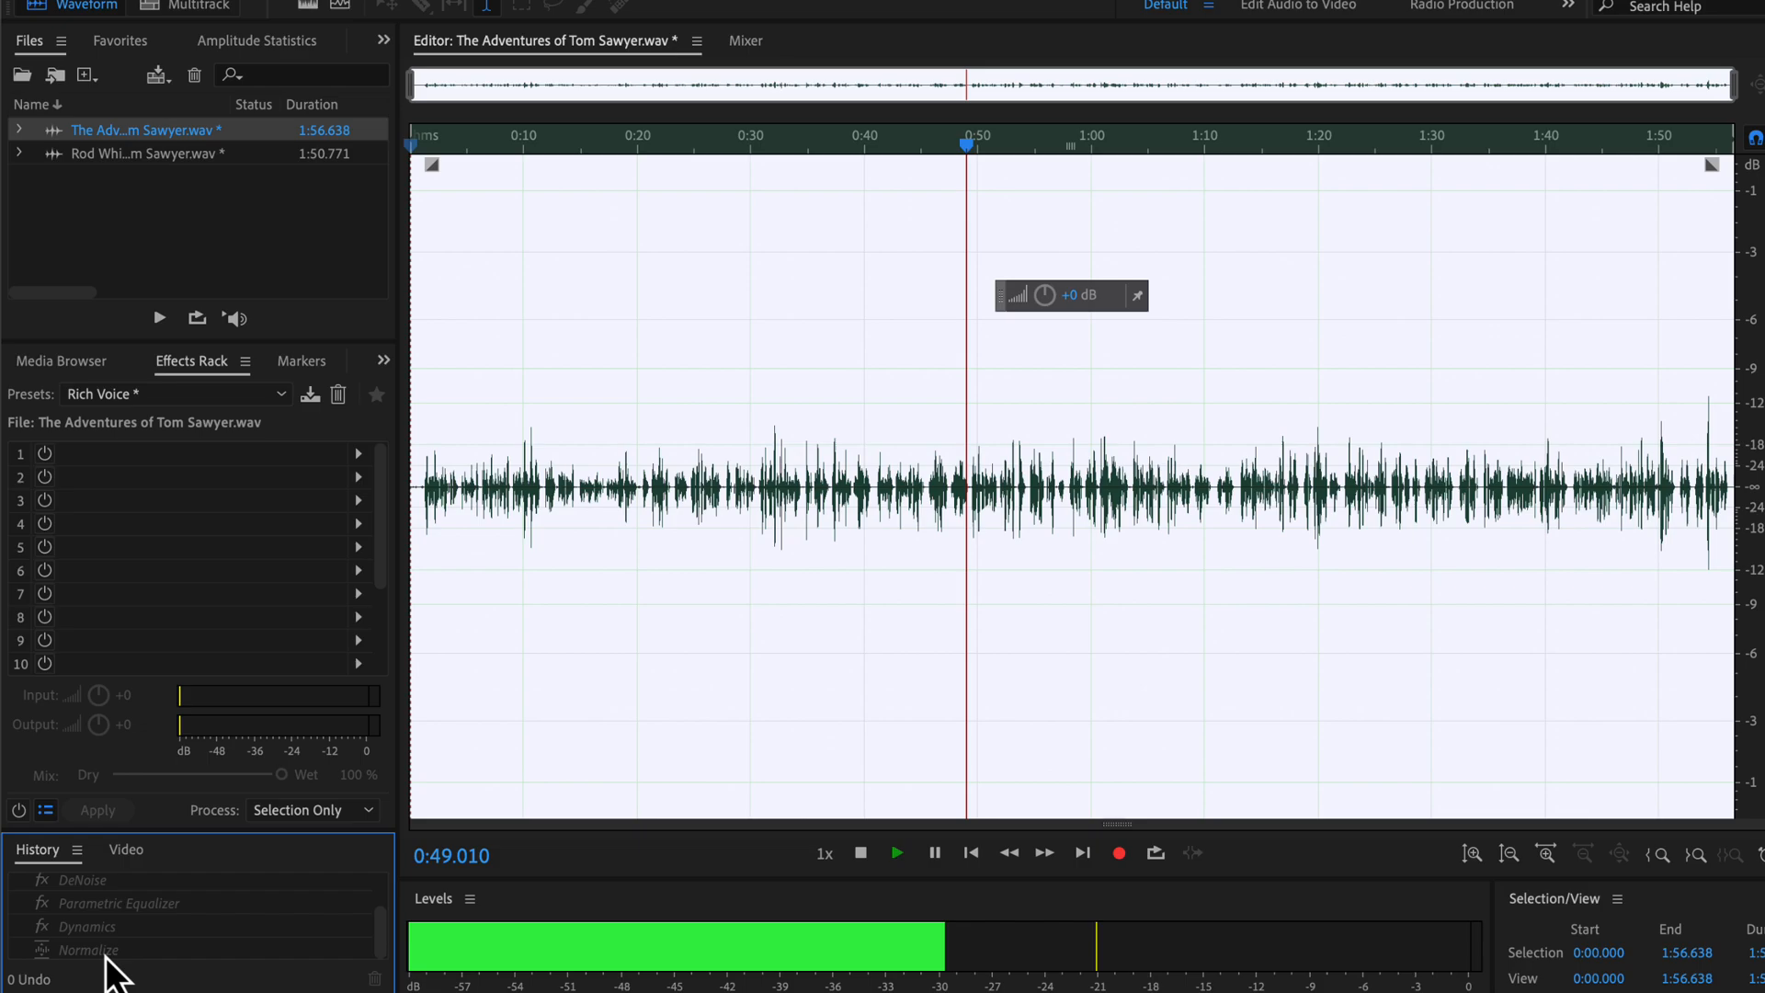
{"action": "left_click", "coordinate": [88, 949]}
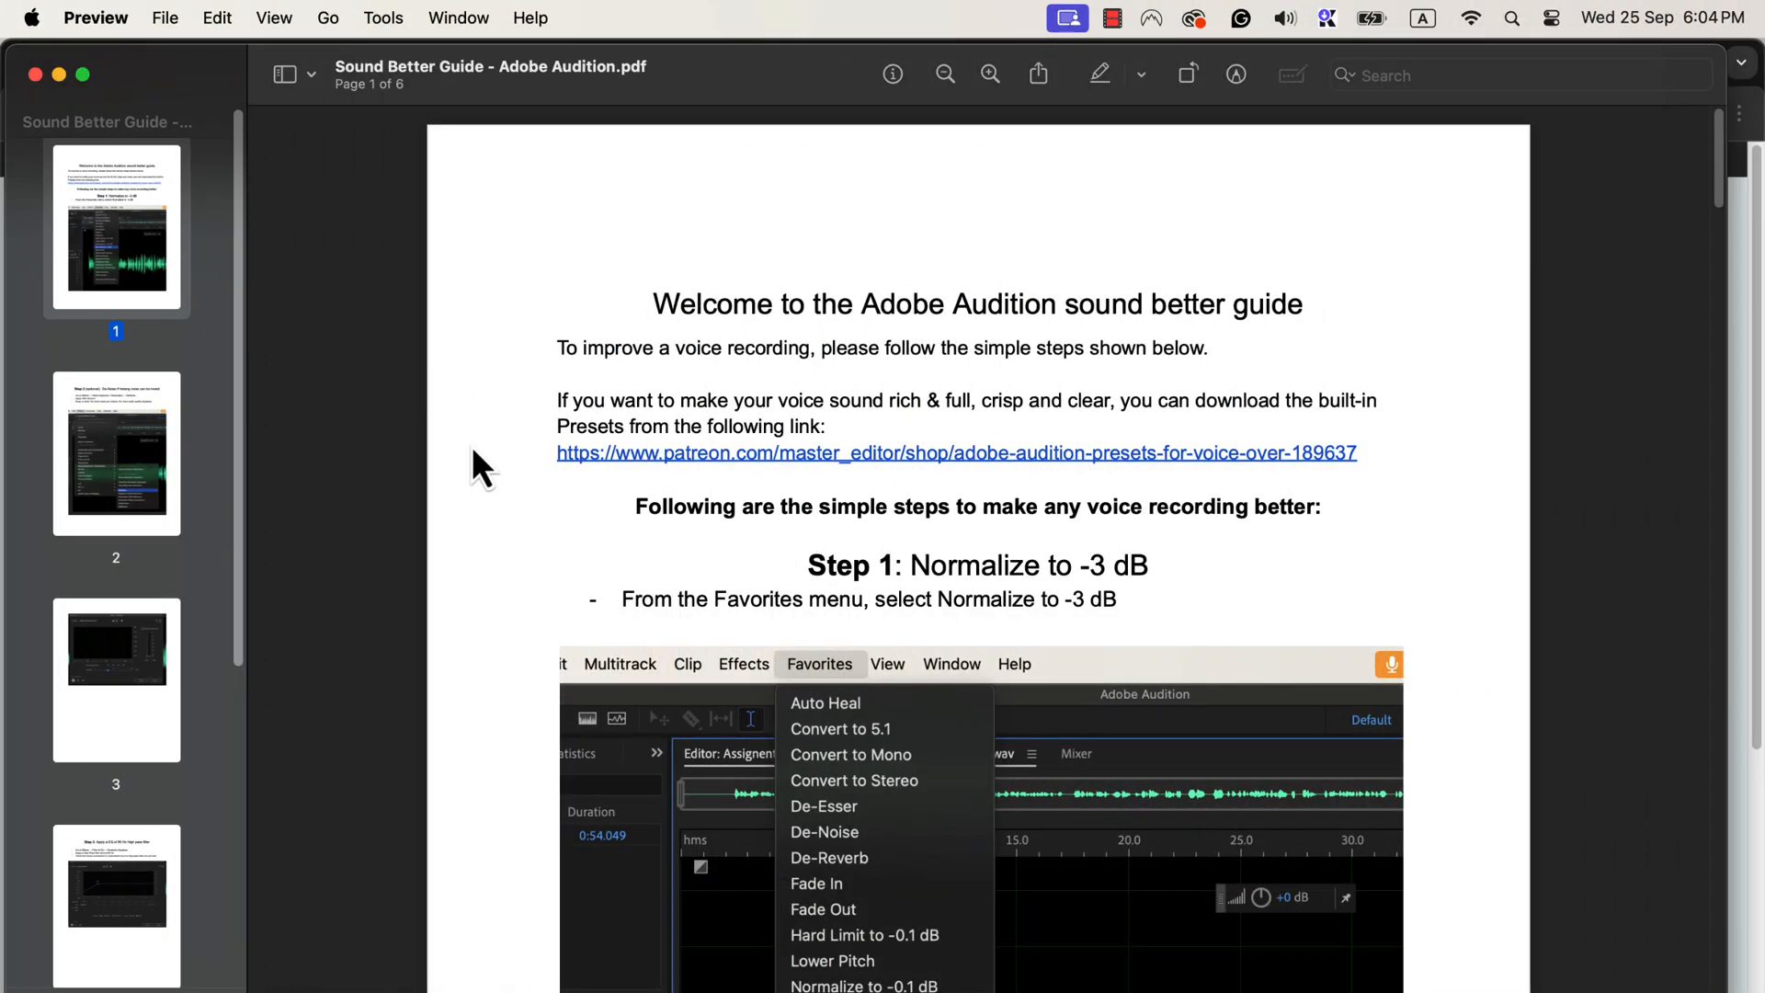
Scroll through Step 1, Normalize to -3 dB, of the Sound Better Guide PDF.
{"action": "scroll", "scroll_direction": "down", "scroll_amount": 3}
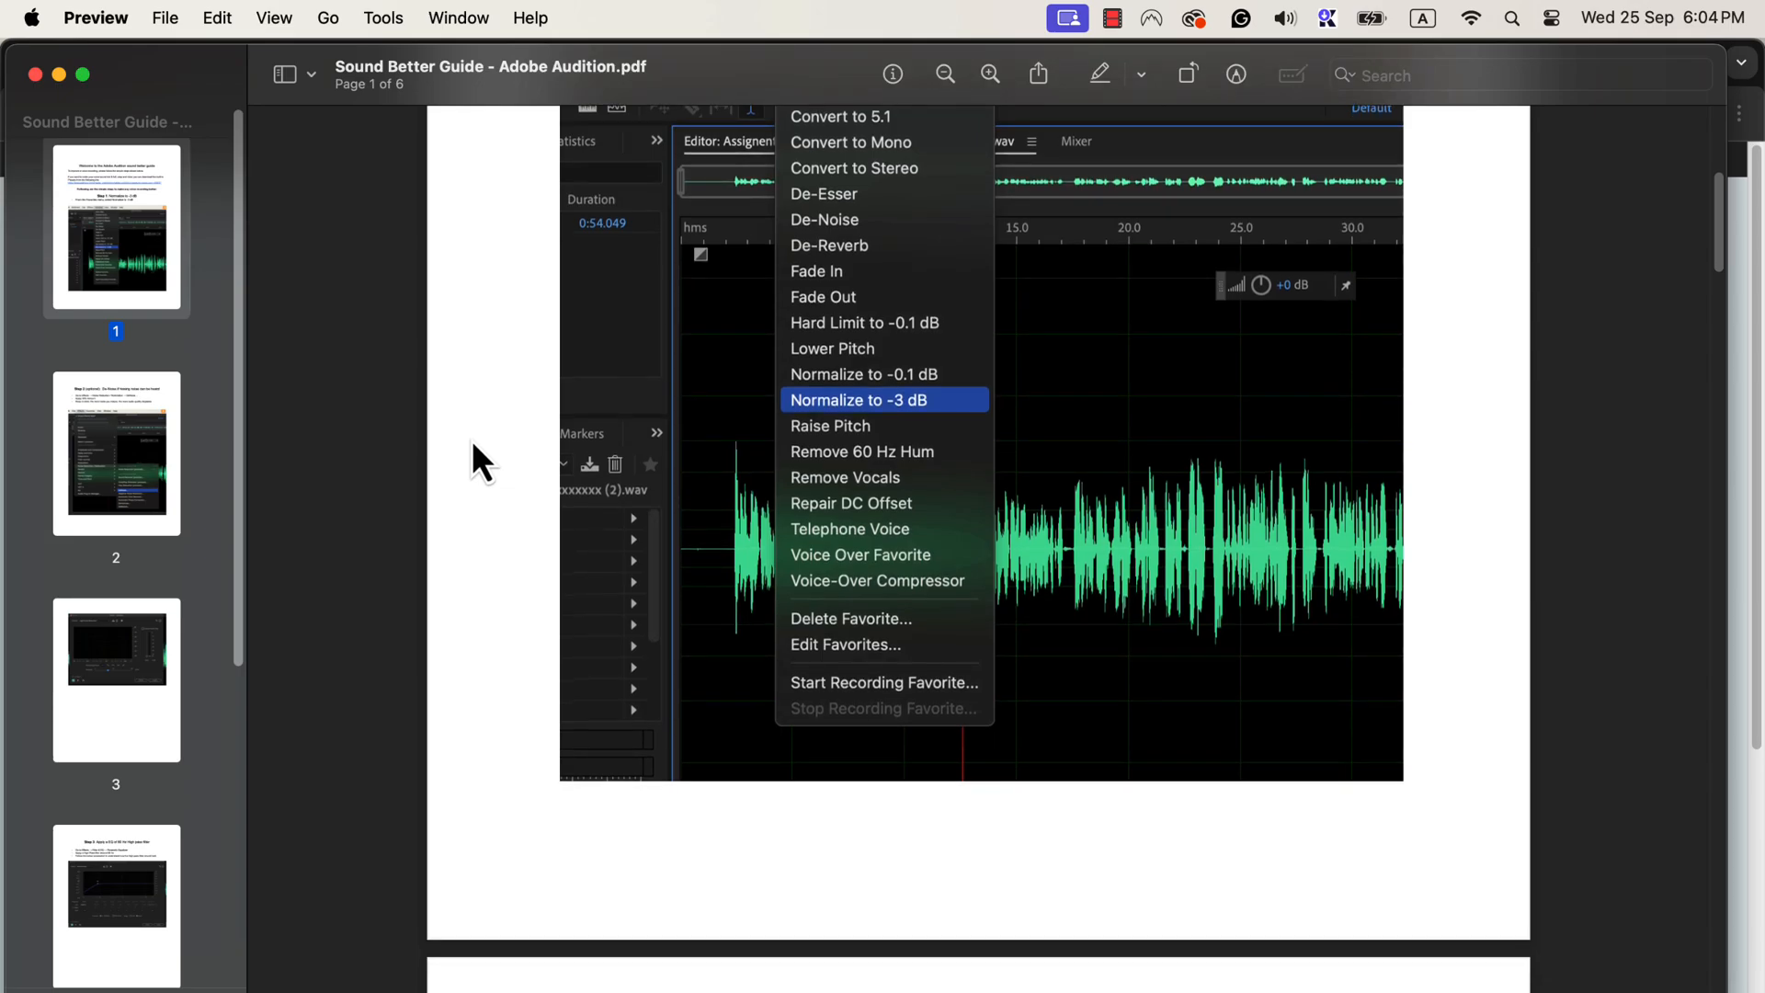
{"action": "scroll", "scroll_direction": "down", "scroll_amount": 3}
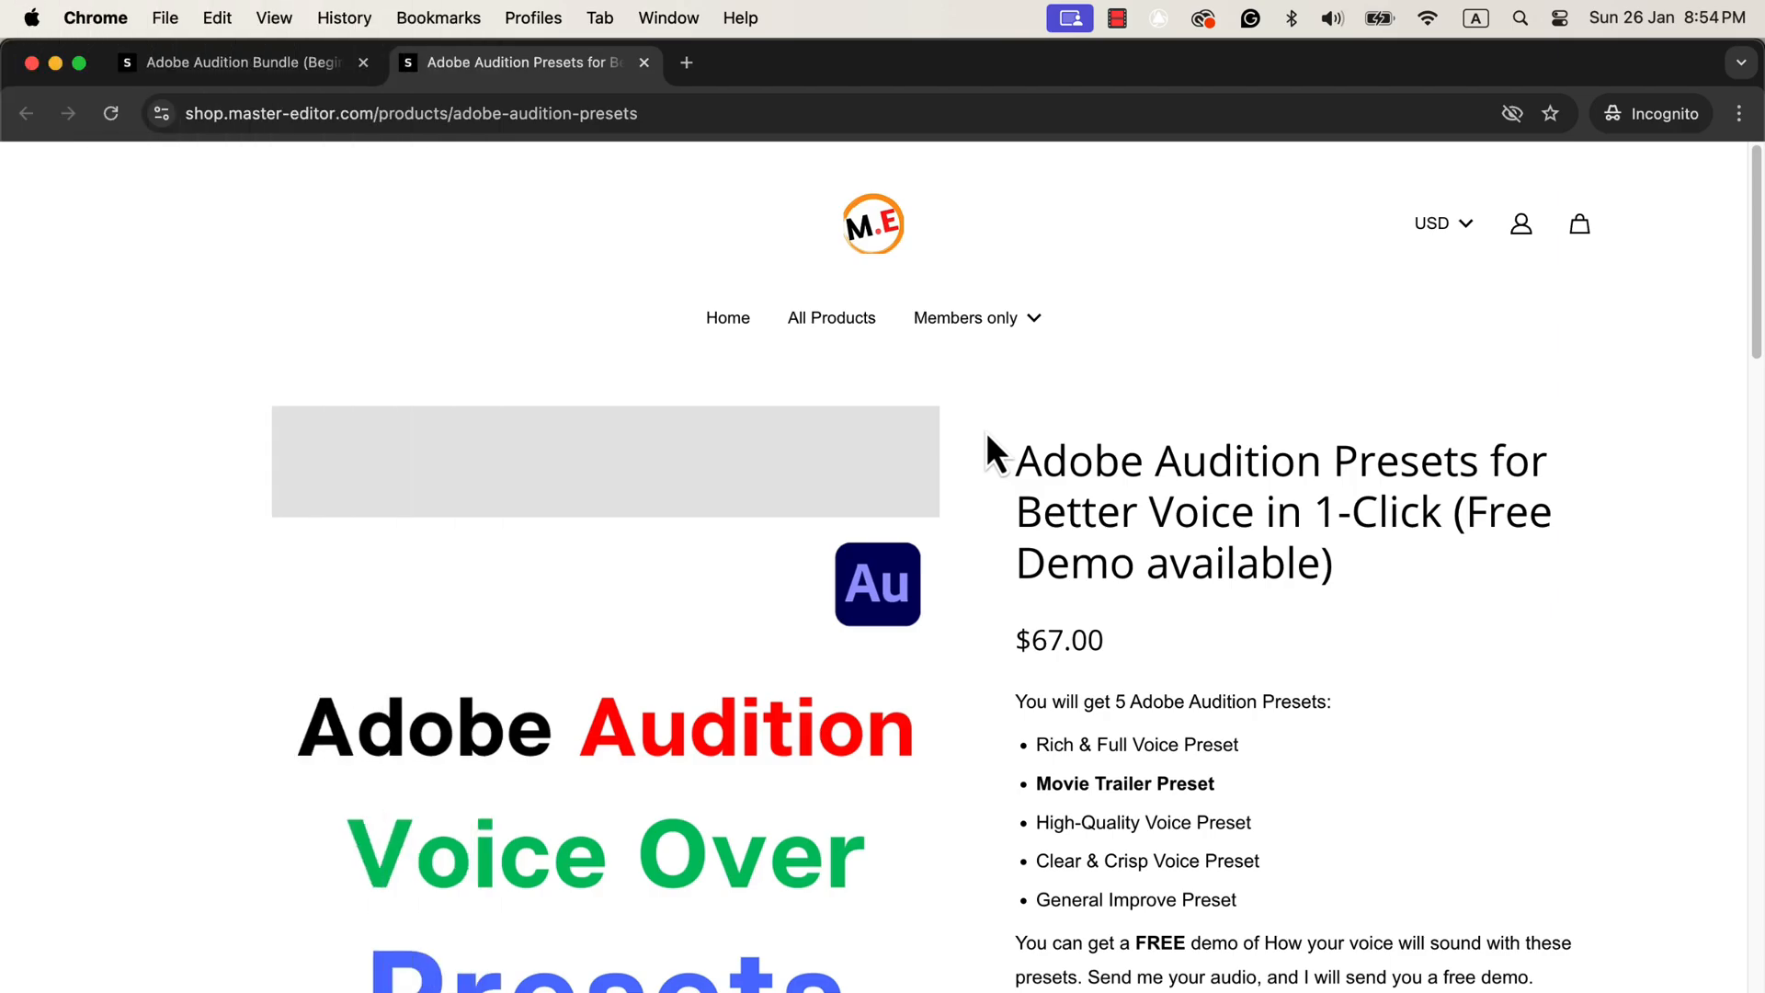
Leave the voice presets page for the Adobe Audition Bundle (Beginner to Advanced) page and scroll it.
{"action": "scroll", "scroll_direction": "down", "scroll_amount": 3}
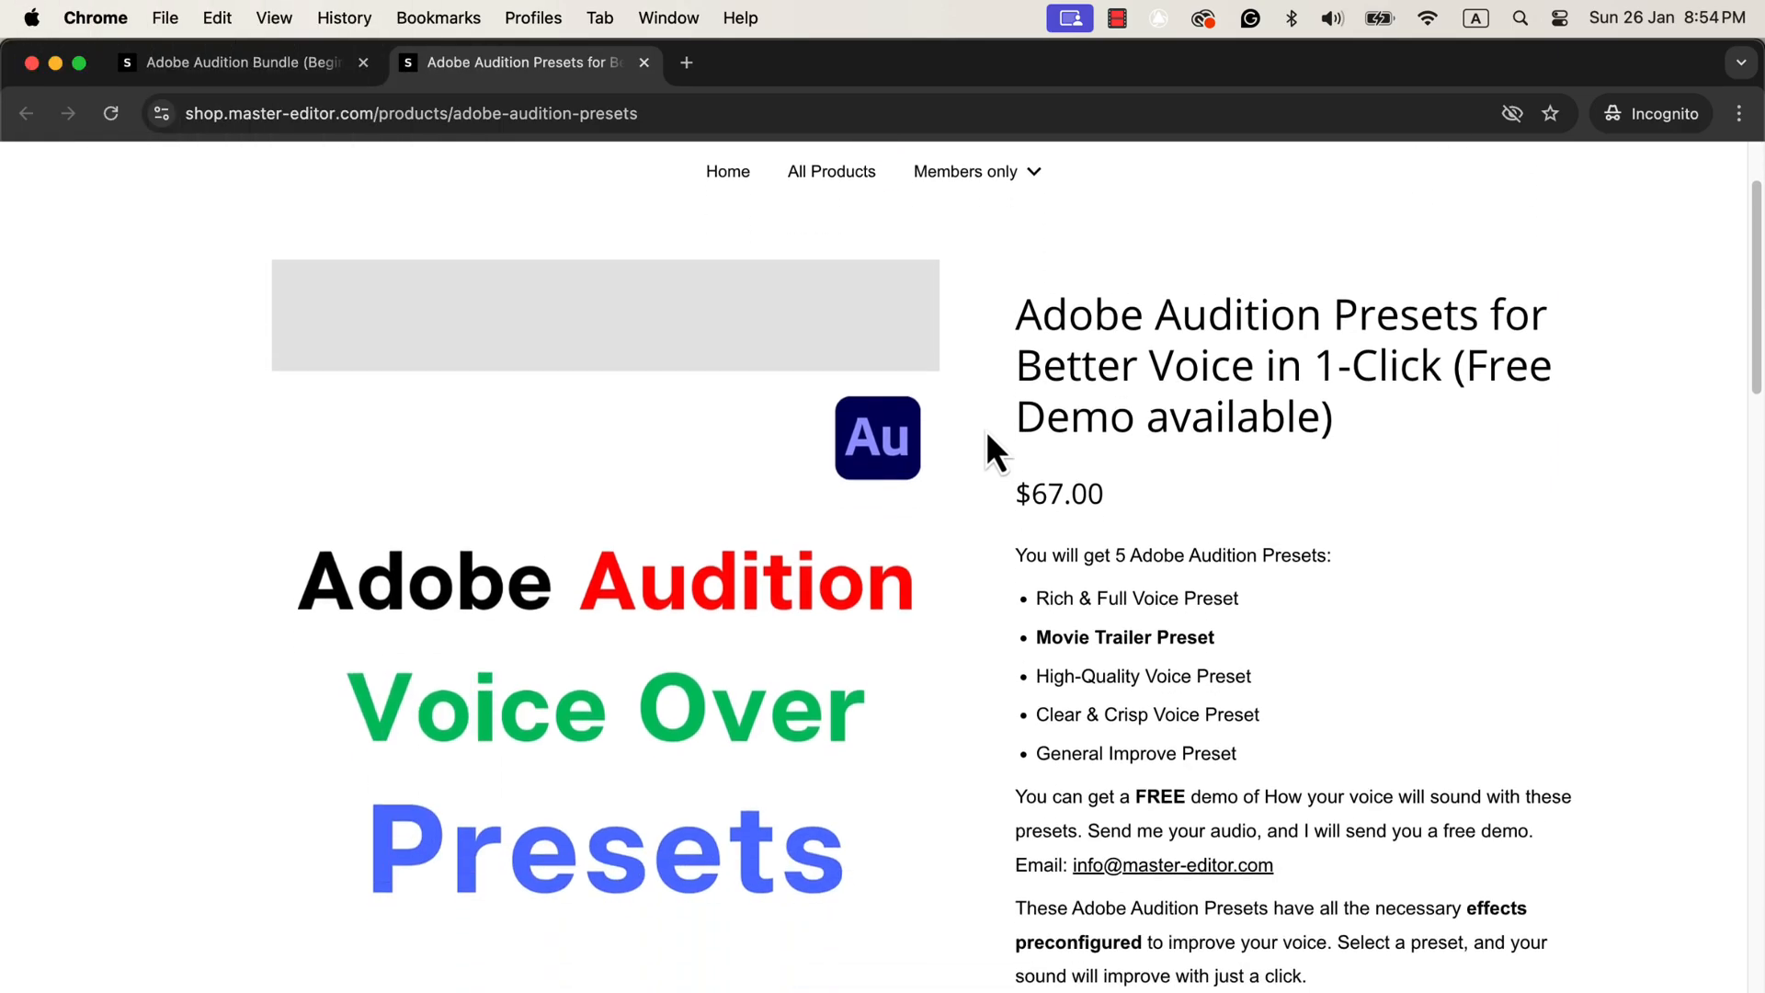
{"action": "scroll", "scroll_direction": "down", "scroll_amount": 3}
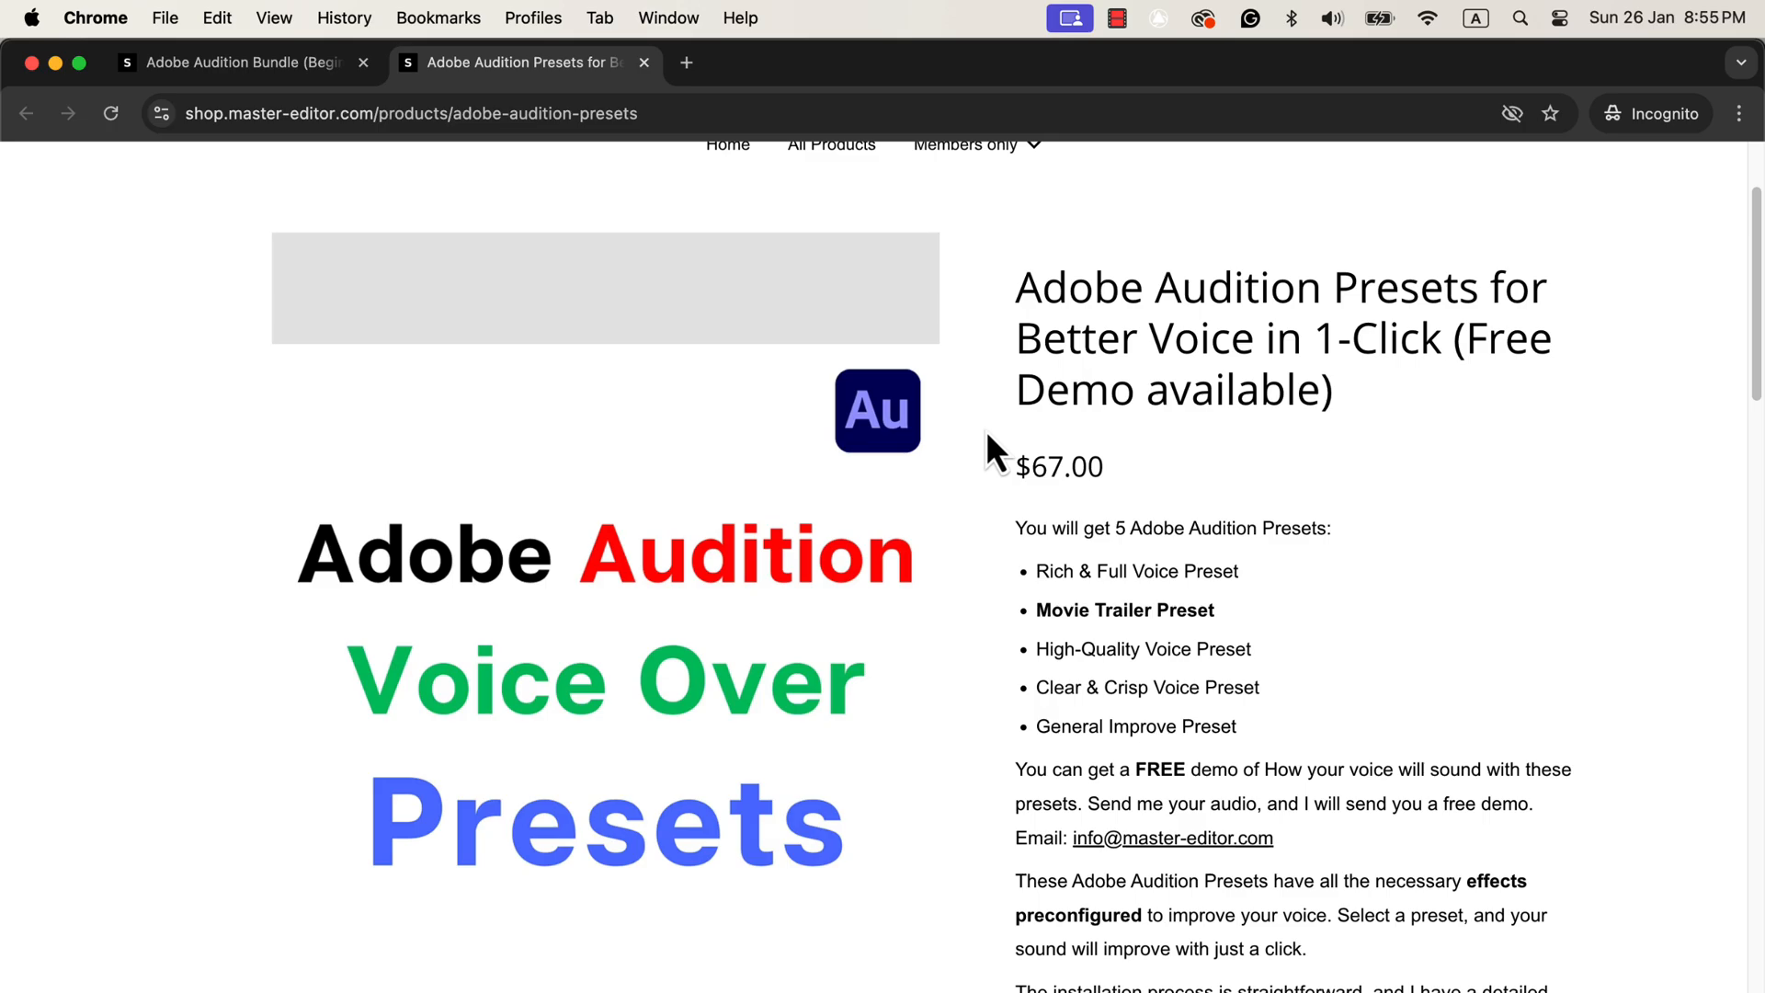
{"action": "left_click", "coordinate": [239, 62]}
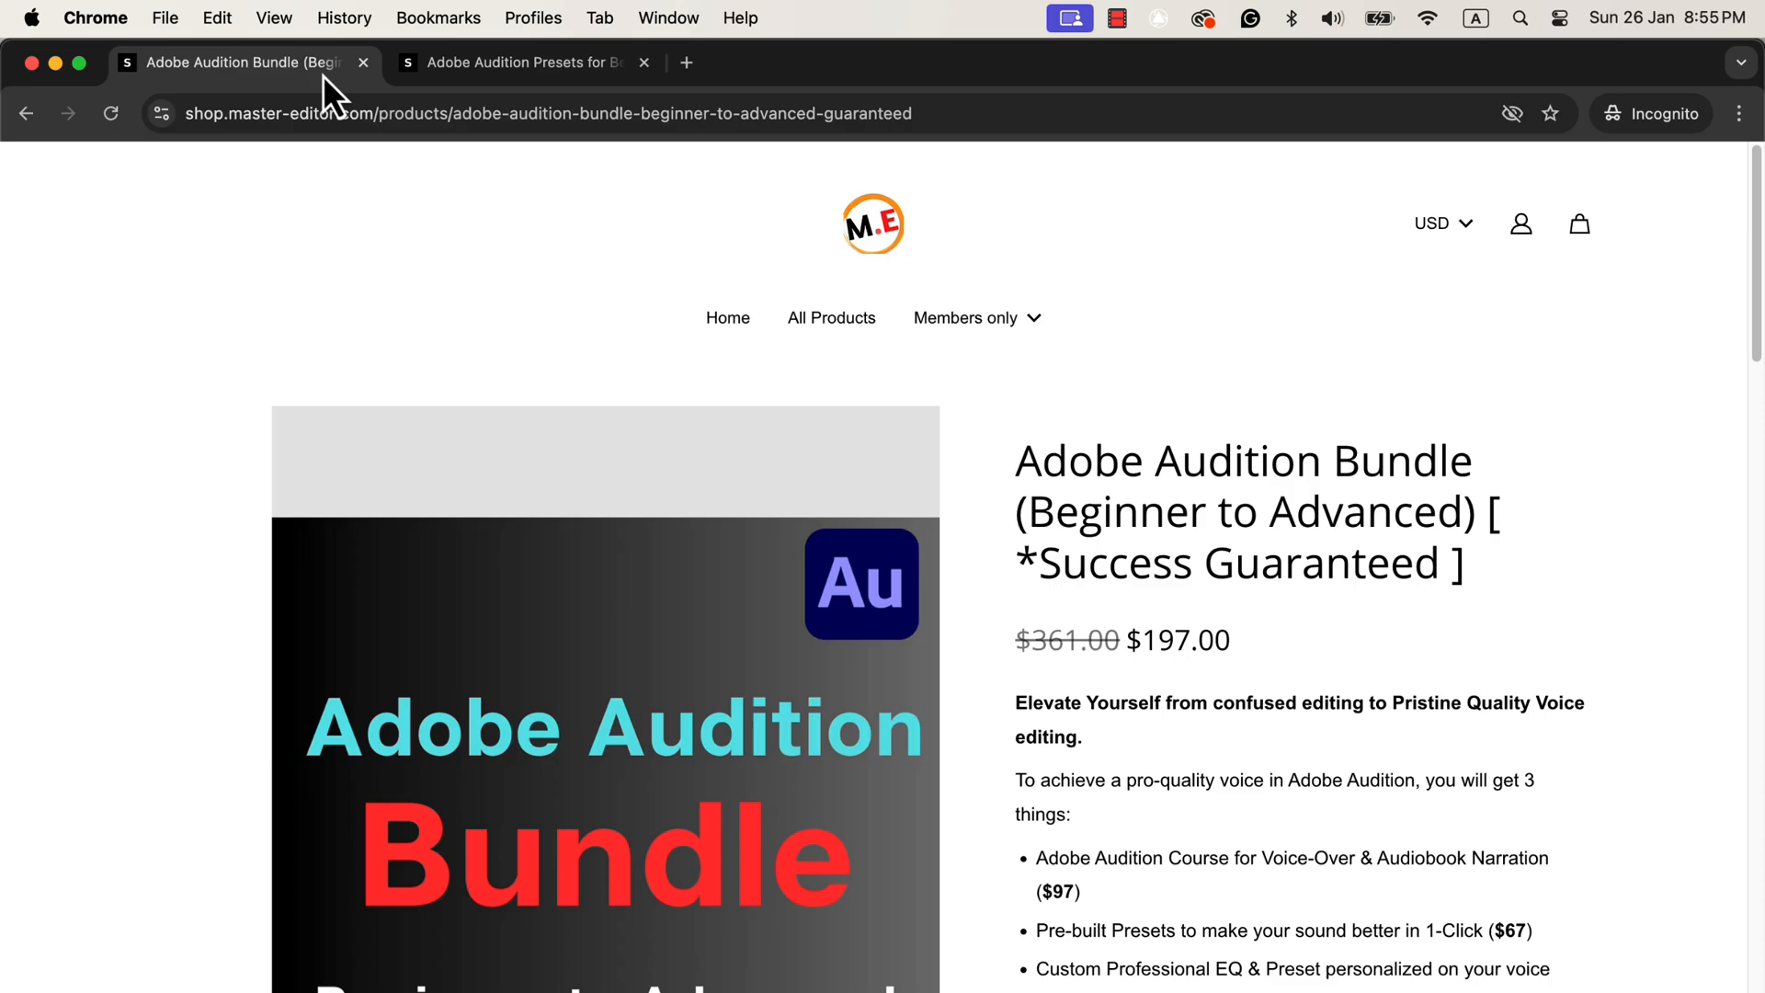
{"action": "mouse_move", "coordinate": [999, 574]}
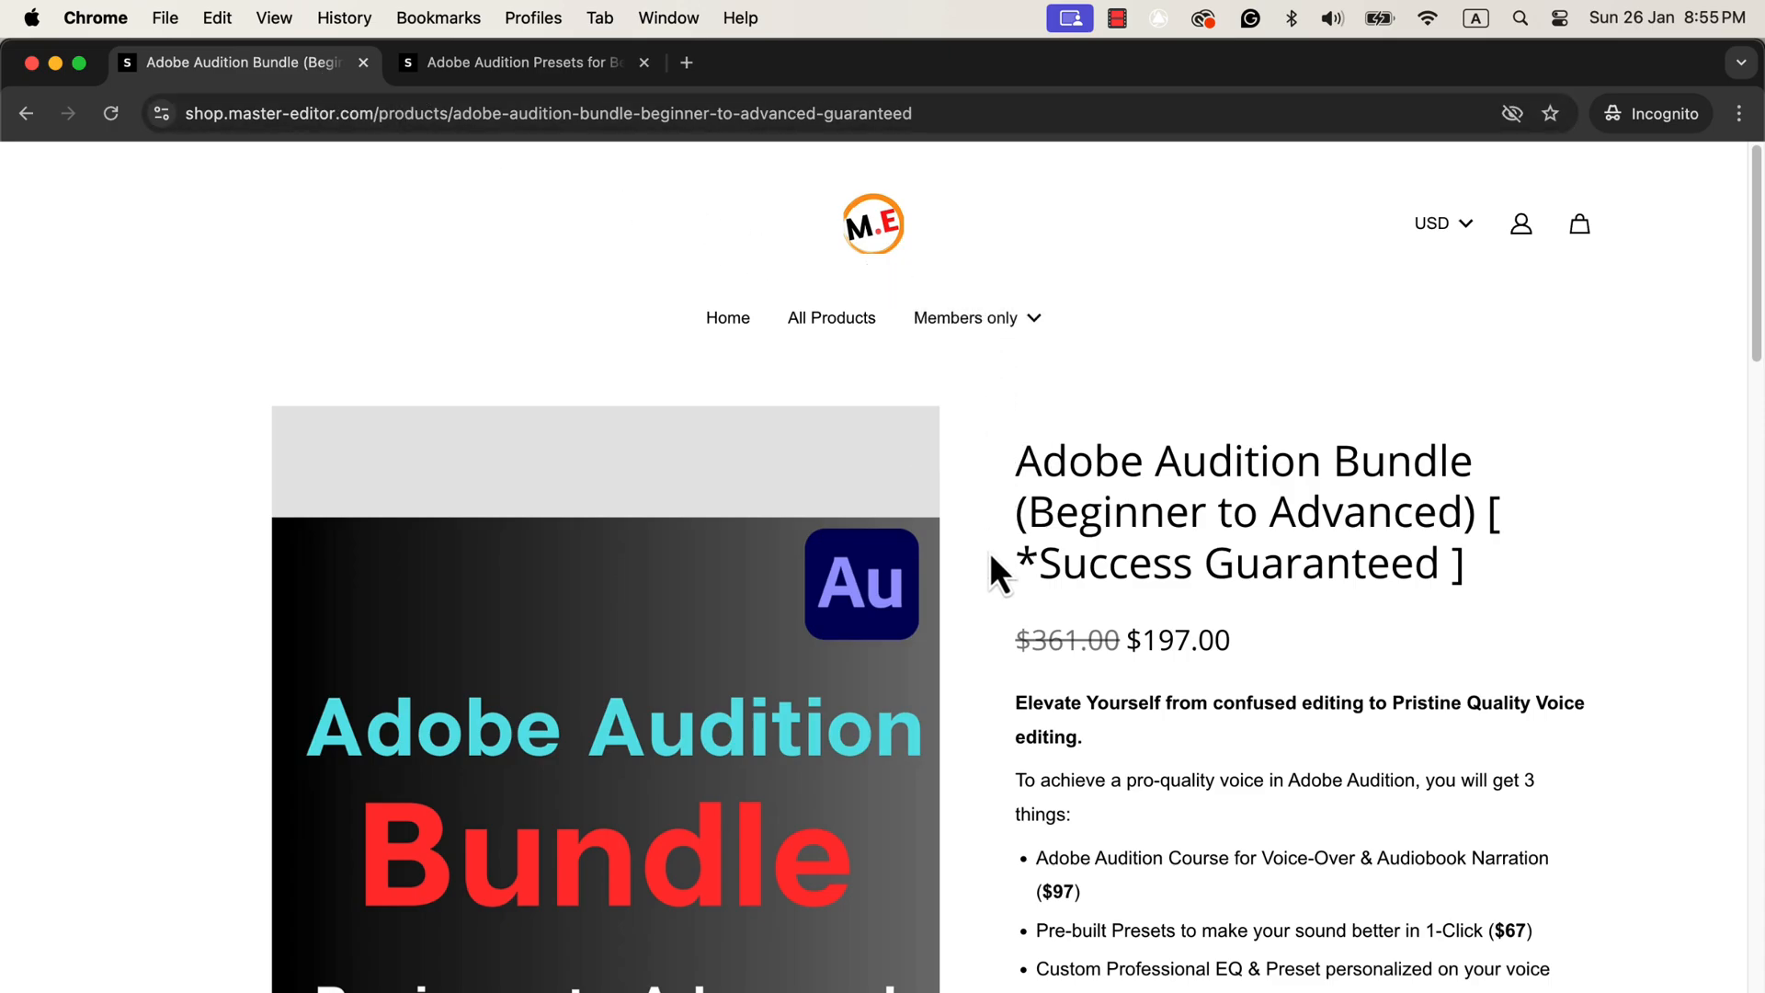
{"action": "scroll", "scroll_direction": "down", "scroll_amount": 3}
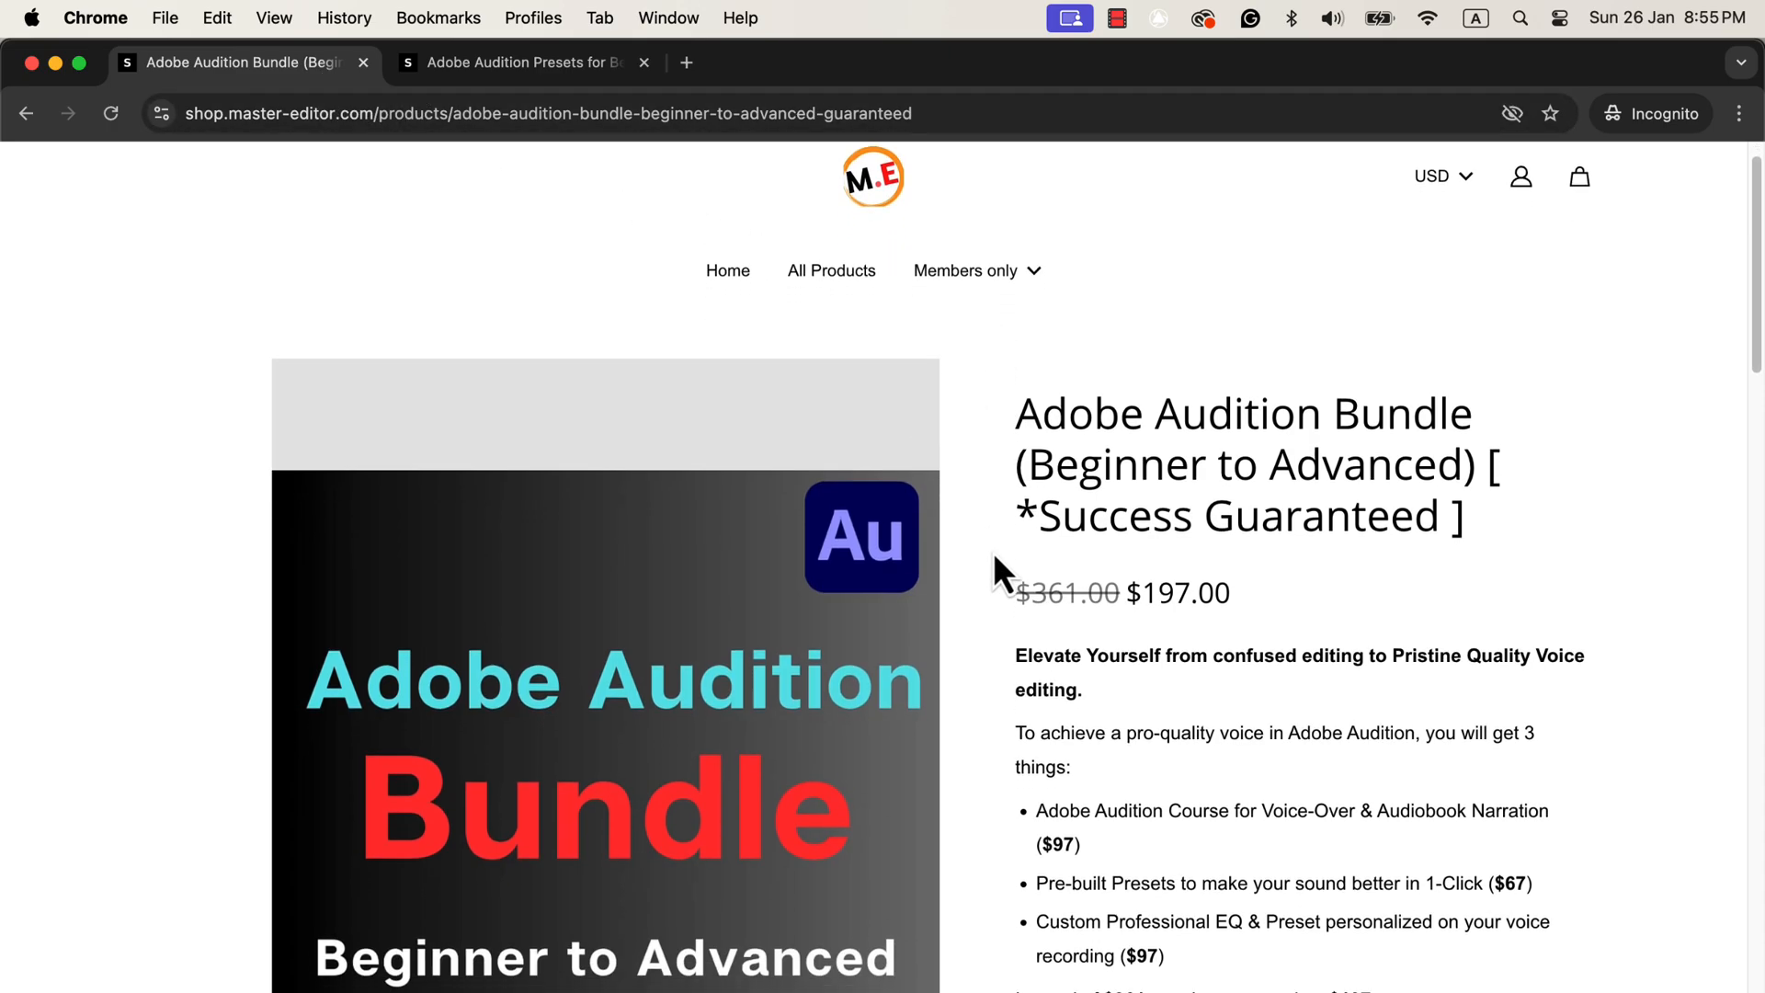
{"action": "scroll", "scroll_direction": "down", "scroll_amount": 3}
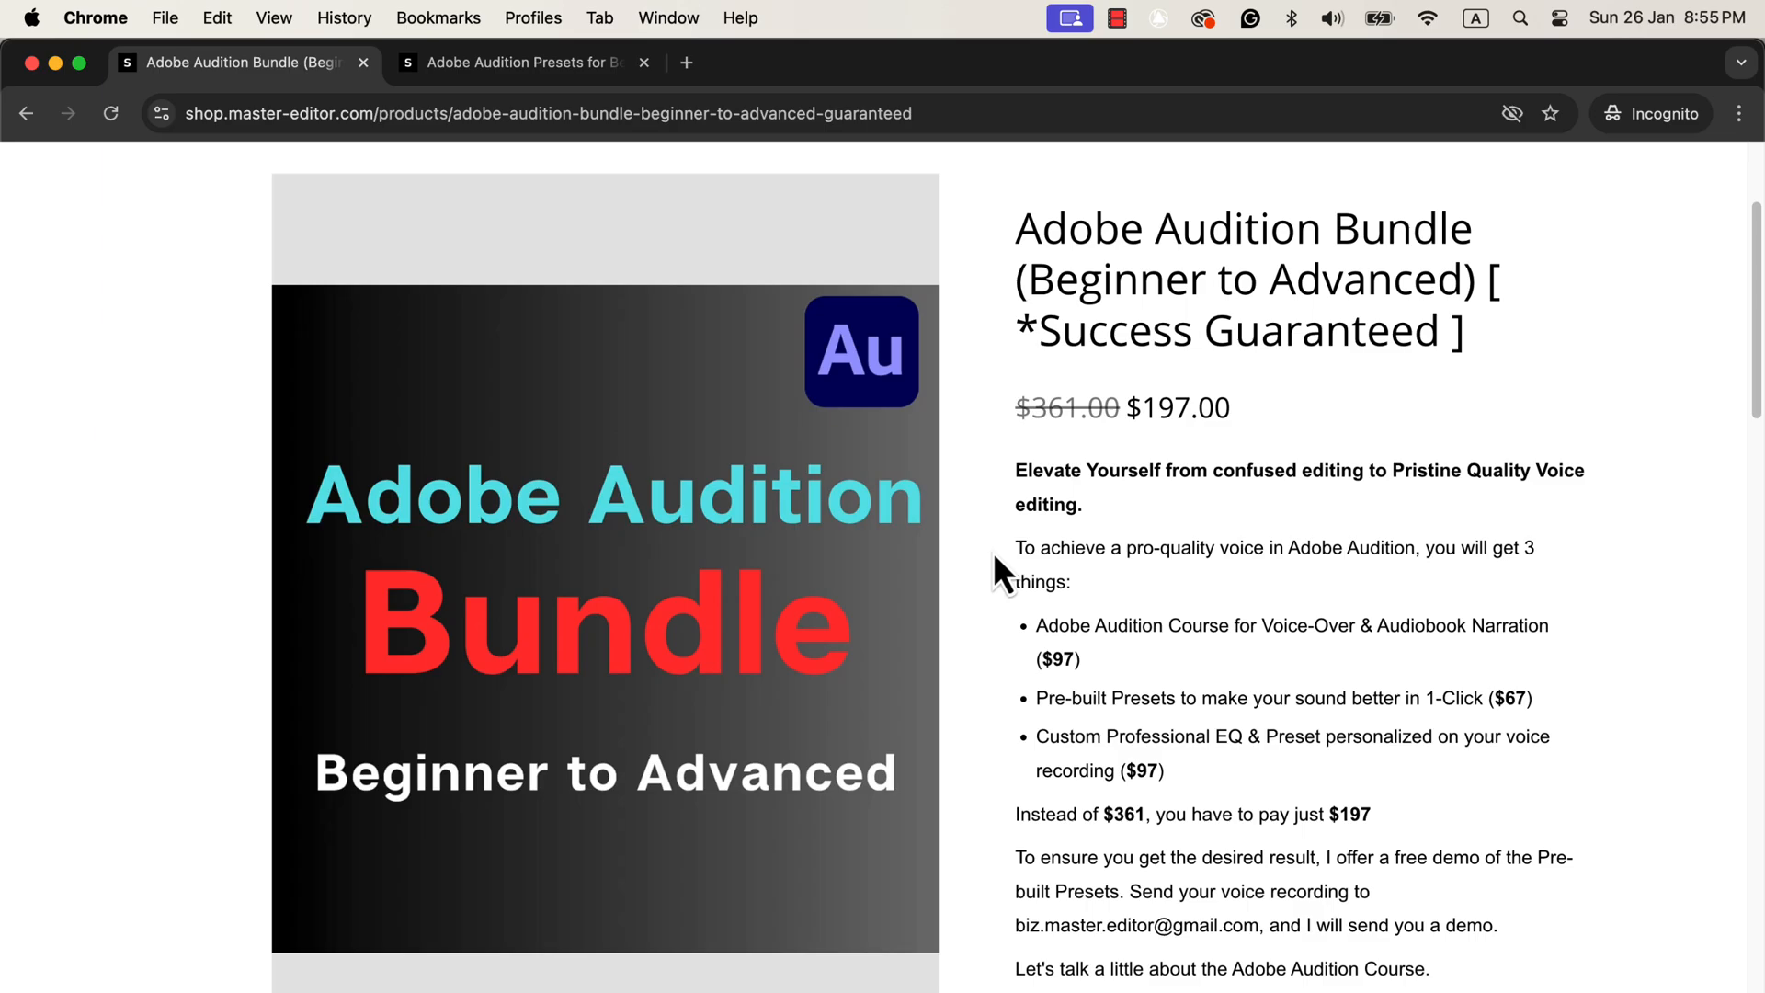